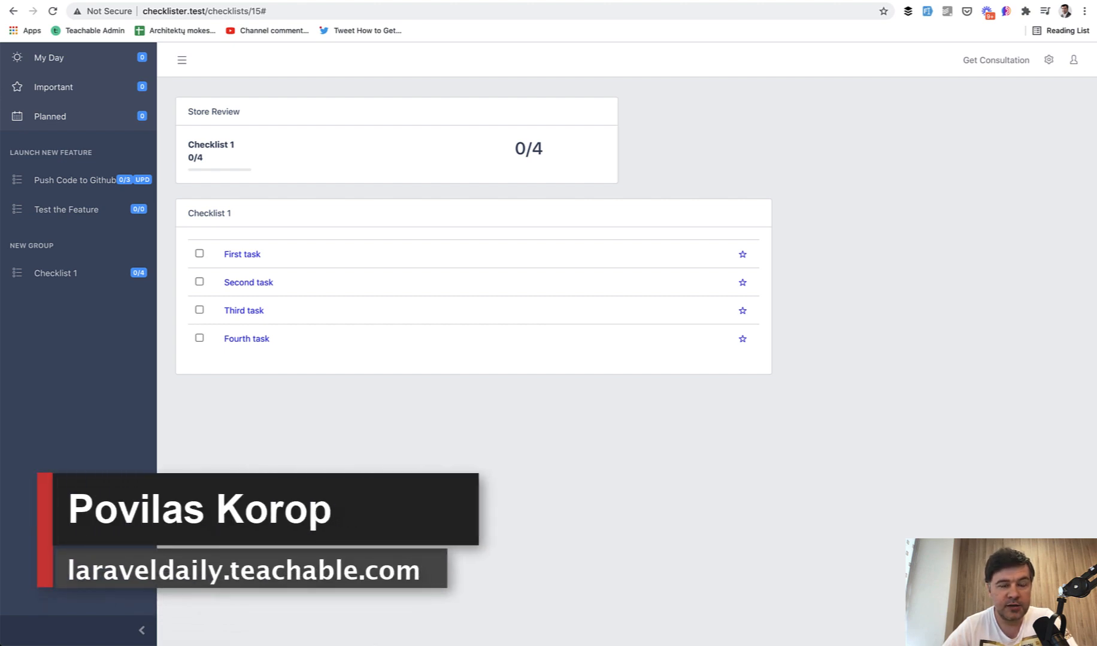
Step: Open First task's details in Checklister, star it as important, then unstar it
click(242, 253)
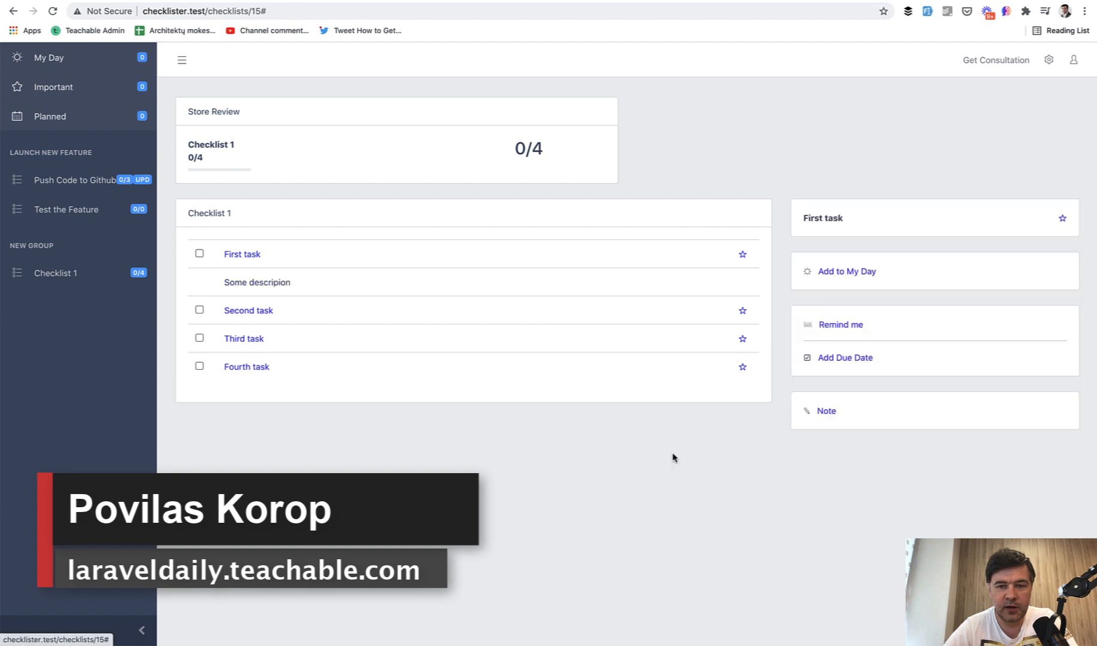
mouse_move(887, 301)
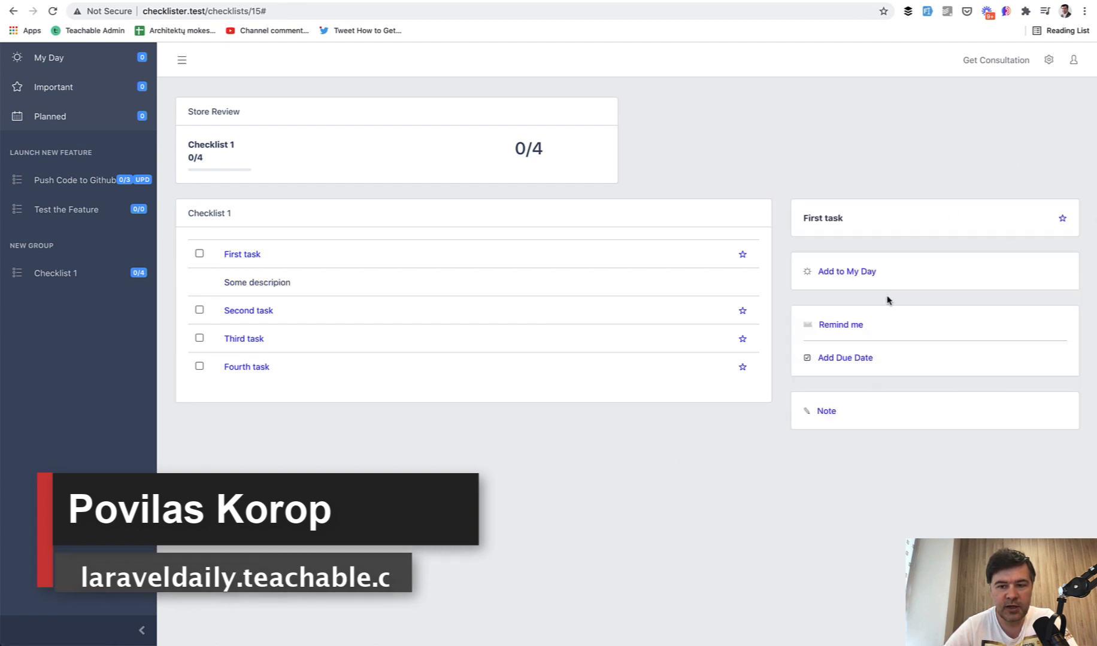
mouse_move(664, 494)
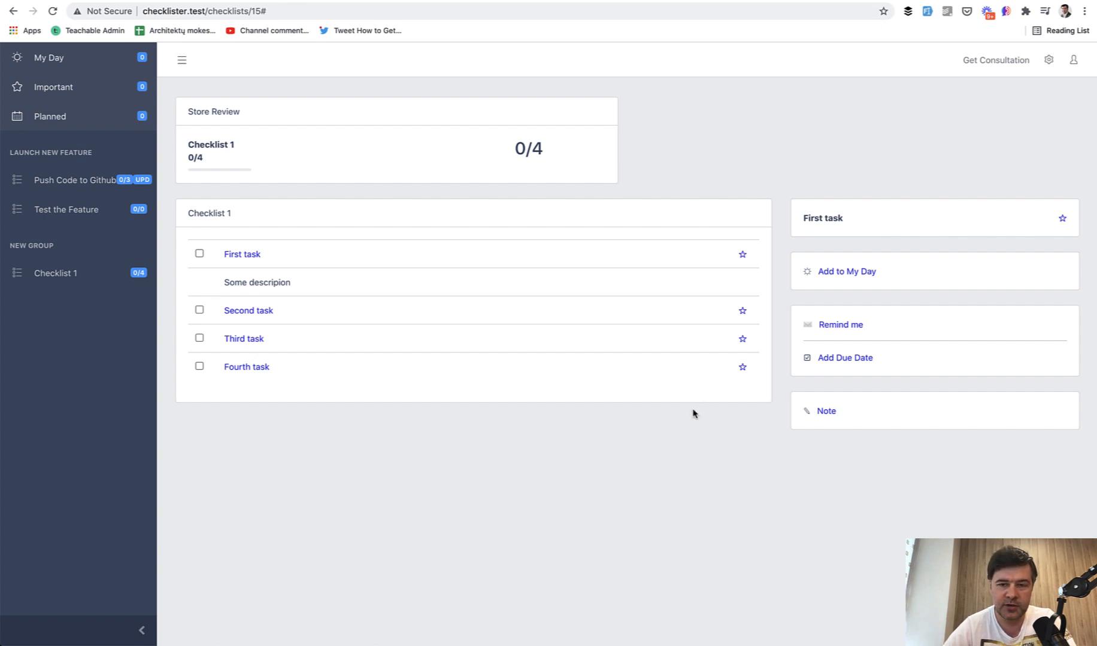
mouse_move(1028, 229)
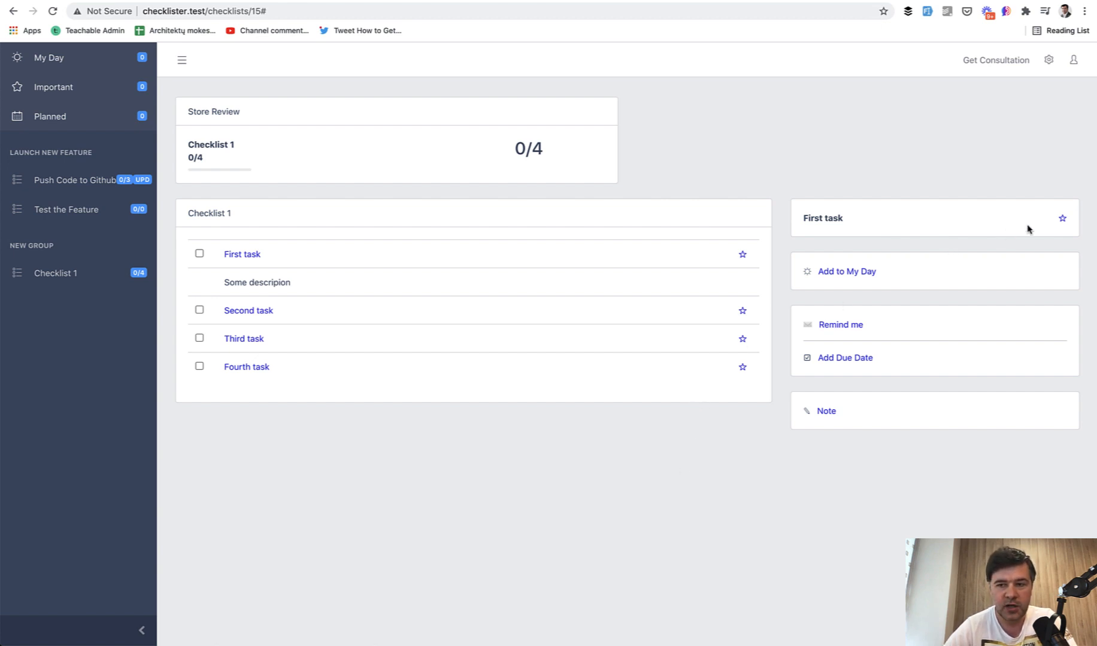
click(1062, 218)
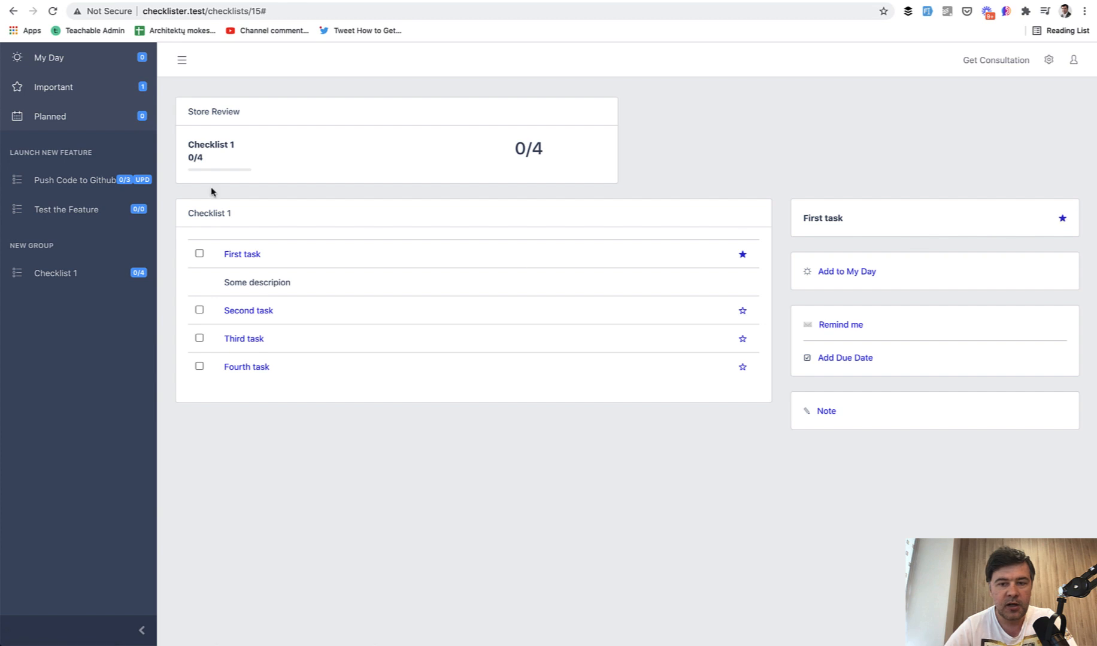
mouse_move(177, 218)
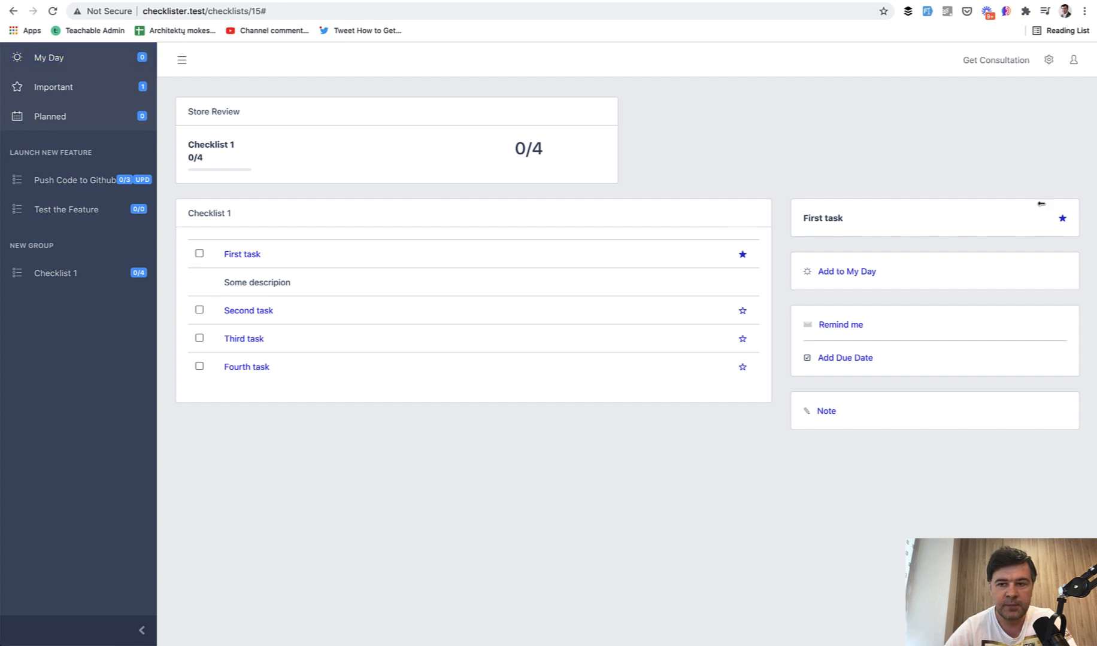
click(742, 254)
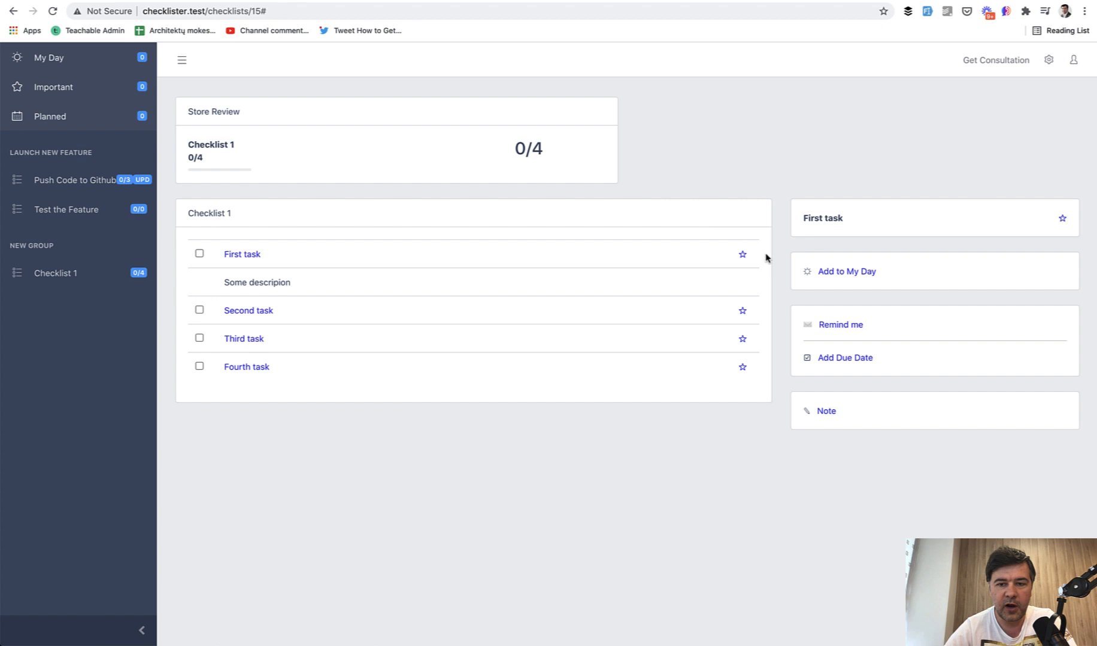
mouse_move(120, 36)
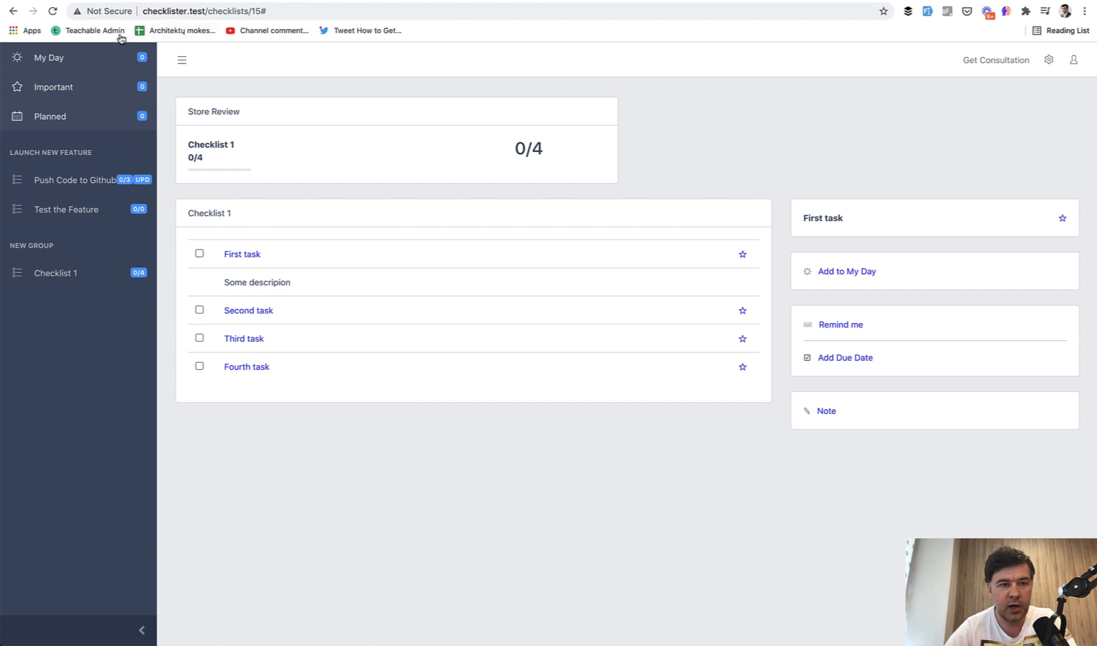
mouse_move(394, 450)
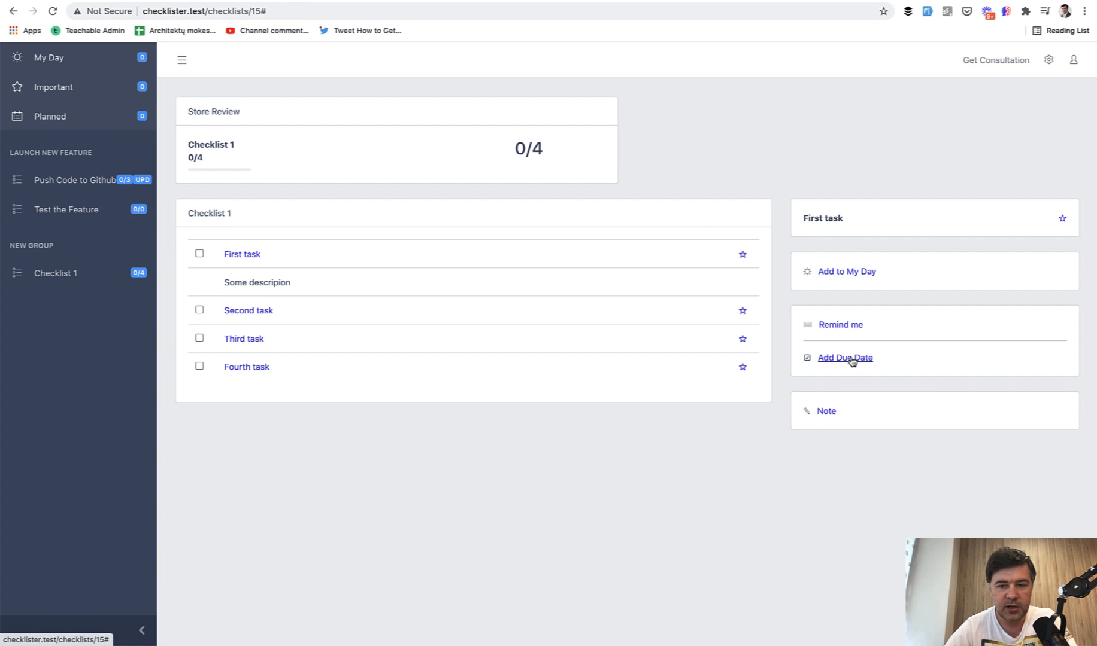
Step: Set First task due tomorrow (May 25, 2021), remove it, then next week (May 31), remove it
click(844, 357)
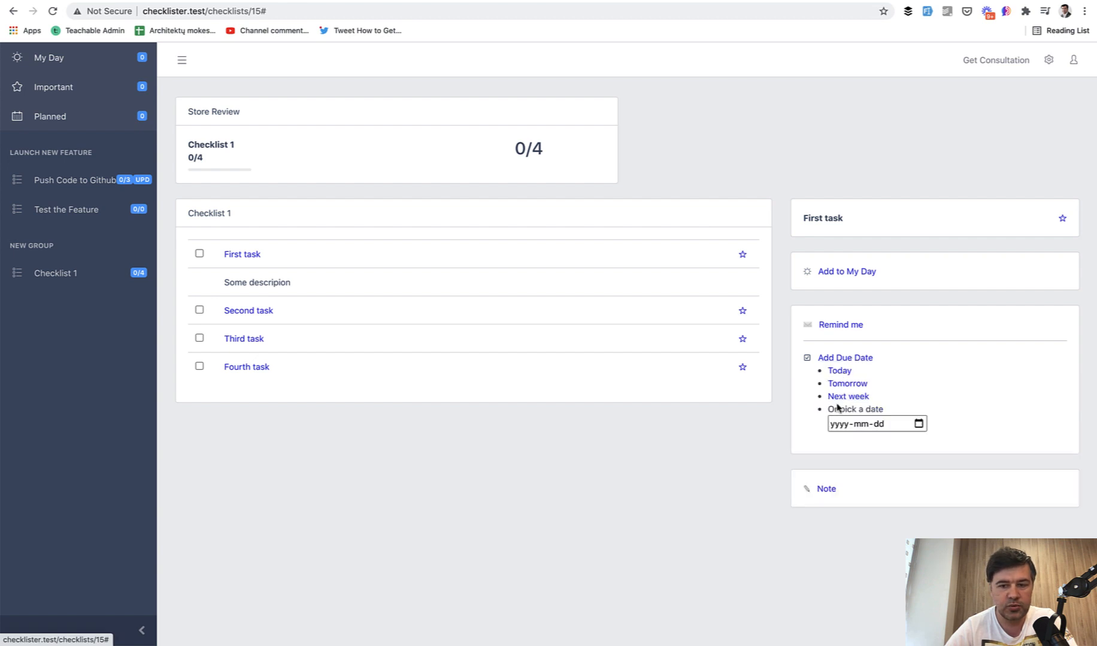
mouse_move(846, 384)
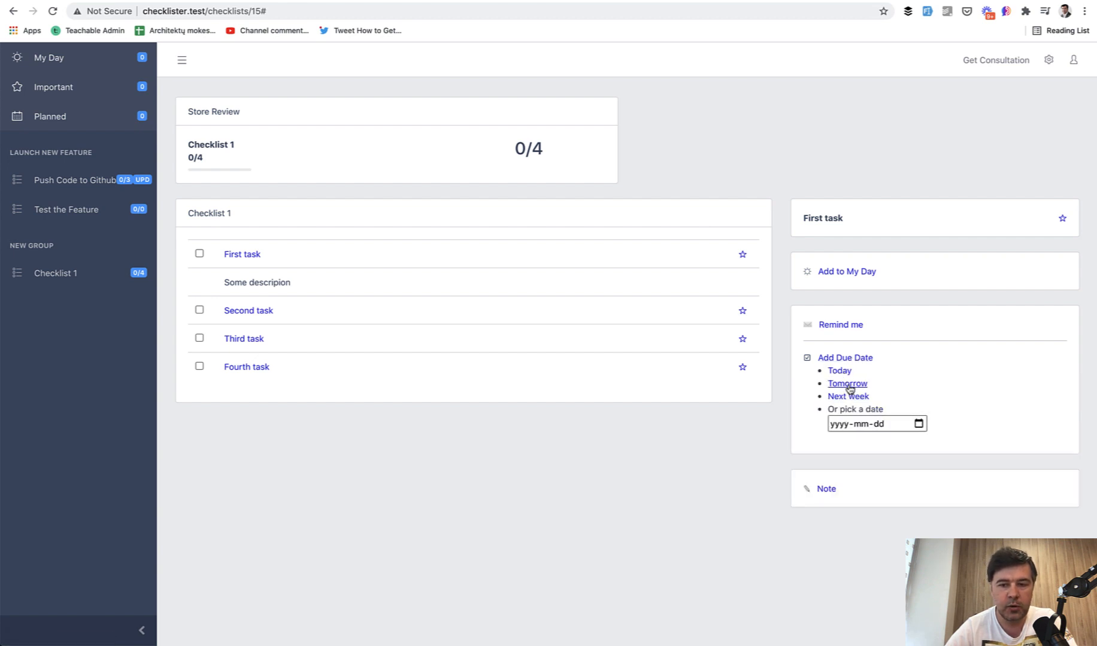
click(846, 384)
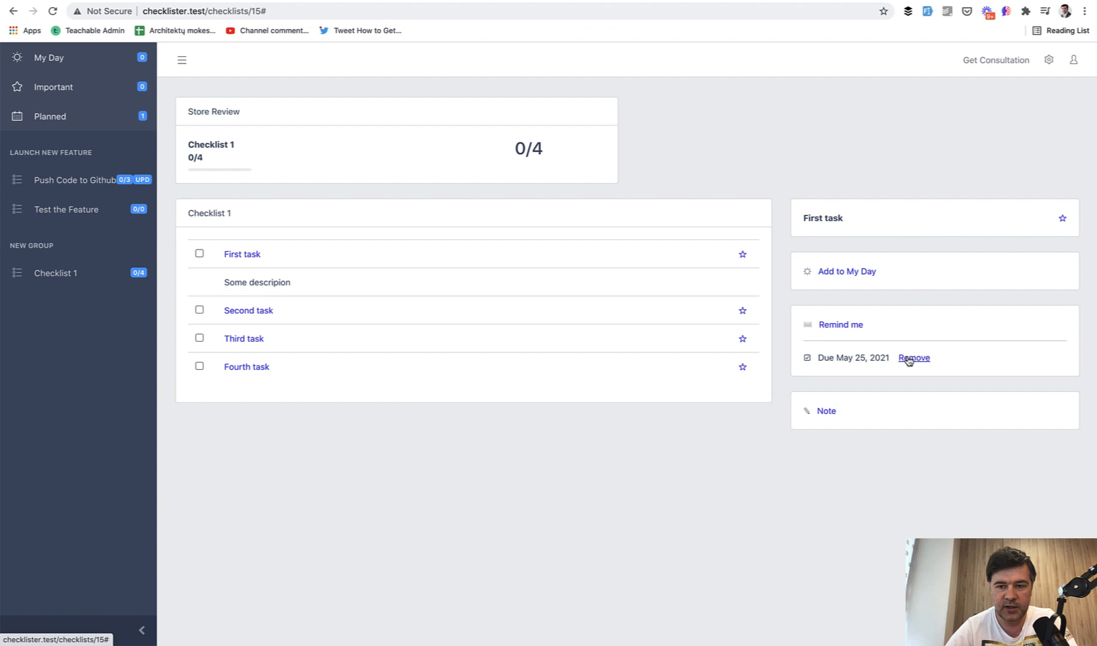
click(914, 357)
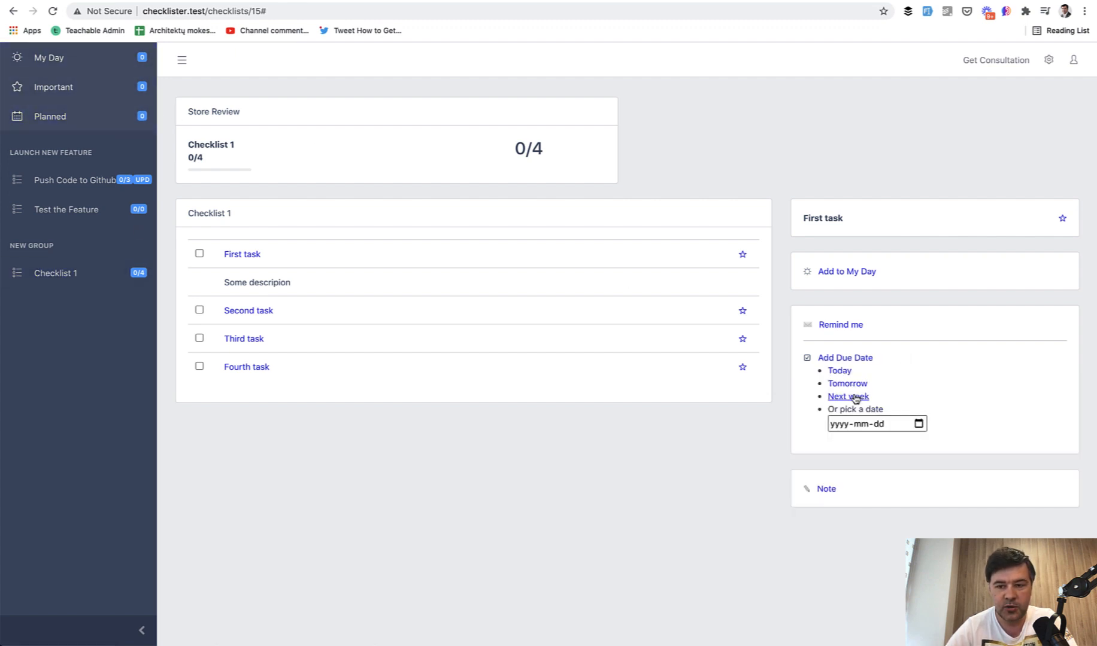
click(847, 397)
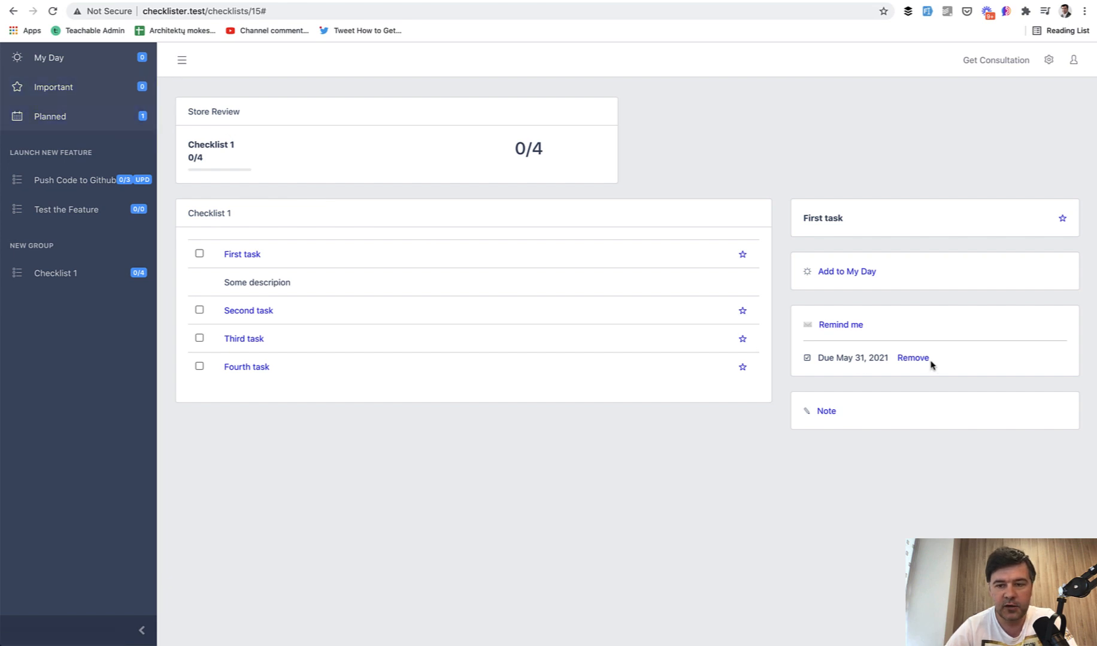
click(911, 357)
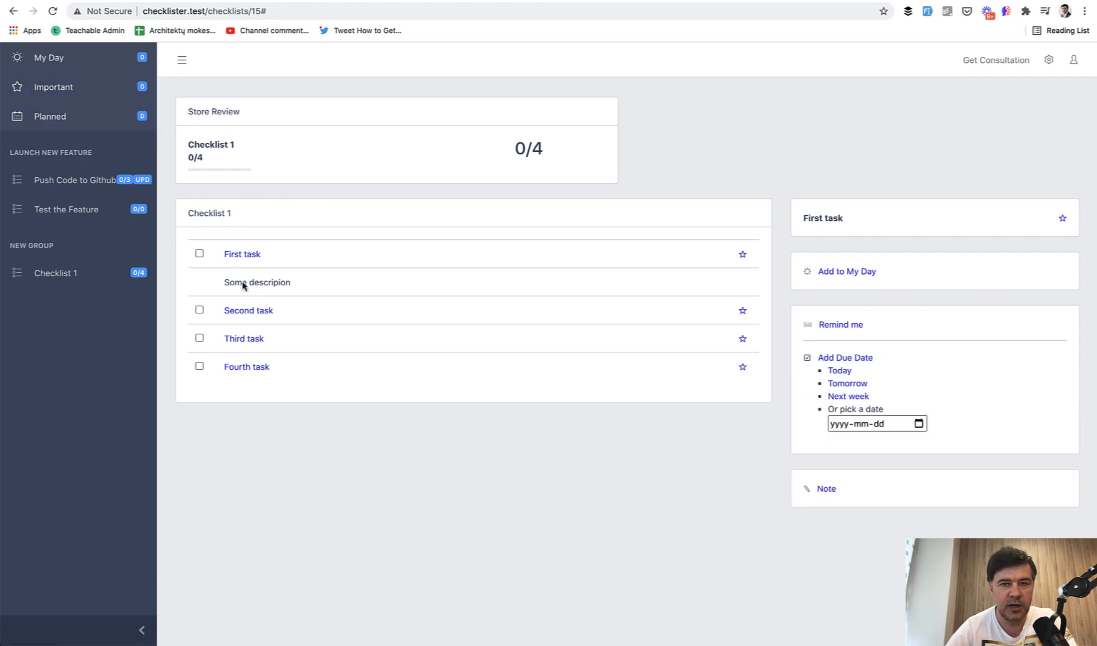
mouse_move(370, 489)
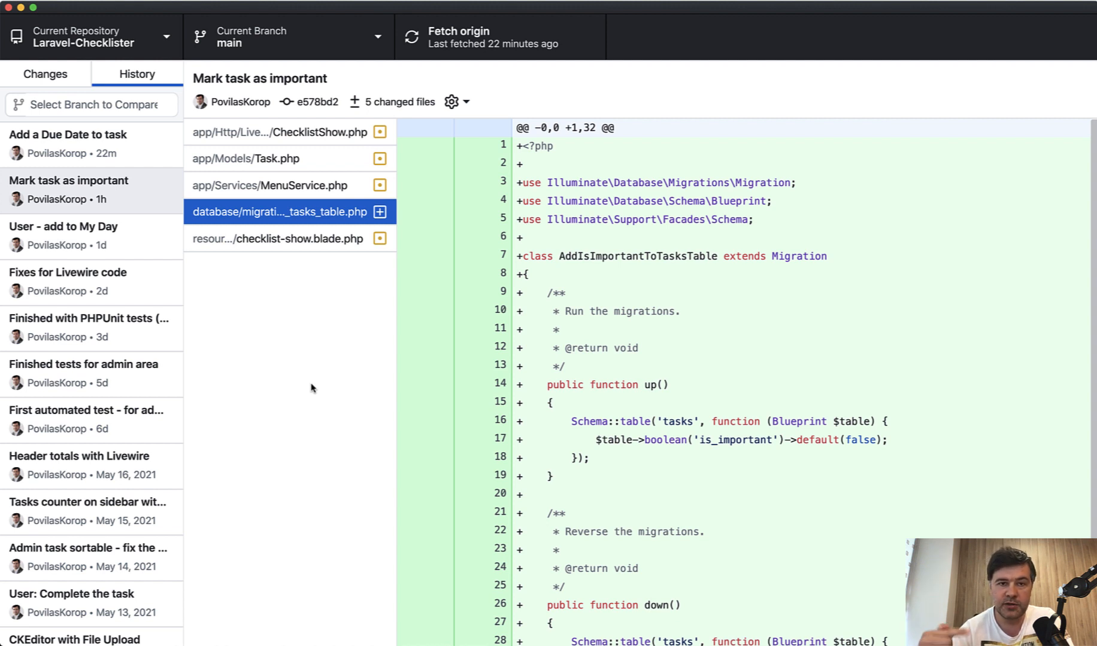
mouse_move(300, 393)
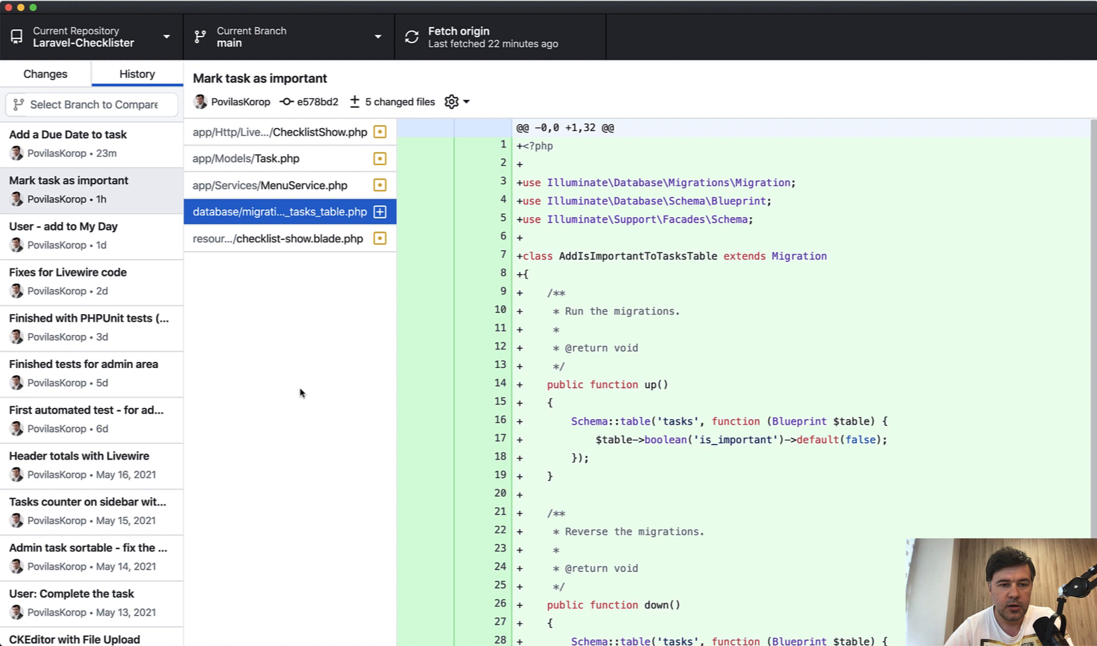
mouse_move(675, 477)
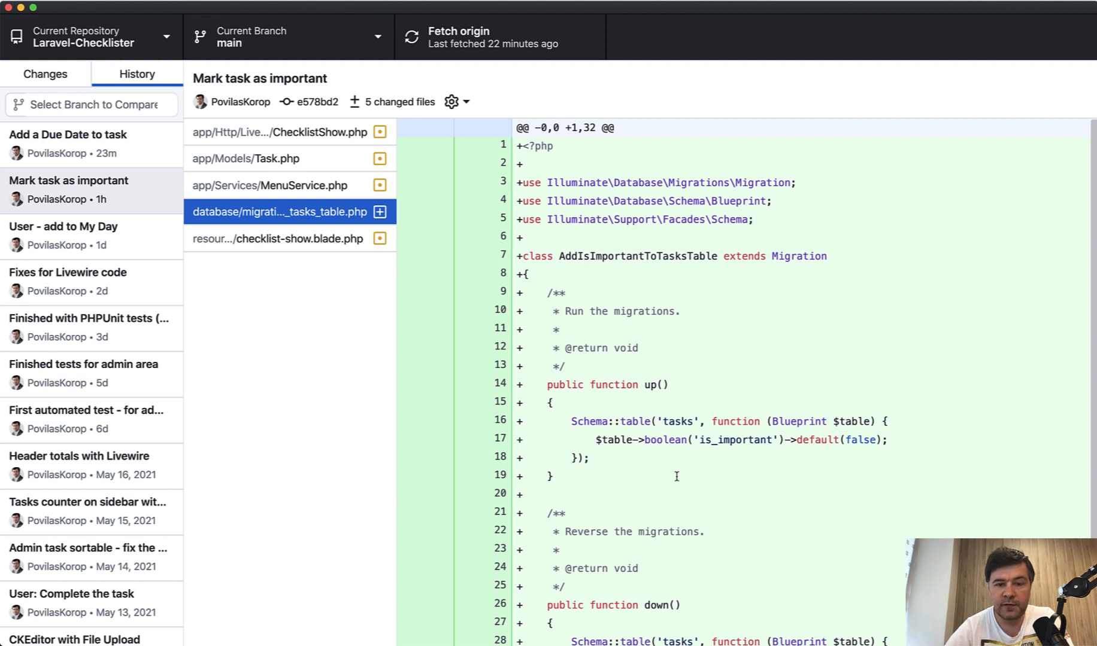
Step: Scroll the migration diff adding the is_important column, then view the Task.php changes
scroll(down, 3)
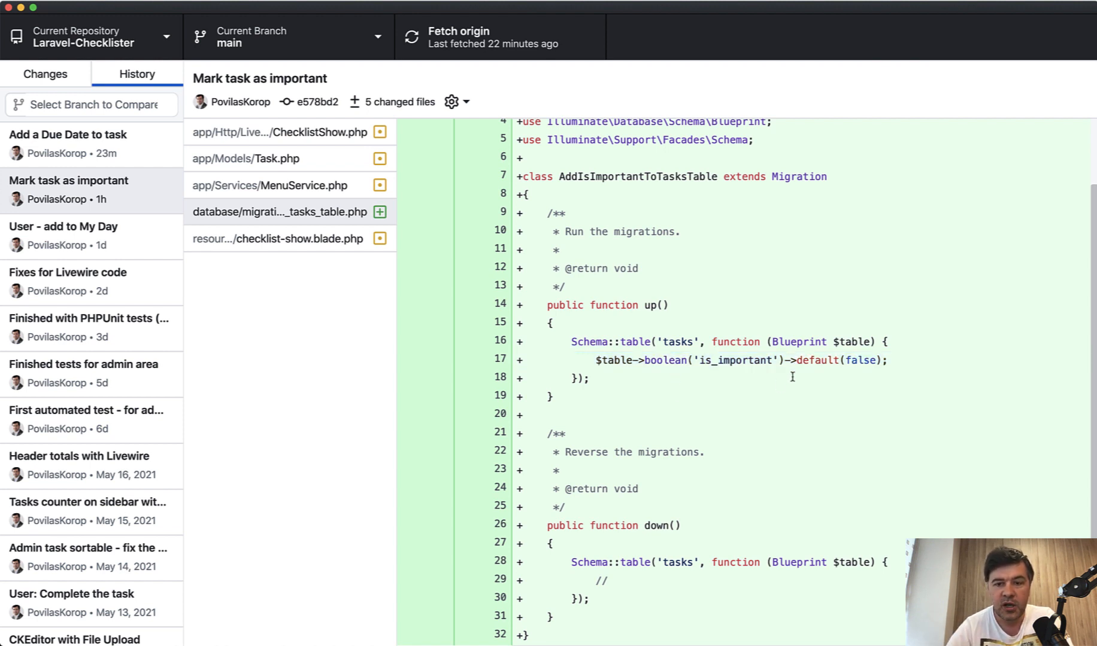
mouse_move(789, 369)
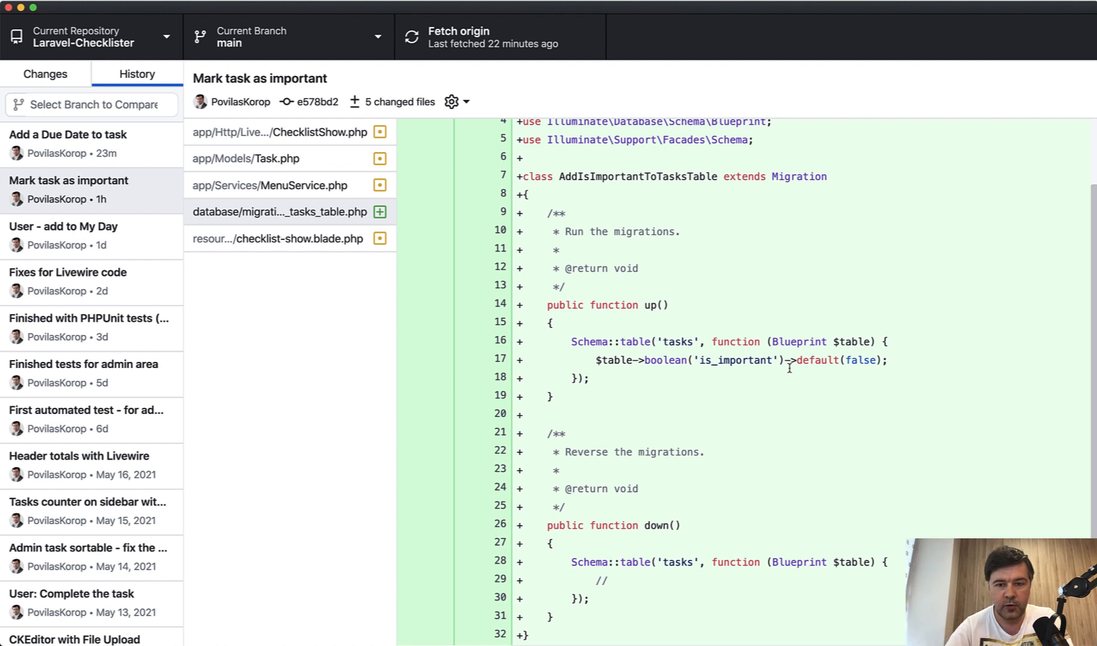
double_click(735, 360)
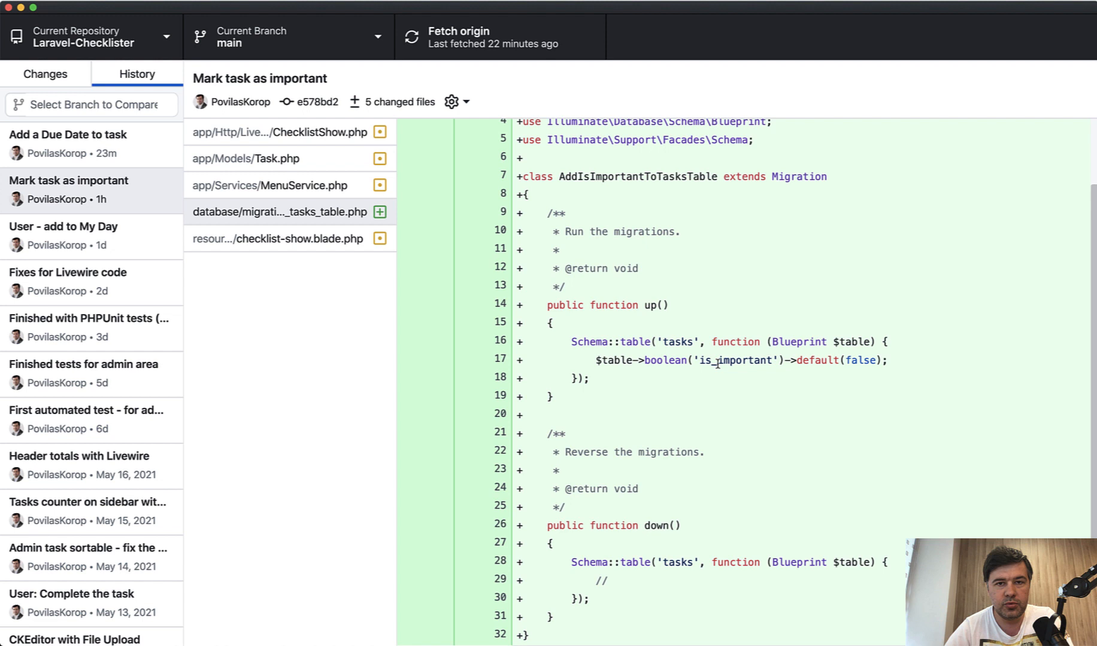
double_click(706, 360)
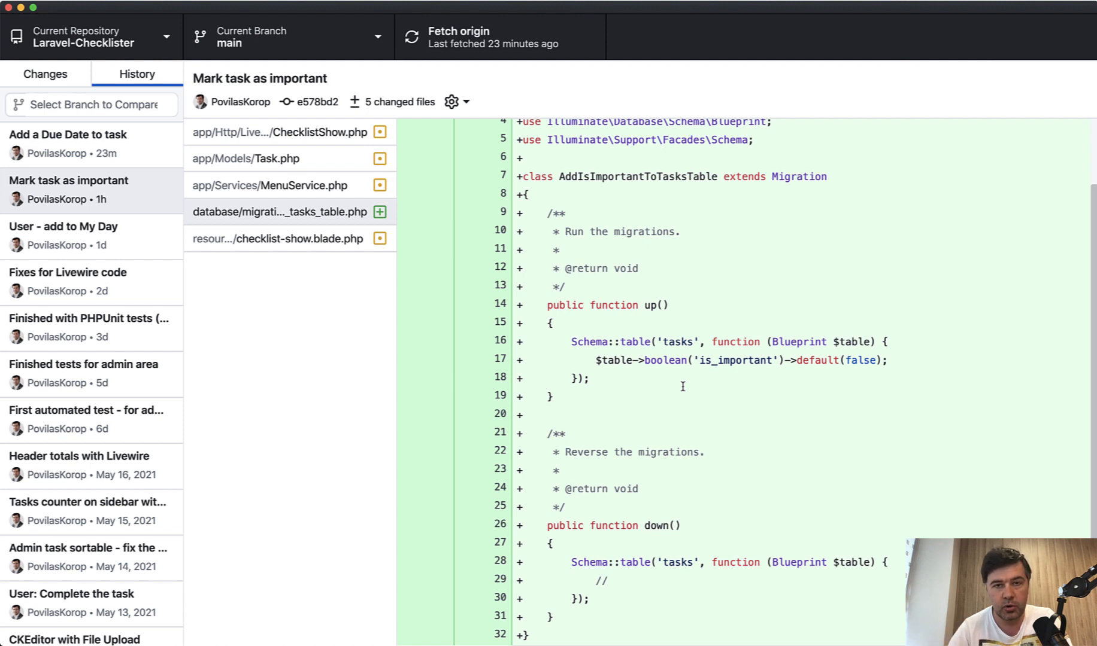
mouse_move(645, 394)
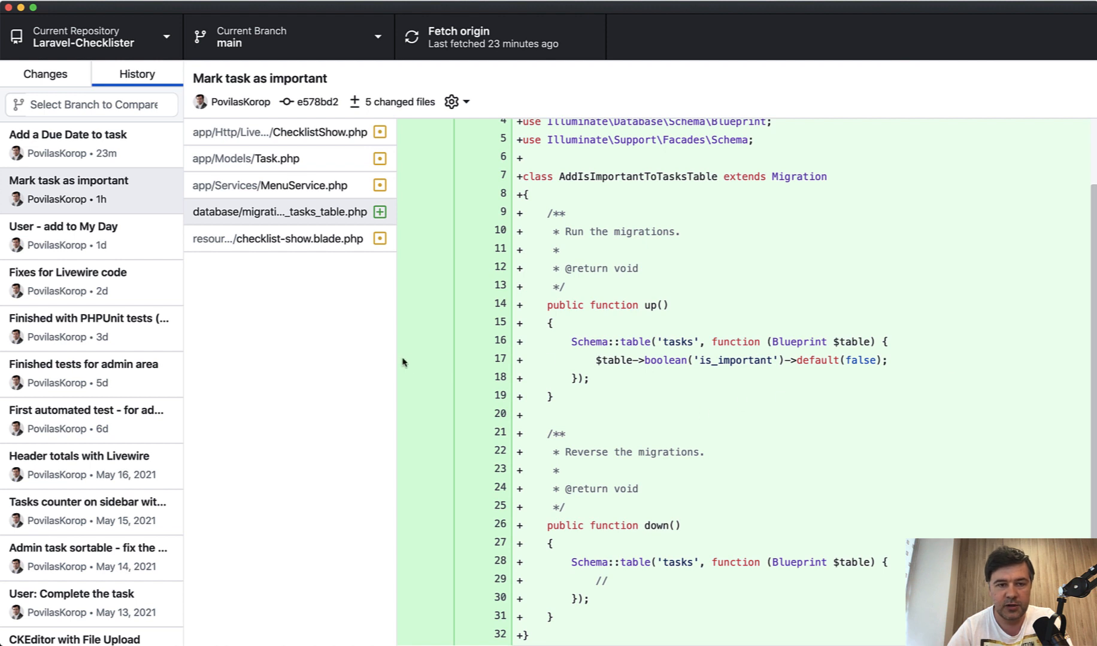
click(246, 158)
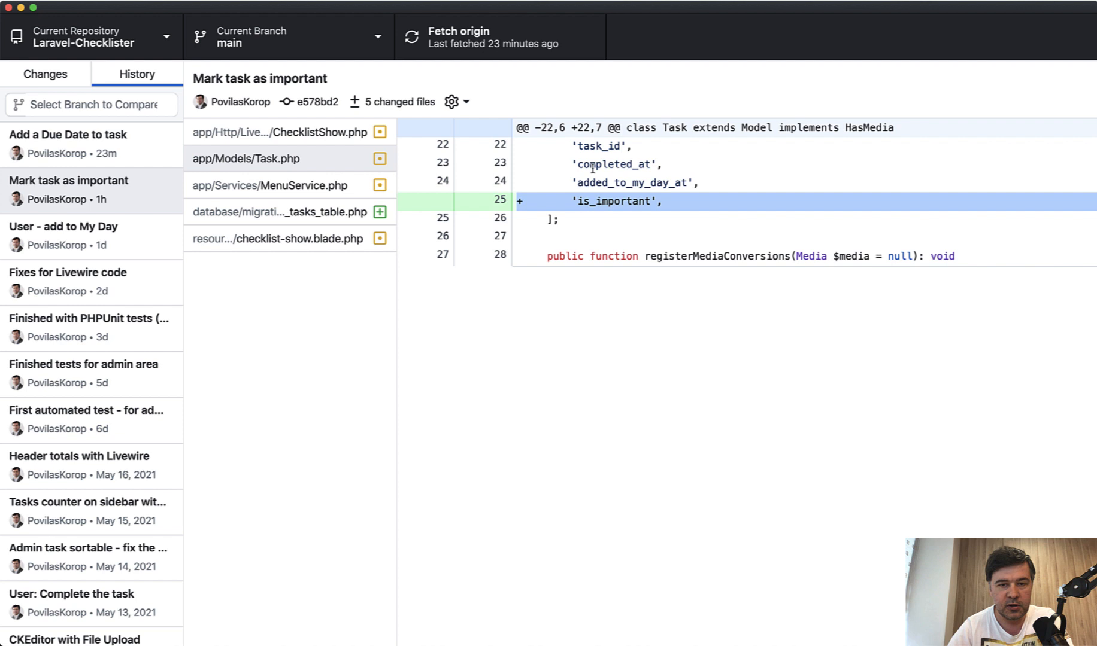
mouse_move(272, 132)
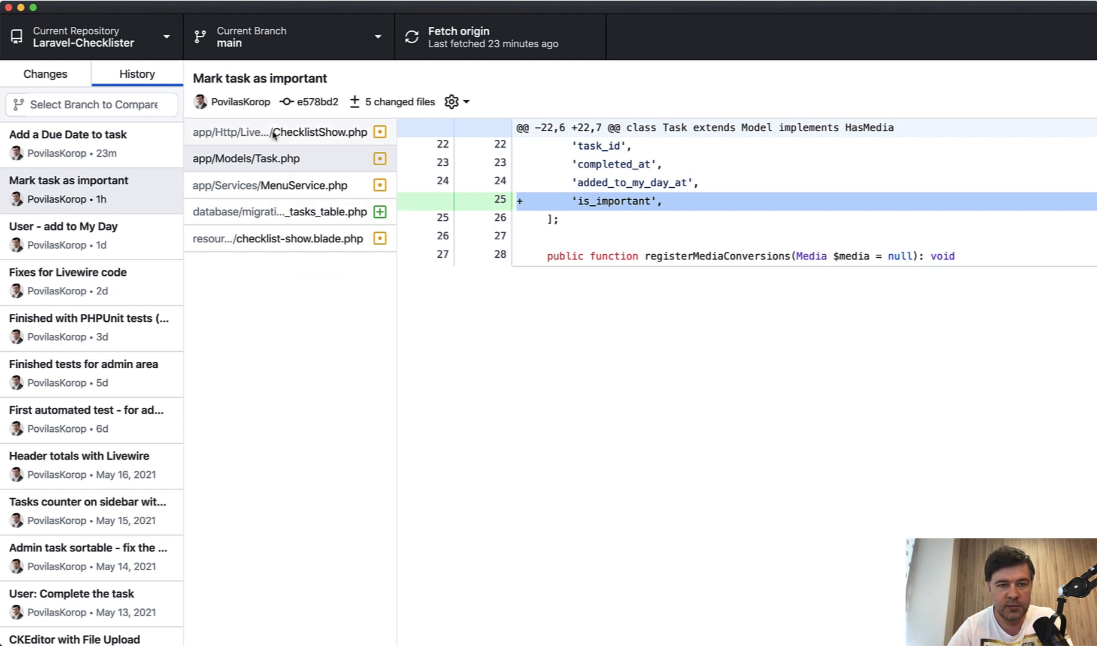
Step: View the MenuService.php diff and highlight the is_important tasks_count expression
click(268, 186)
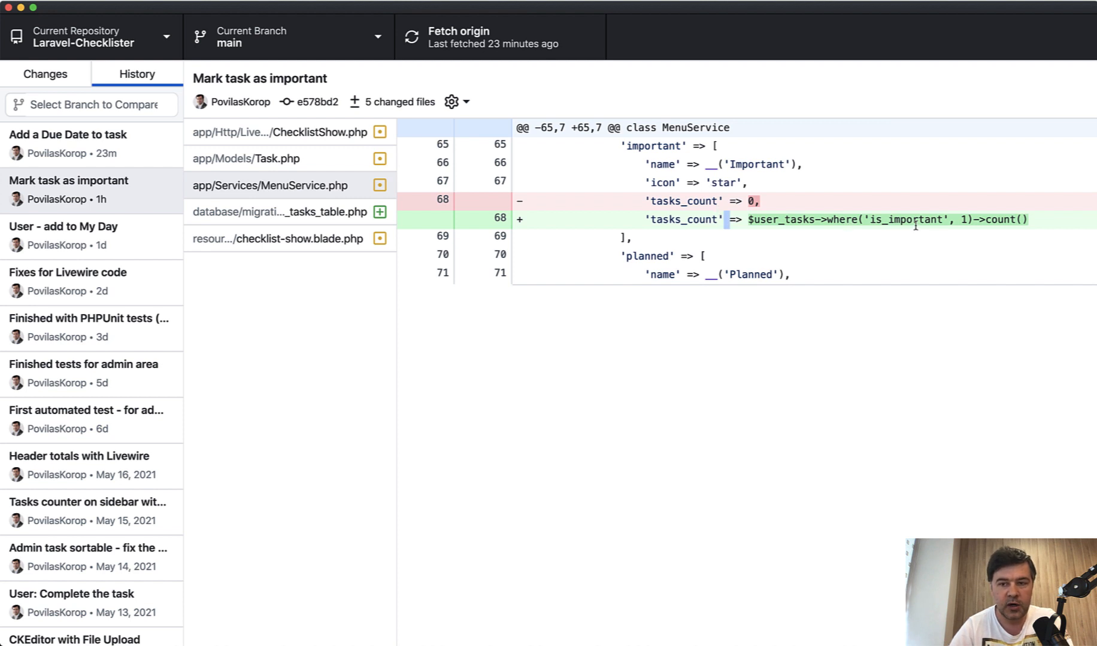
double_click(906, 219)
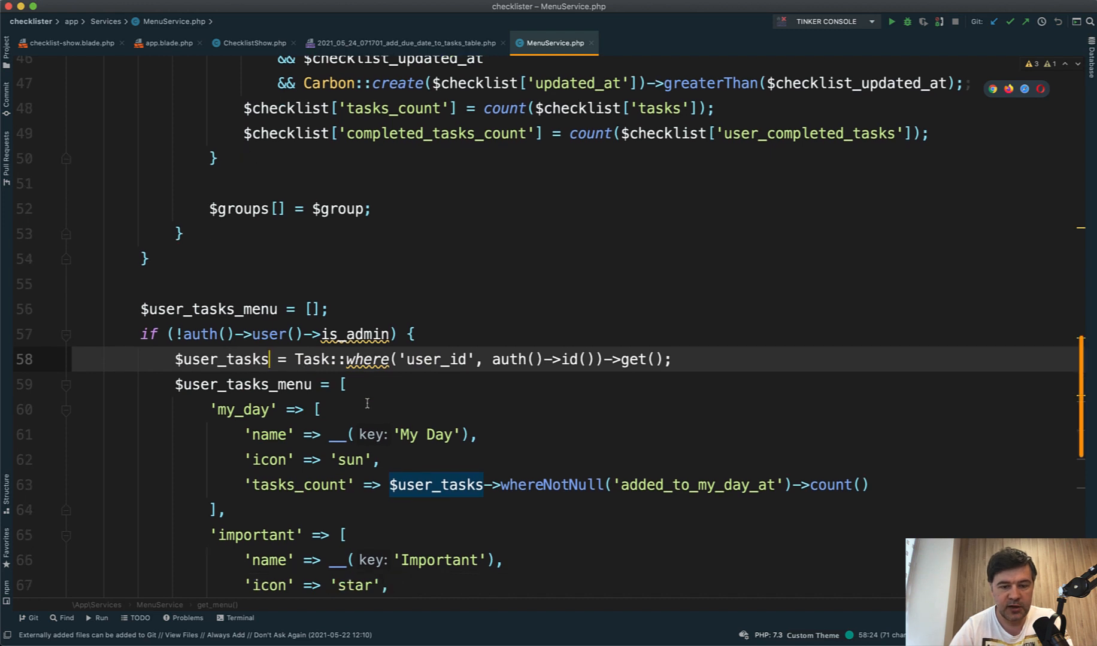
Step: Scroll MenuService.php in PhpStorm down to the user tasks menu's Important count
scroll(down, 3)
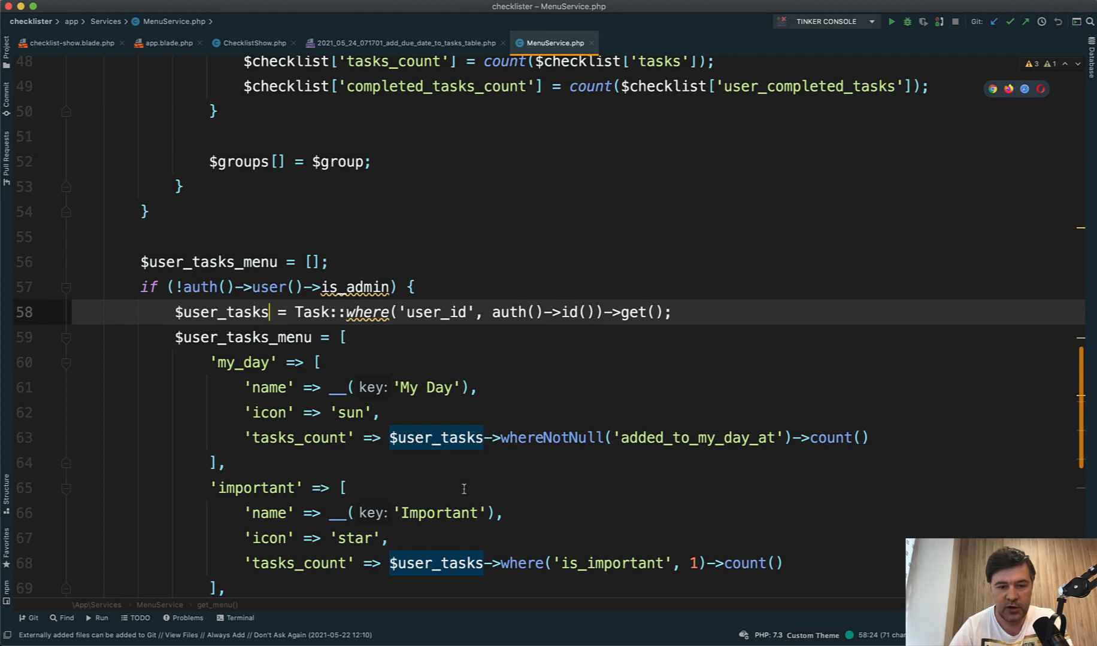
scroll(down, 3)
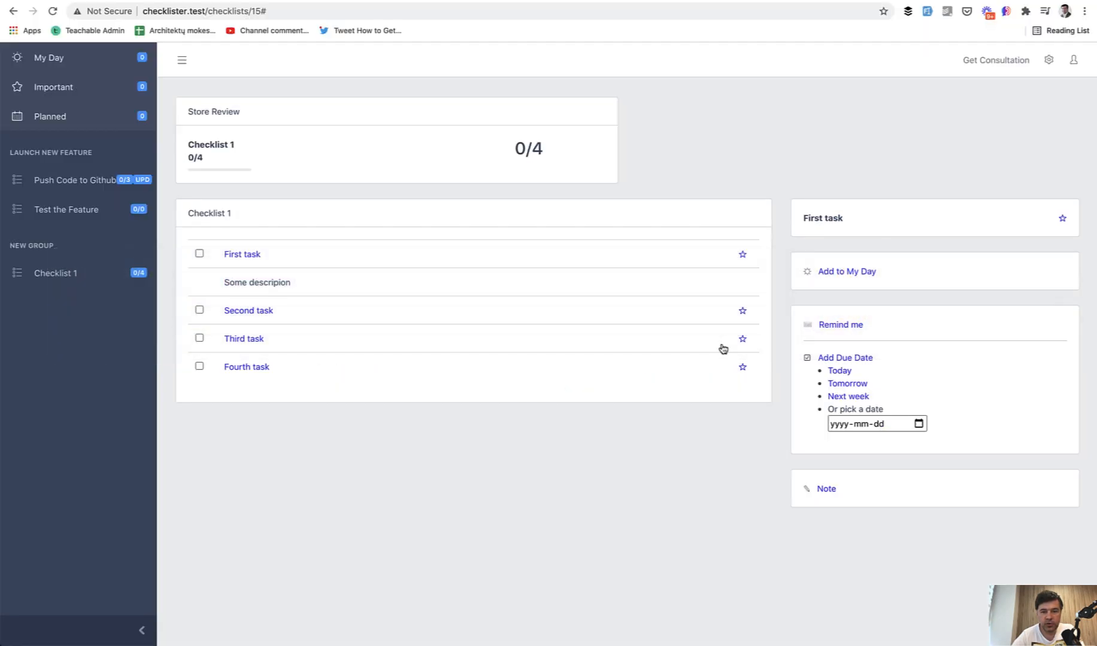
mouse_move(1071, 243)
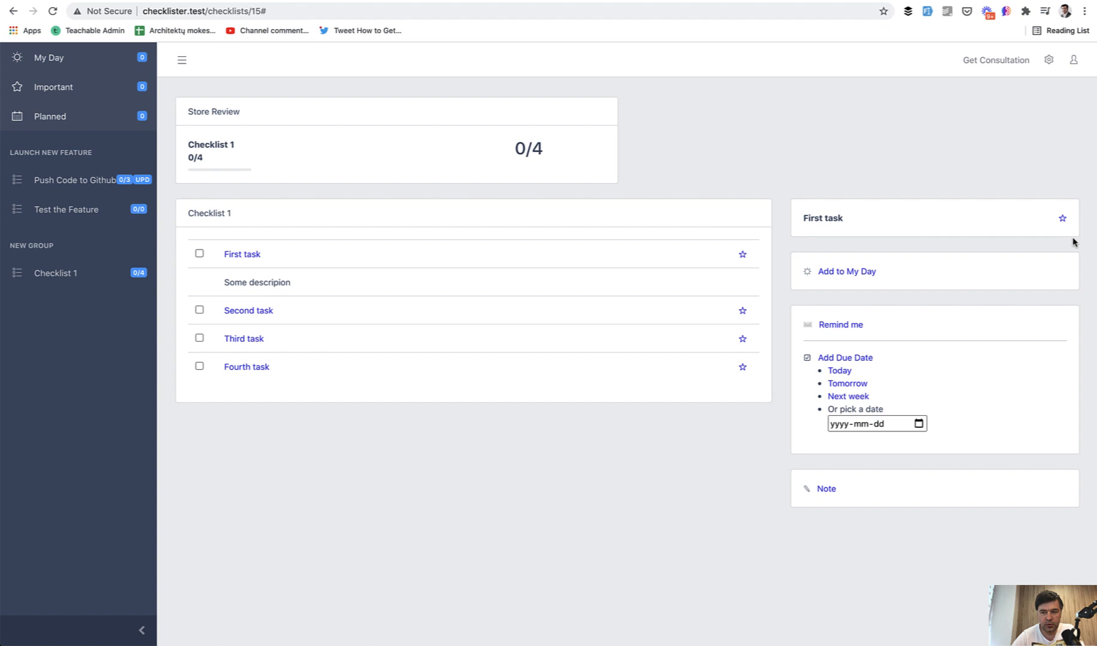
mouse_move(681, 249)
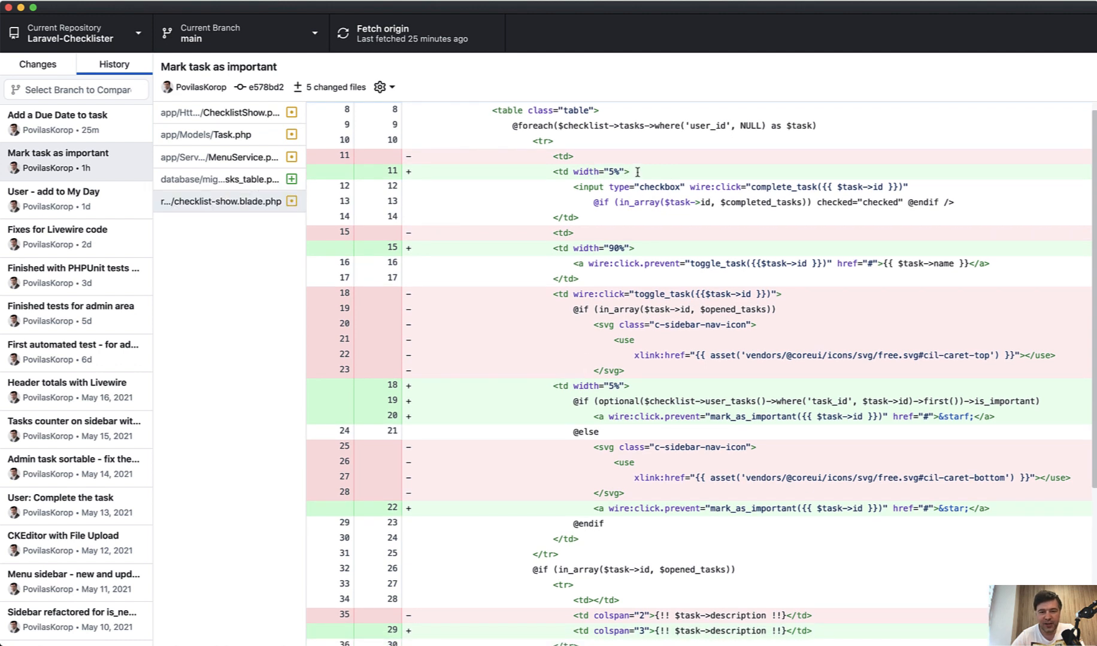
mouse_move(572, 307)
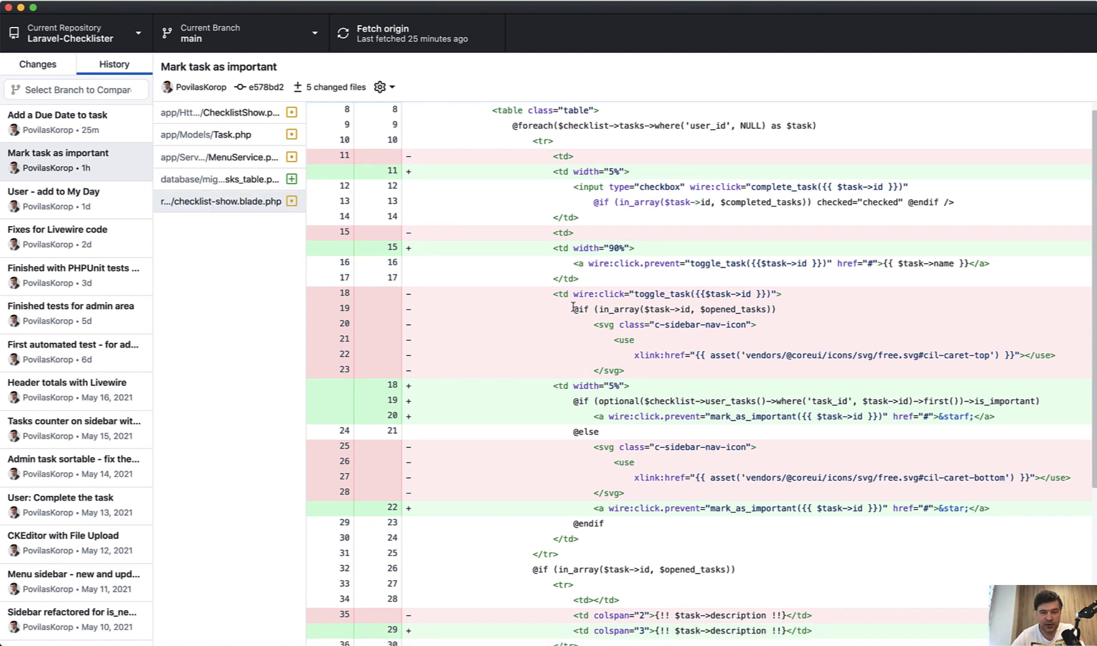
Step: Open the checklist-show.blade.php diff in GitHub Desktop and scroll through it
scroll(down, 3)
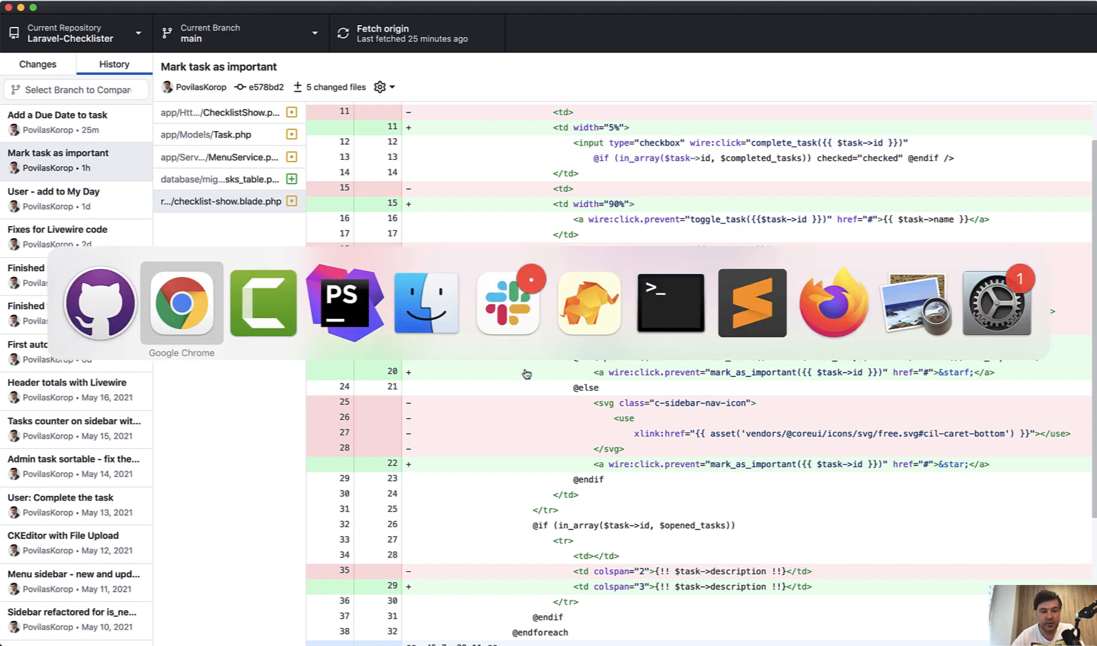
click(181, 302)
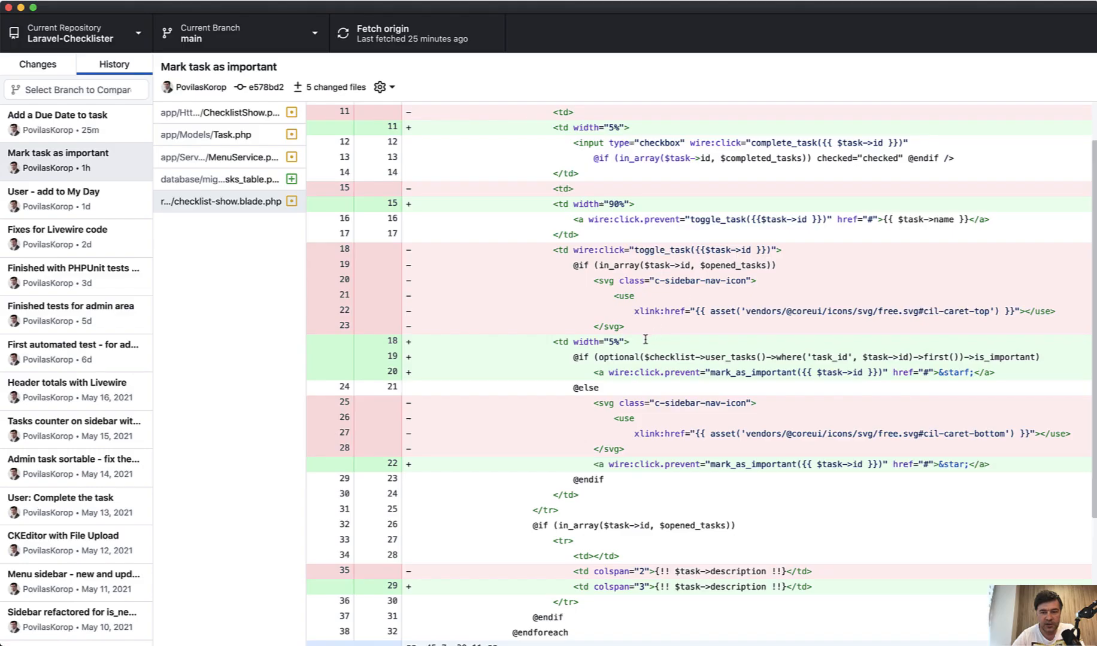
scroll(down, 3)
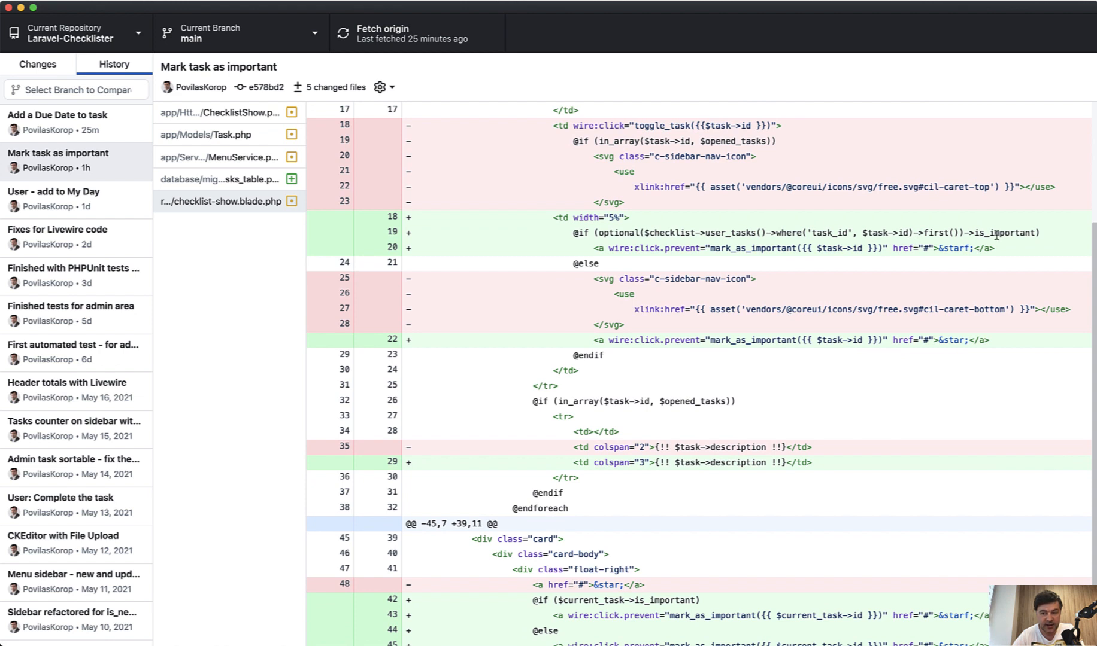
Step: Highlight is_important, mark_as_important and the optional() wrapper in the star link code
double_click(1005, 232)
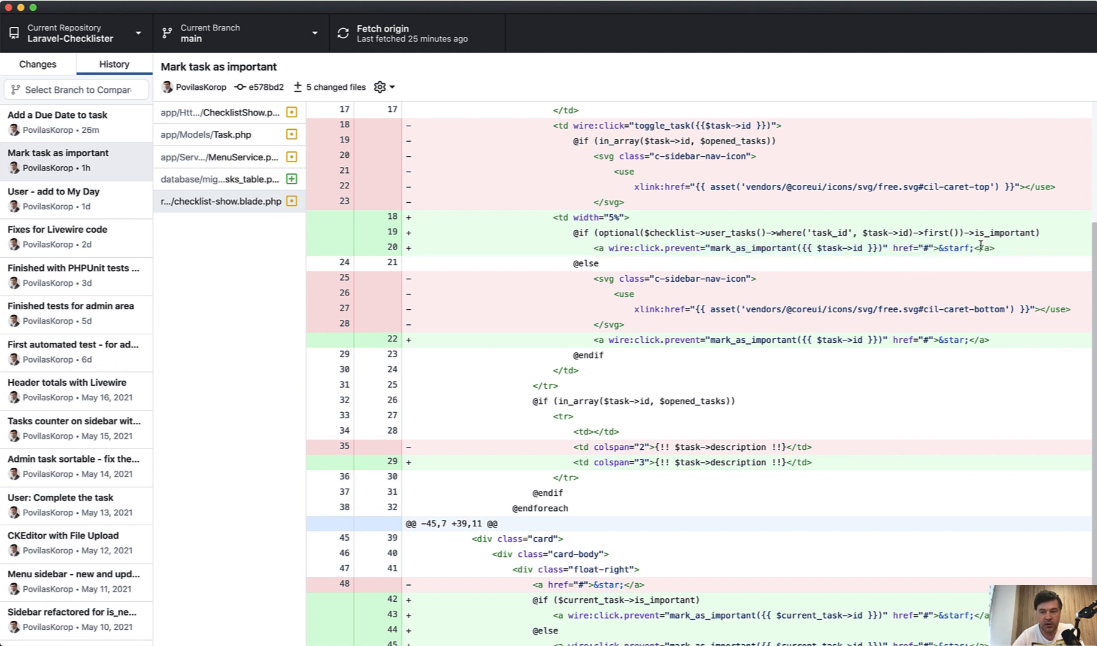
mouse_move(698, 201)
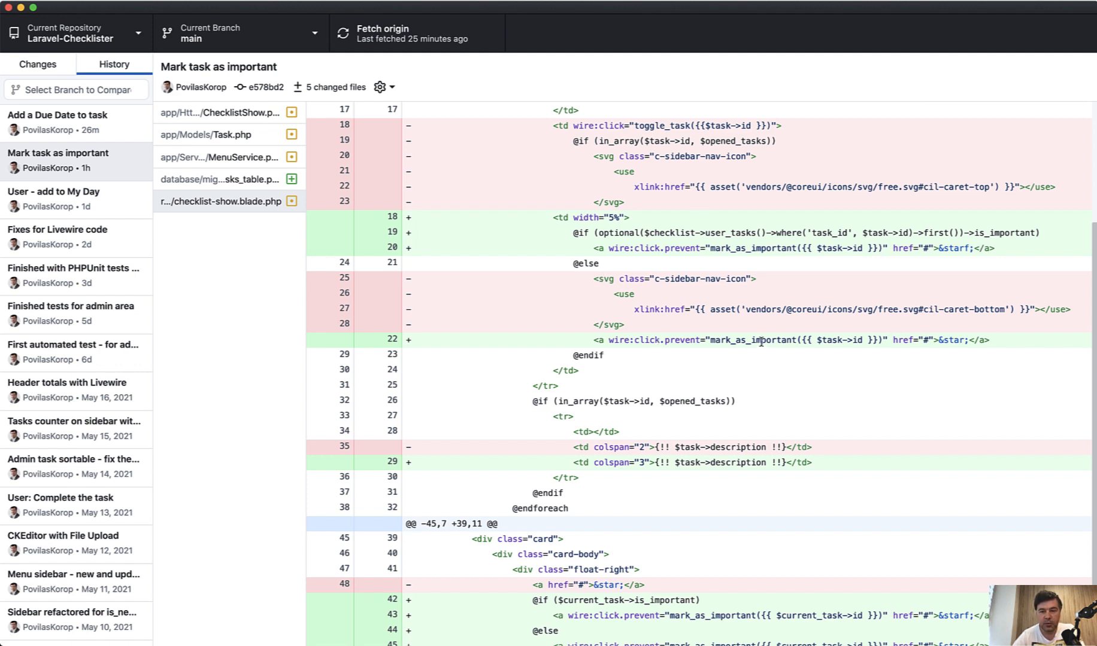
mouse_move(713, 351)
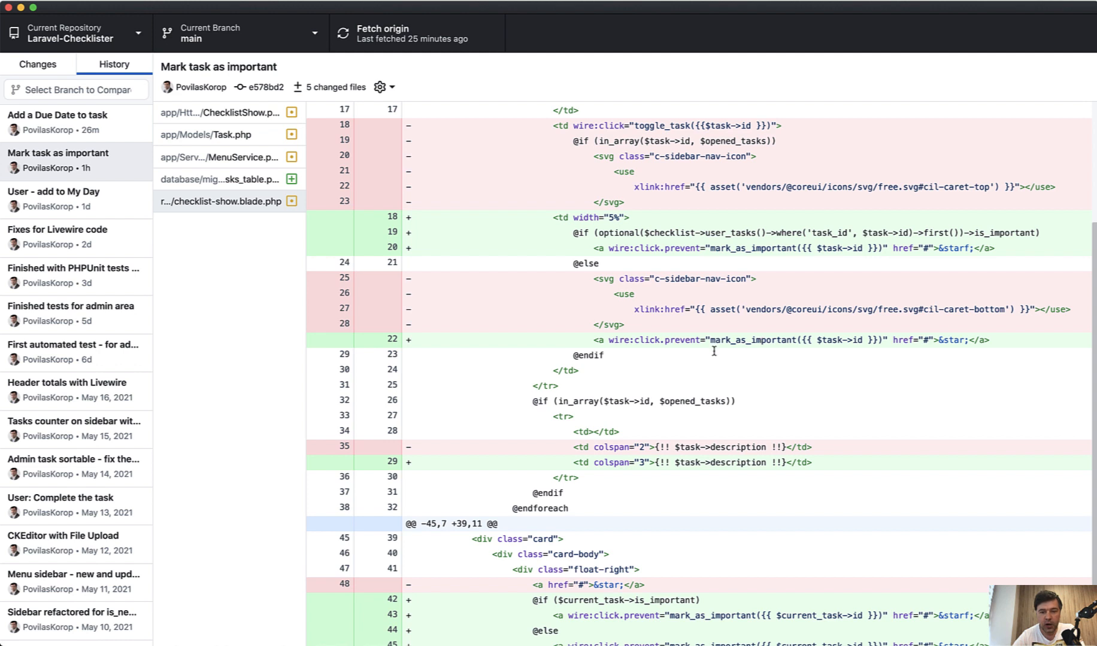
double_click(751, 340)
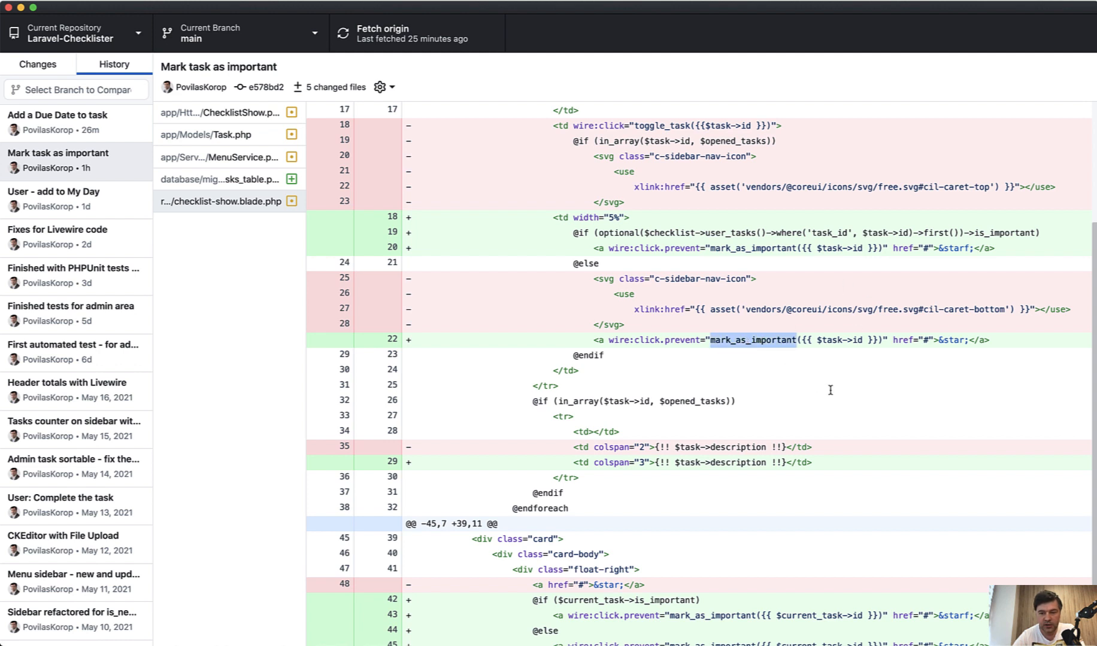
mouse_move(635, 226)
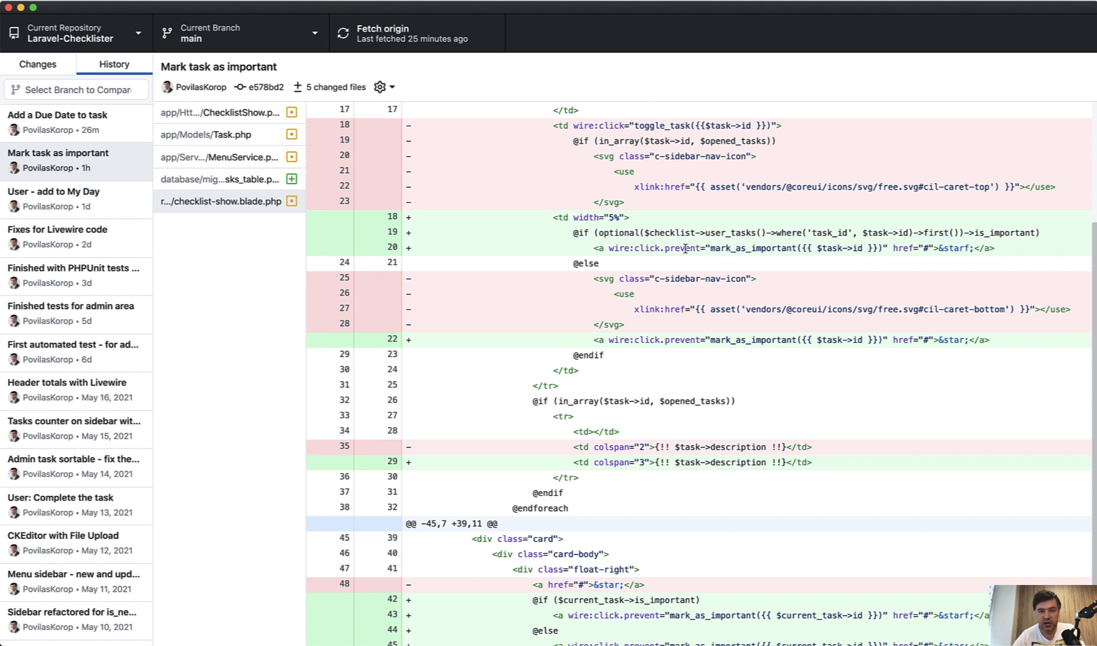
double_click(616, 232)
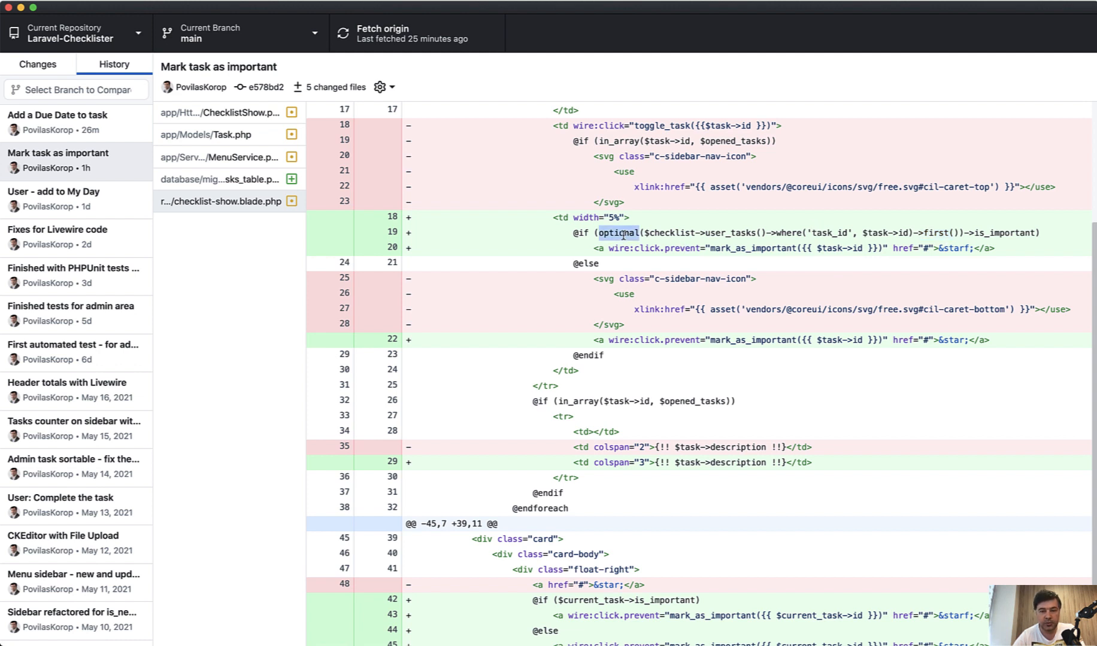
mouse_move(891, 324)
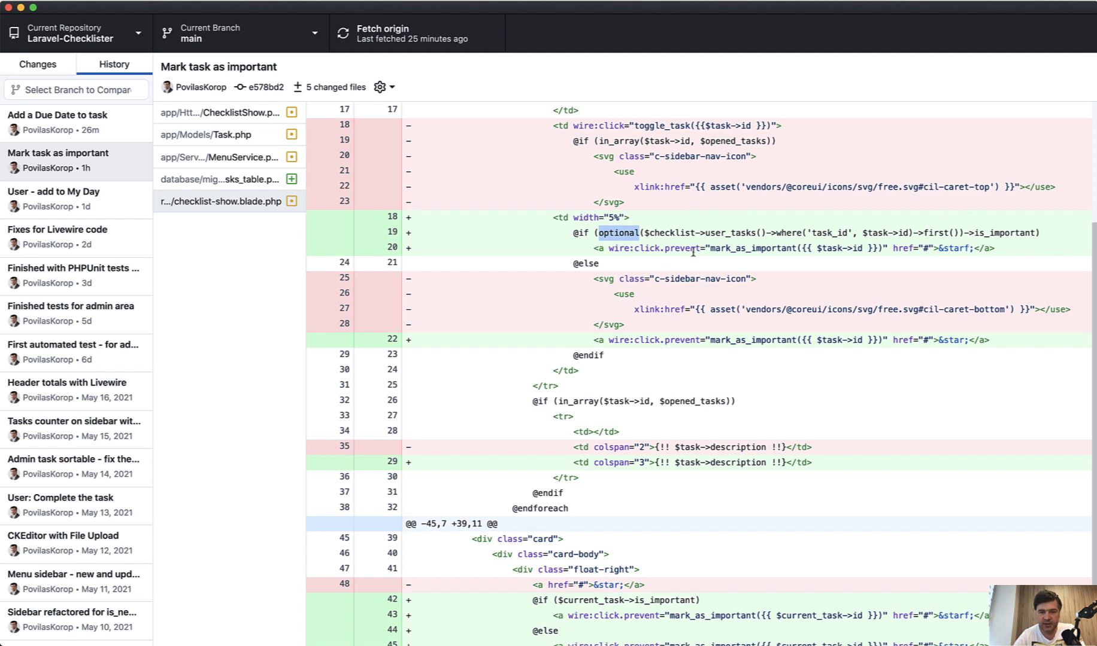
mouse_move(1017, 235)
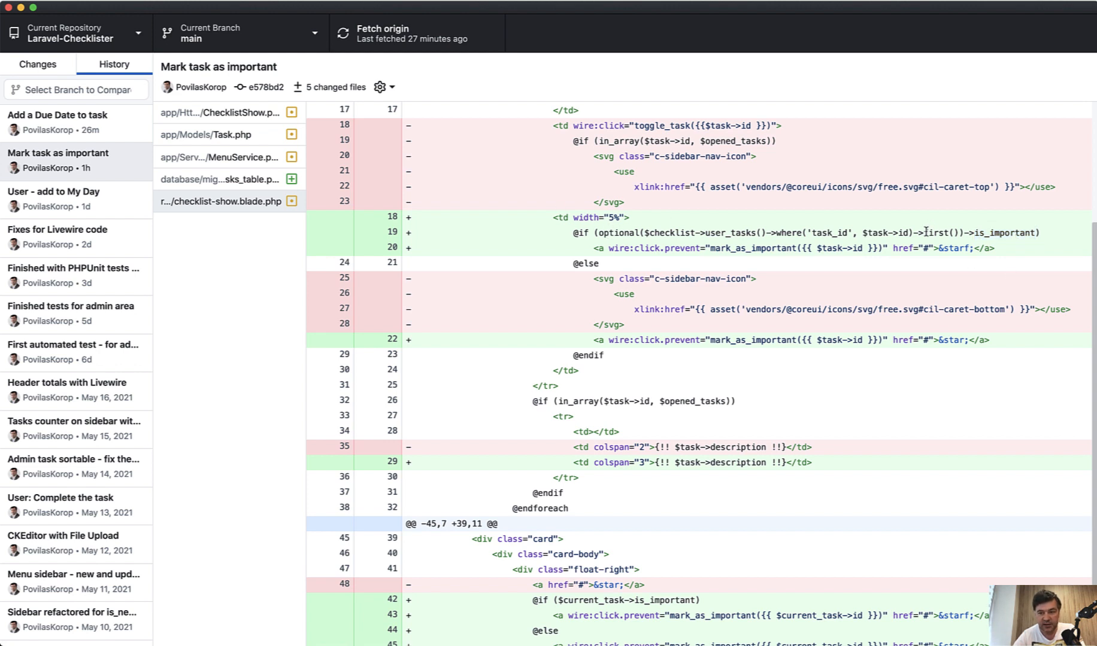
double_click(1005, 233)
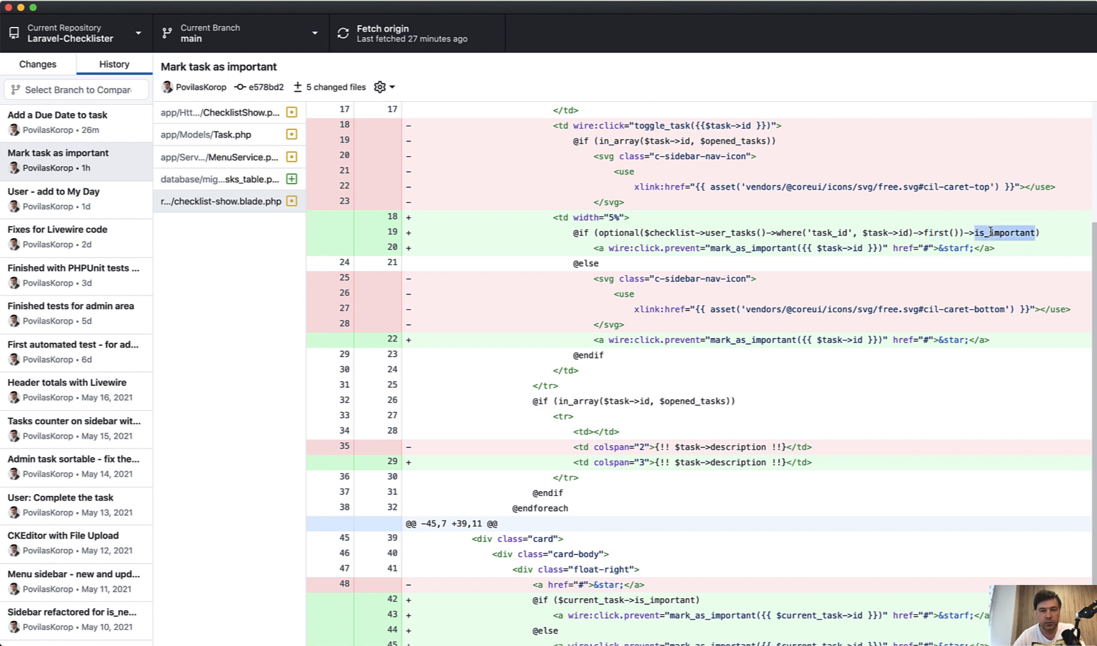
mouse_move(912, 222)
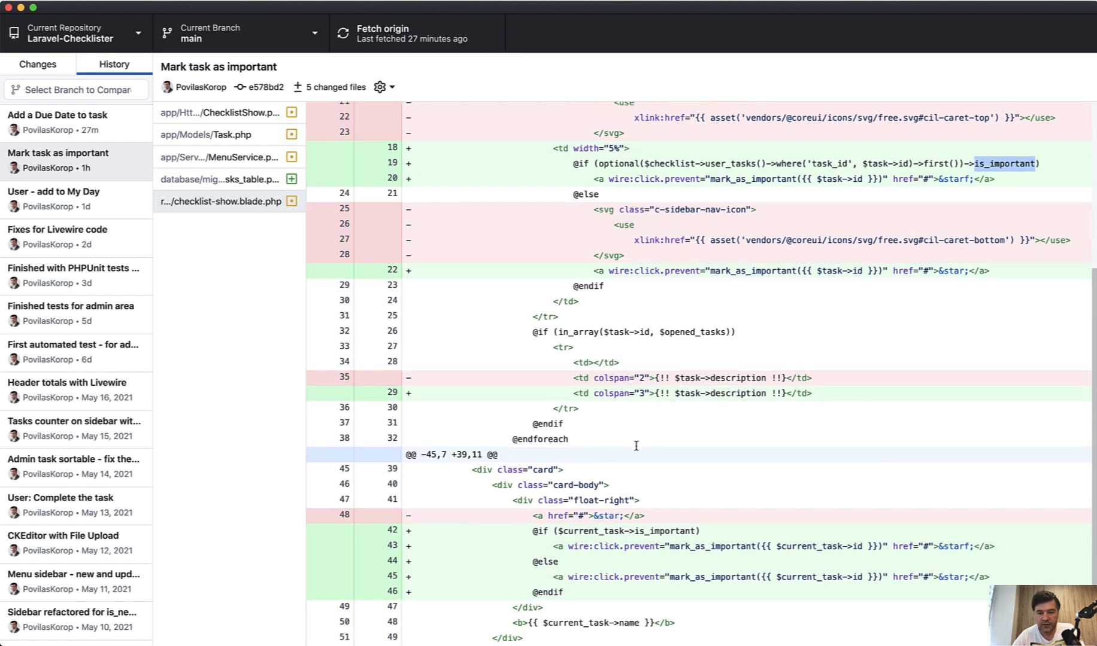
mouse_move(620, 455)
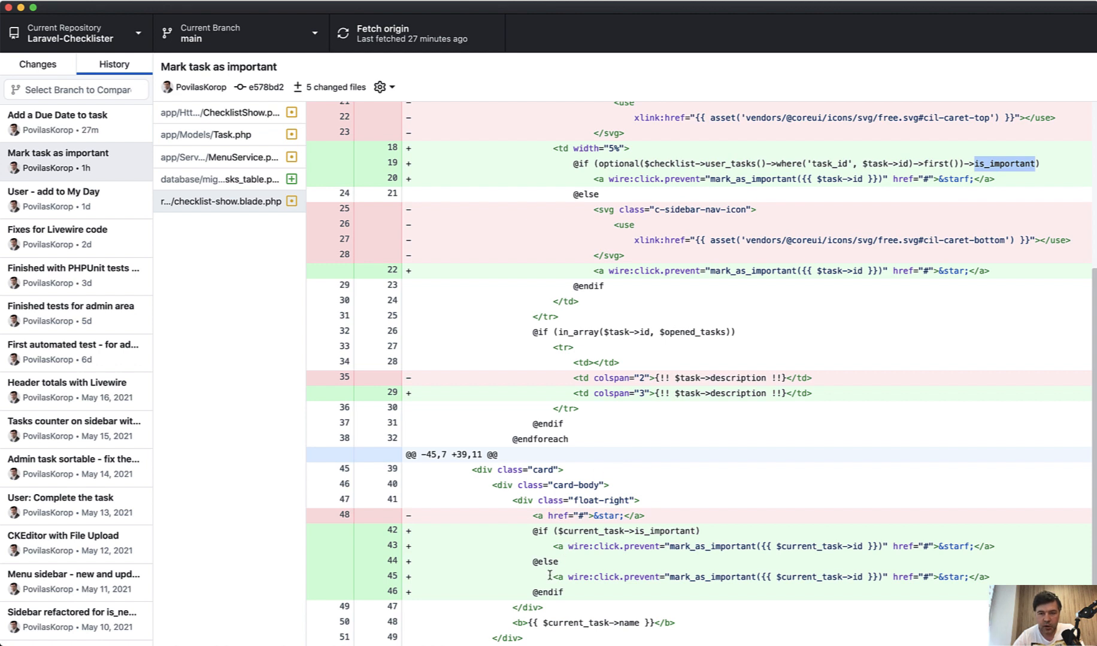
double_click(574, 531)
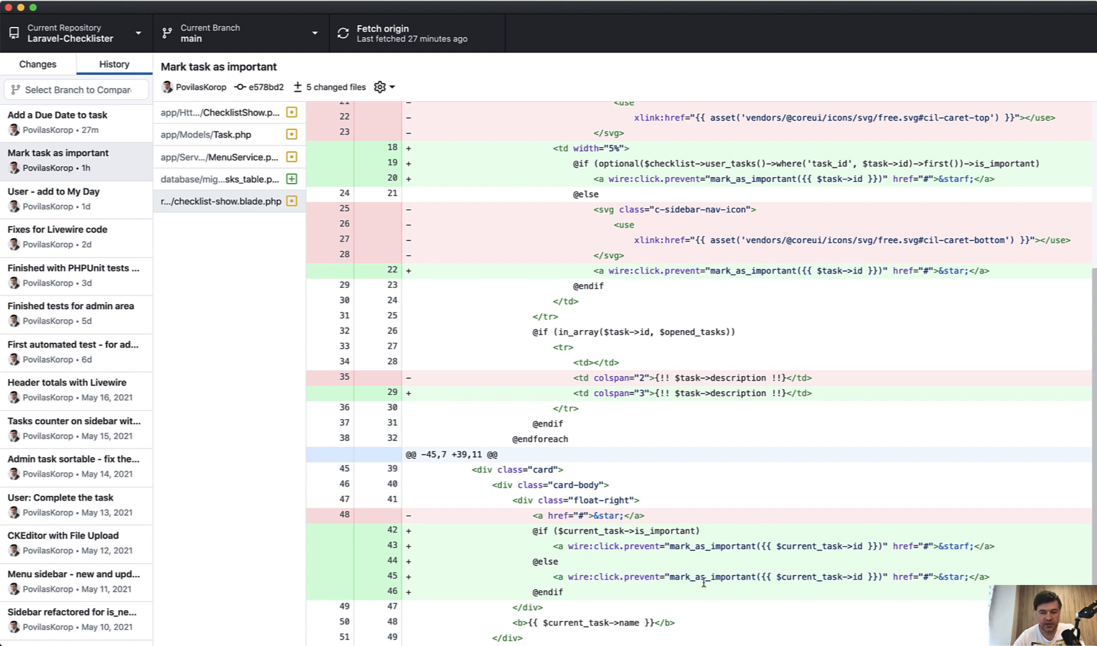
mouse_move(749, 302)
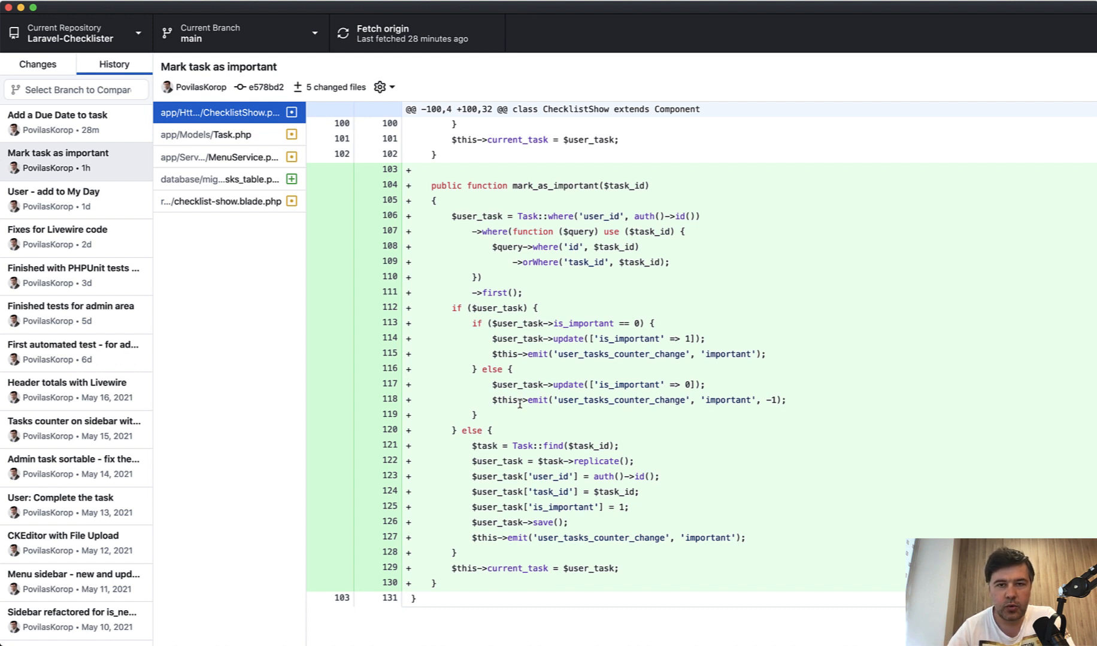
mouse_move(594, 349)
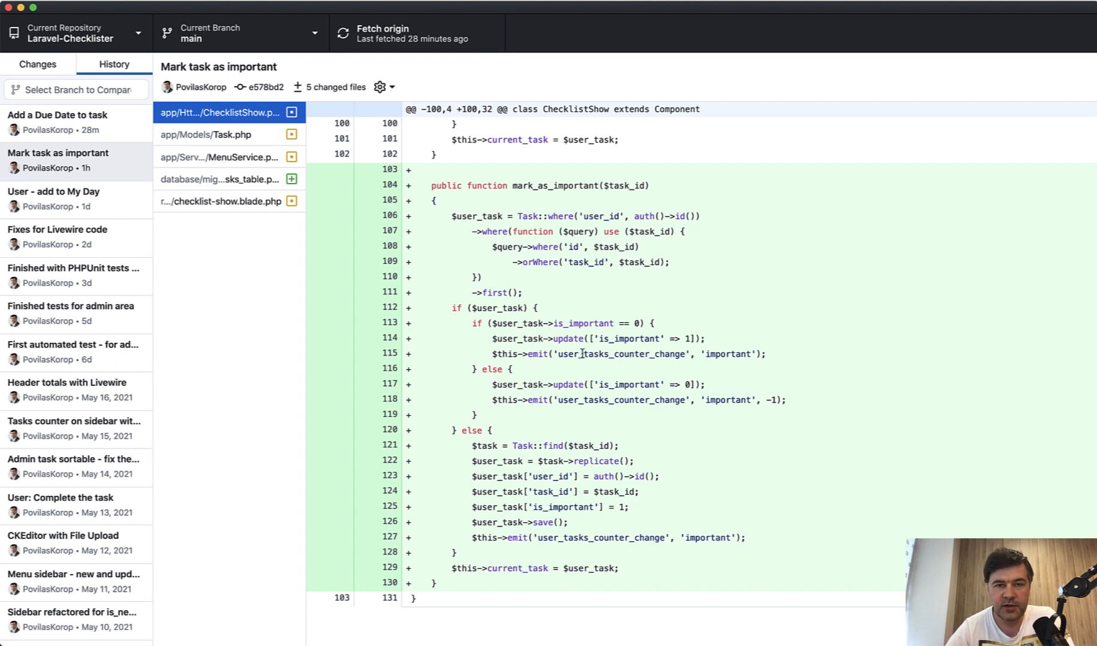
mouse_move(560, 339)
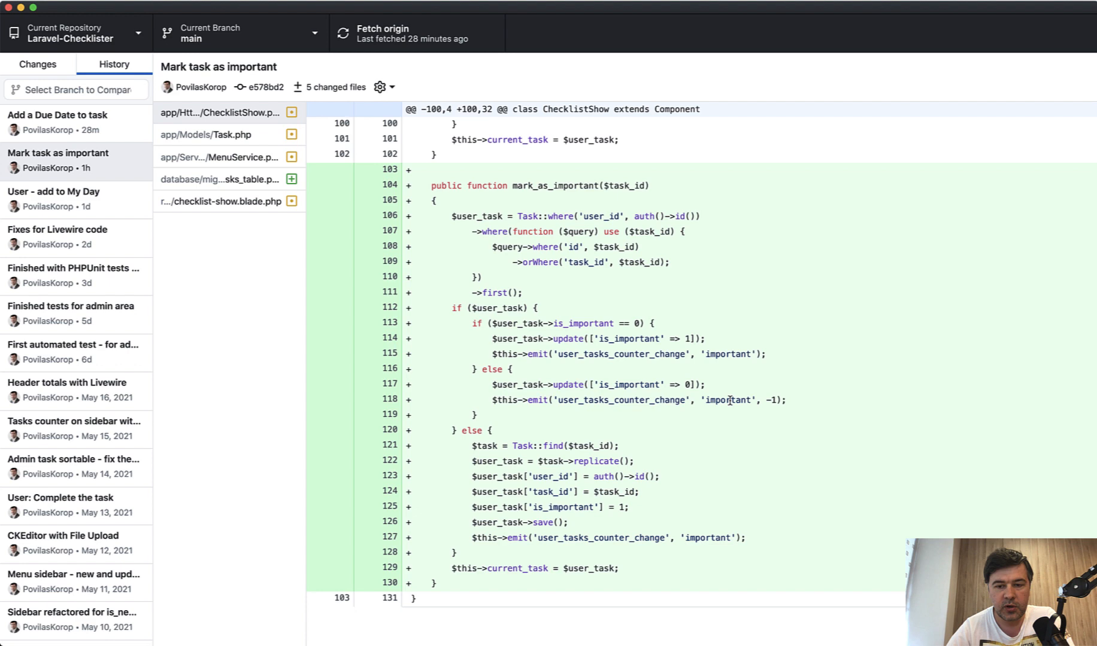
Step: Highlight 'important' as the task type in ChecklistShow.php's mark_as_important event
double_click(727, 354)
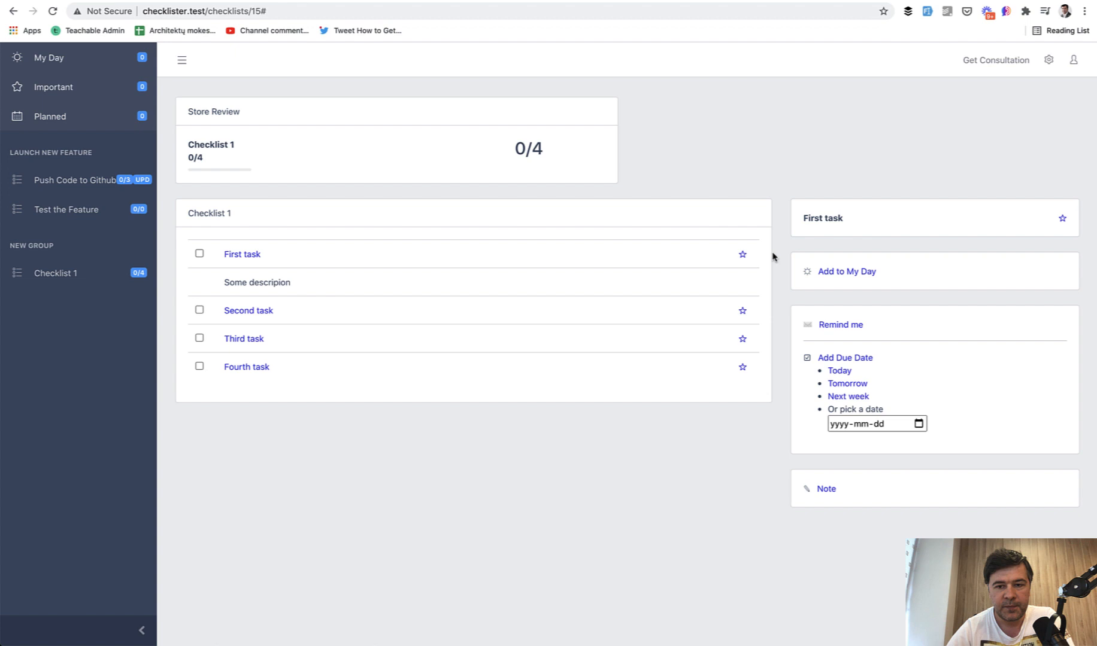
mouse_move(423, 264)
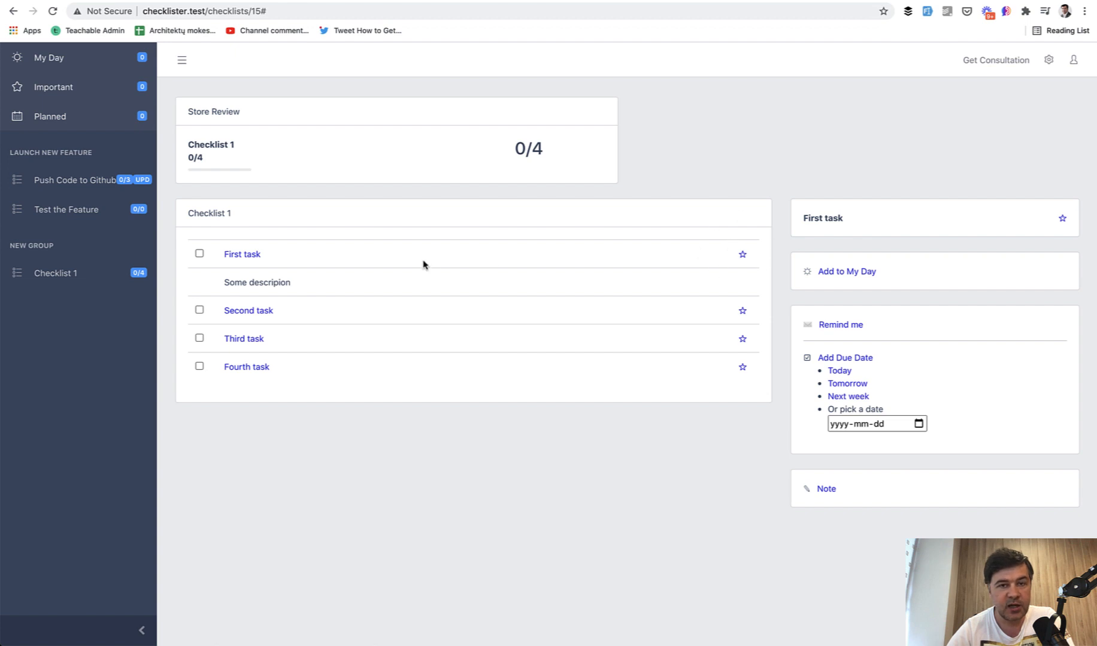
mouse_move(429, 245)
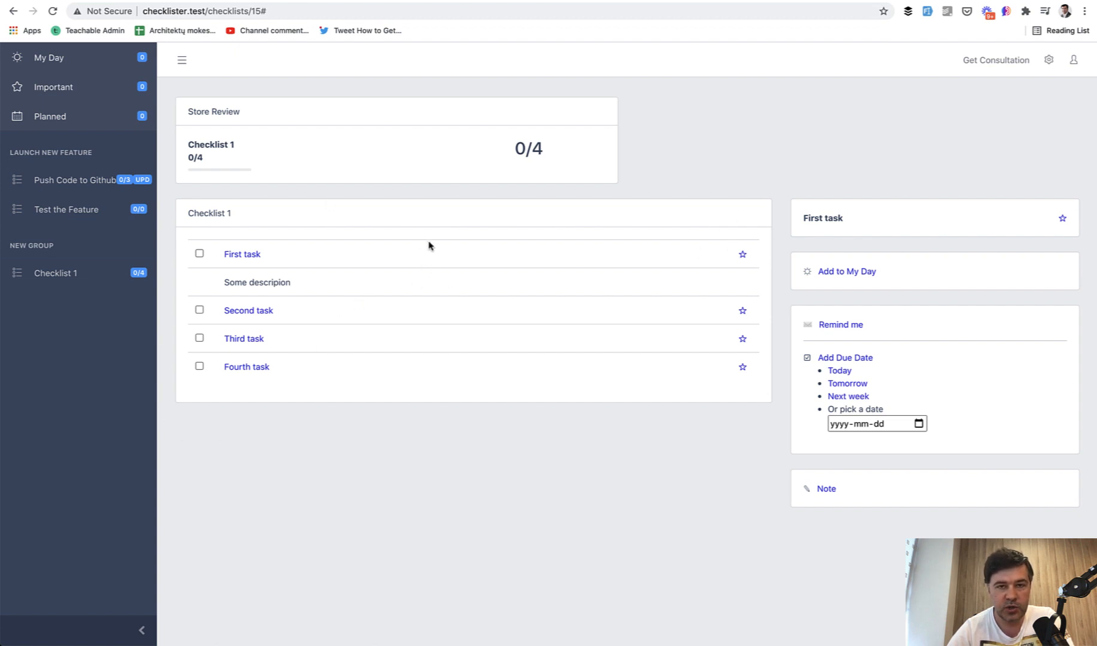
mouse_move(400, 255)
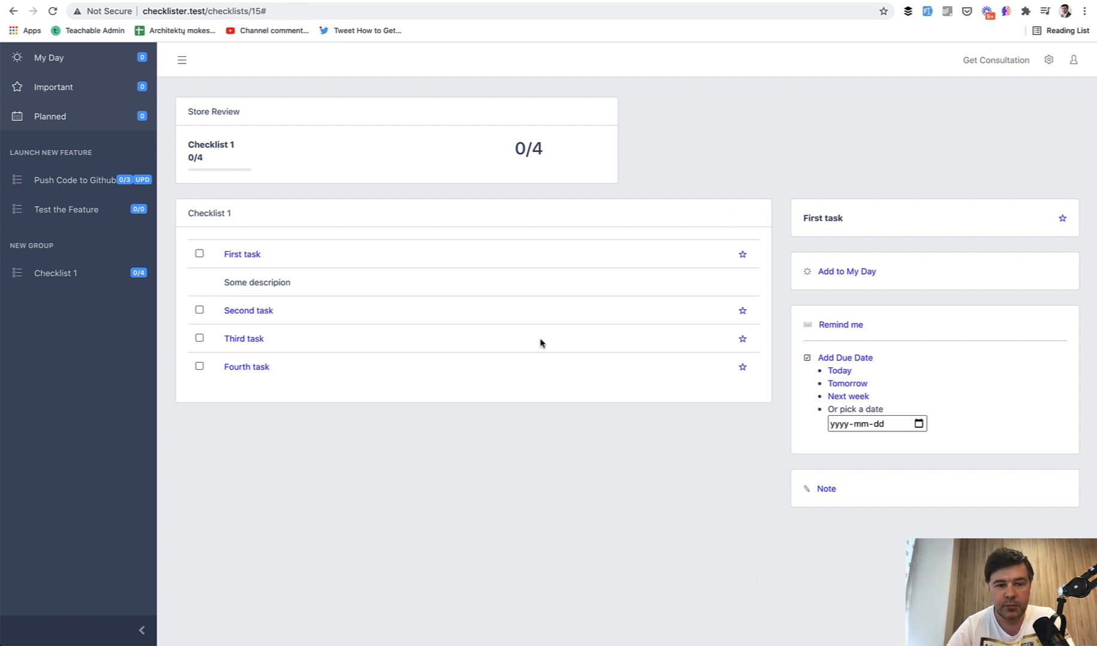
mouse_move(844, 293)
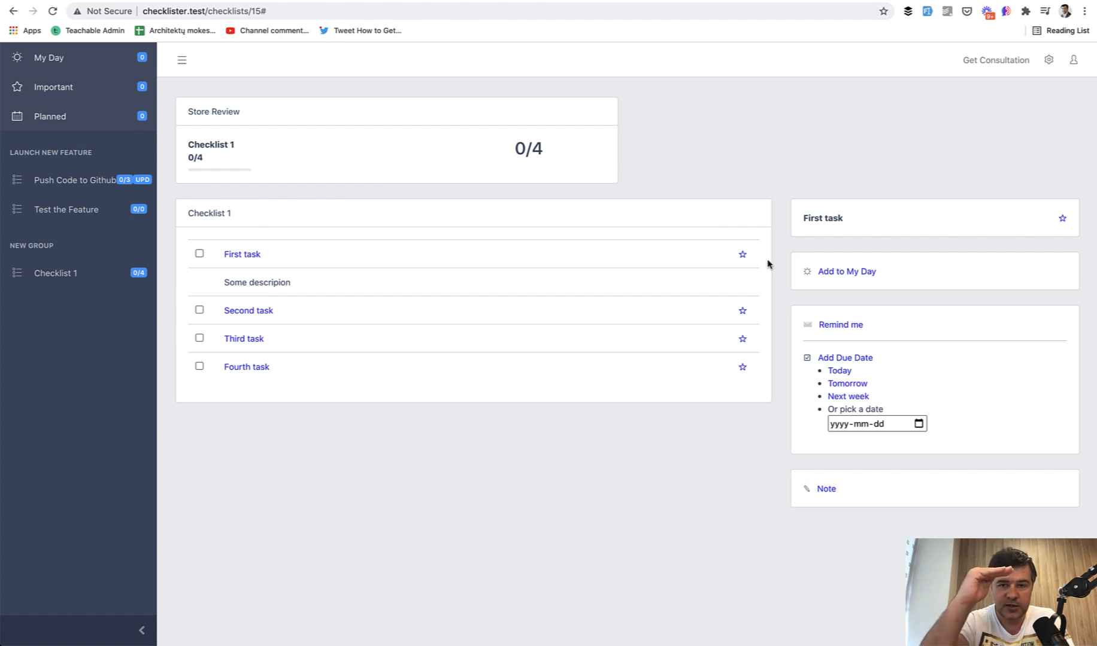
Step: Switch from the Checklister page back to GitHub Desktop with Cmd+Tab
key(cmd+tab)
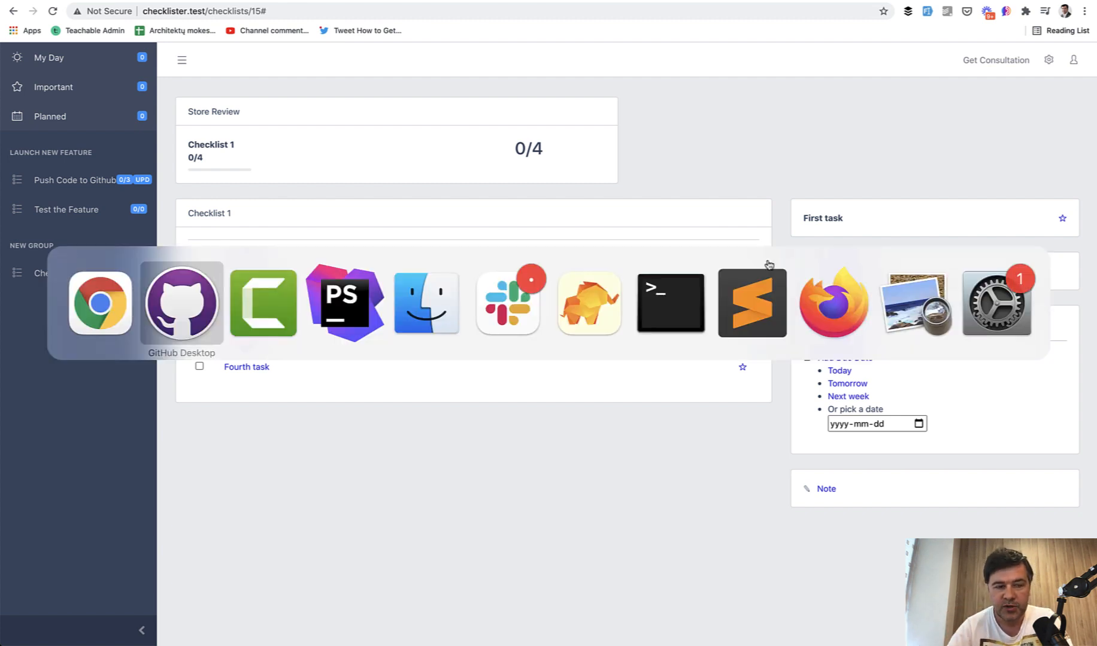
Step: Bring up GitHub Desktop, highlight the emitted user_tasks_counter_change event, then switch to PhpStorm
click(180, 303)
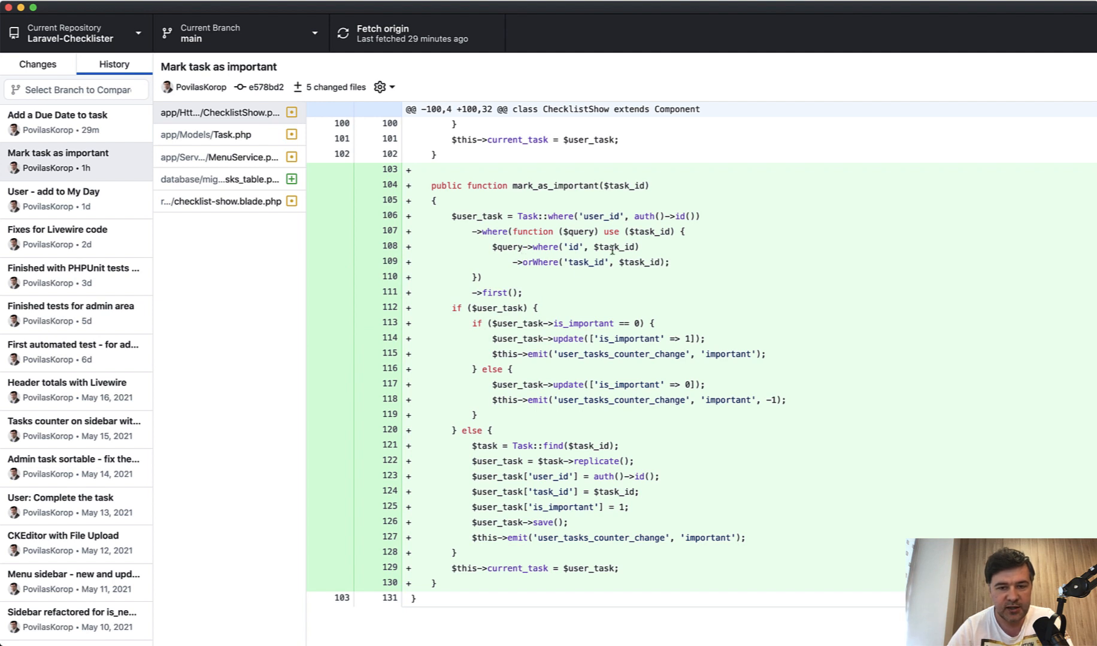
mouse_move(582, 261)
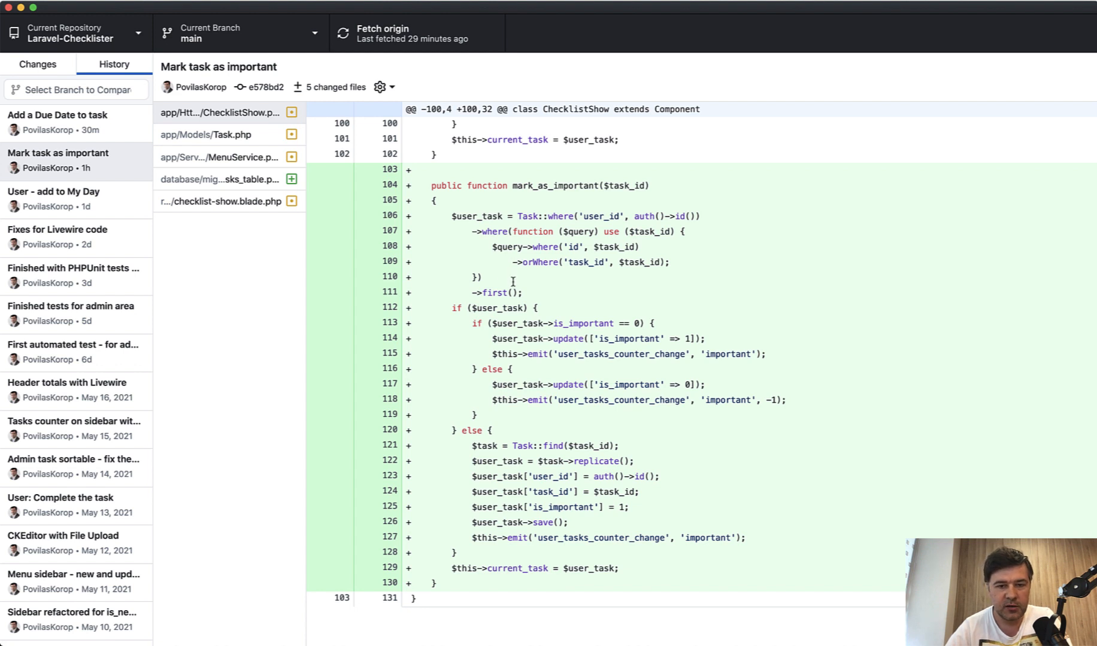
double_click(618, 400)
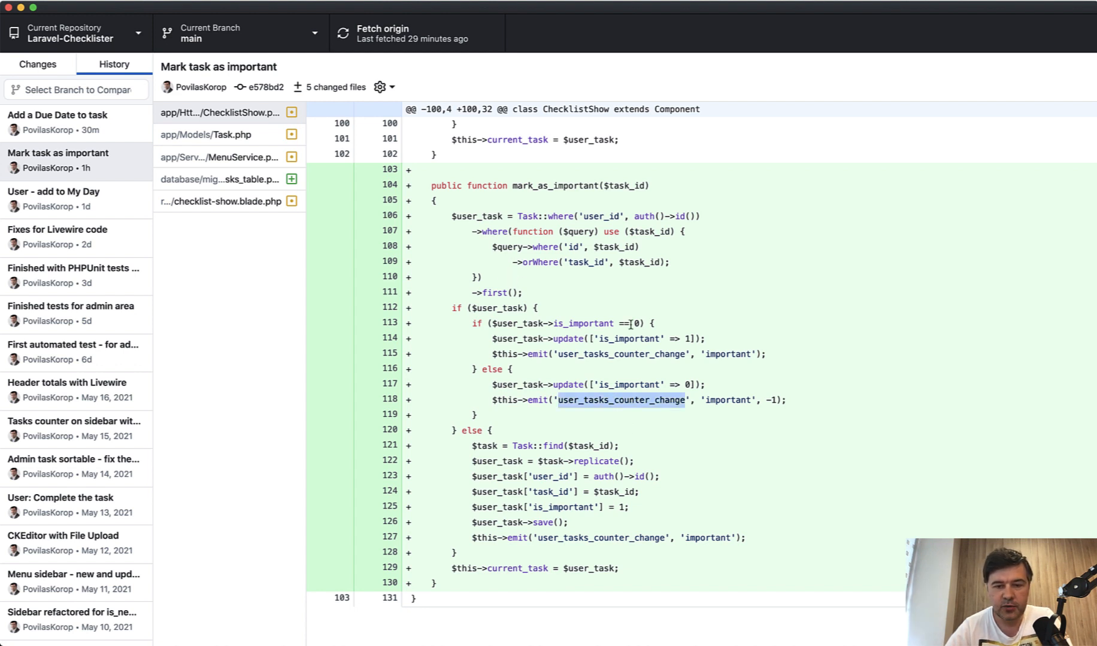
key(cmd+tab)
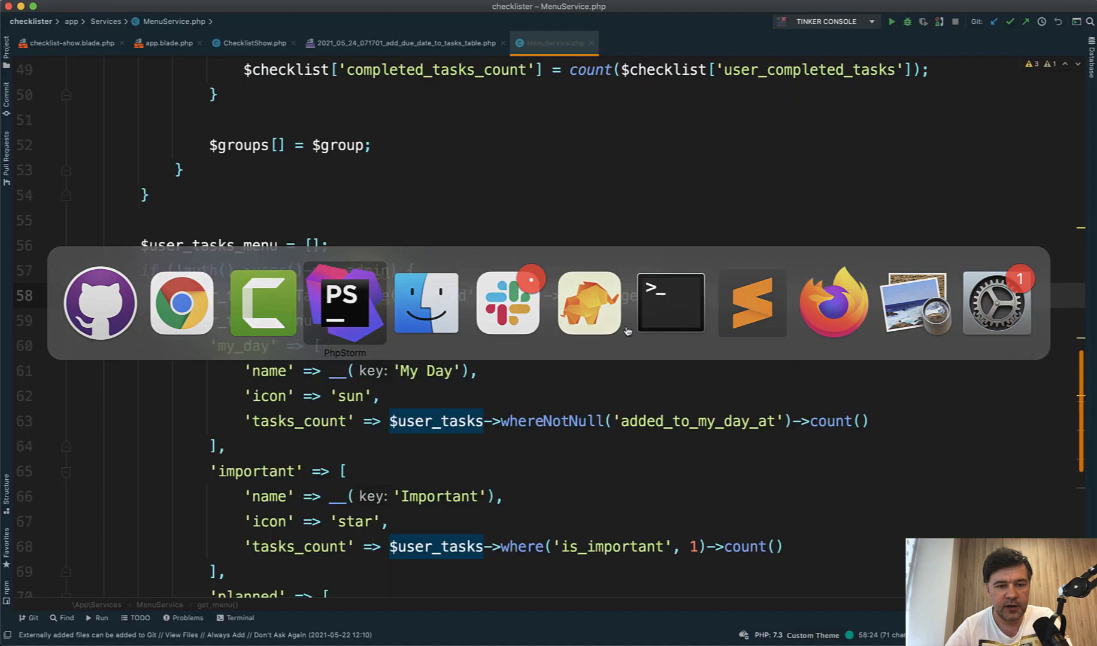
Step: Open UserTasksCounter.php in PhpStorm, inspect recalculate_tasks, then return to GitHub Desktop
text(count_change = 1))
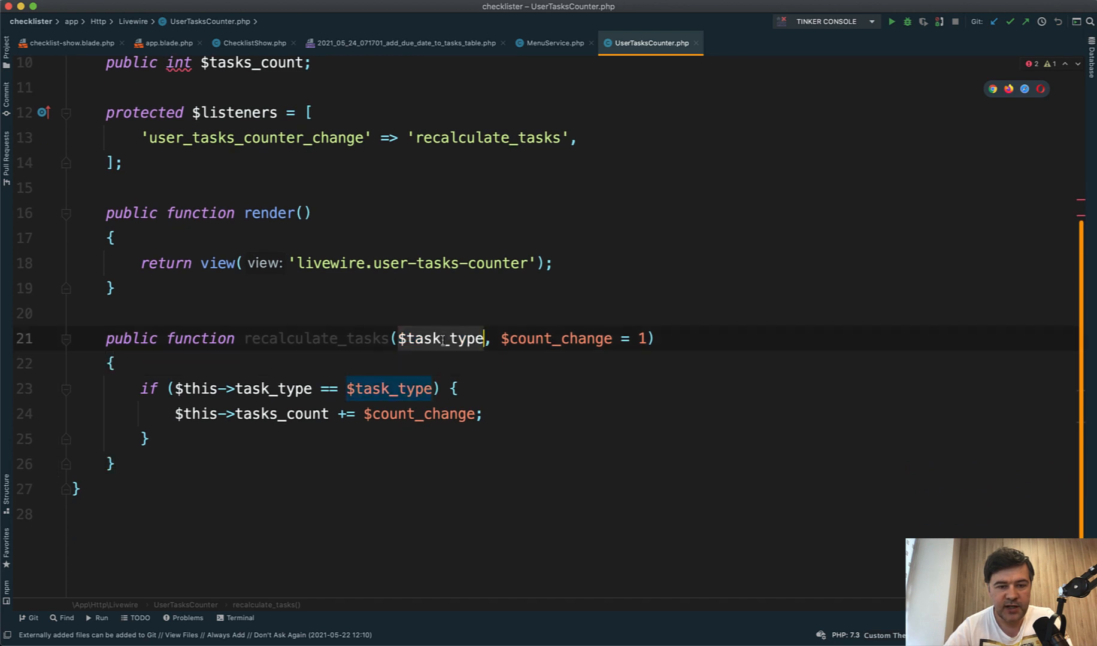
click(234, 414)
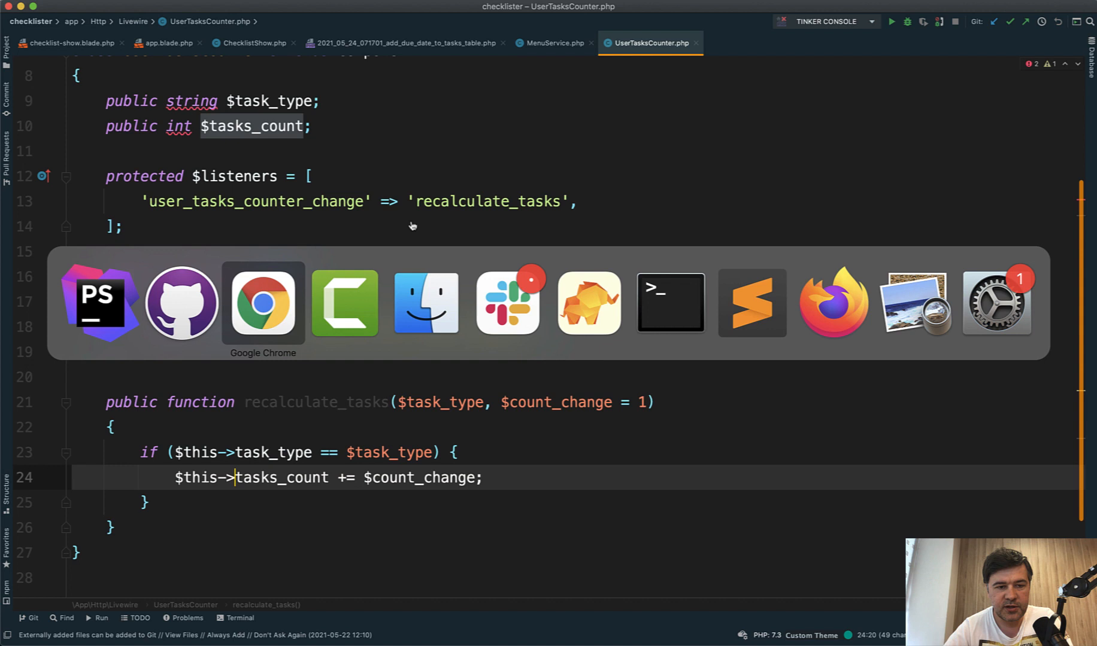
click(264, 303)
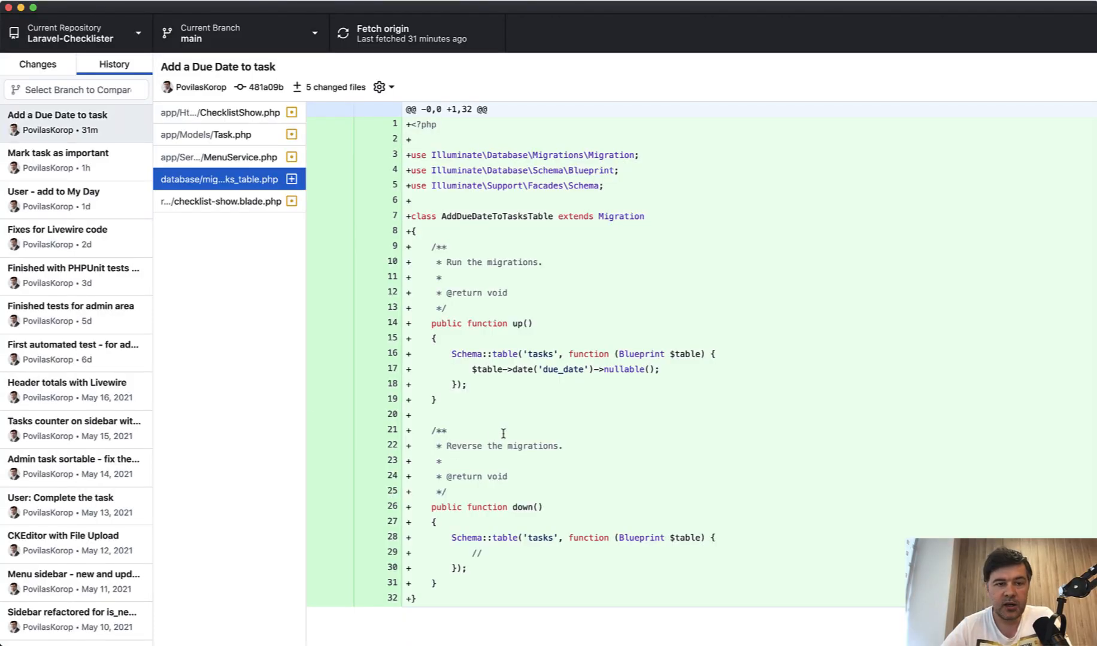
mouse_move(546, 440)
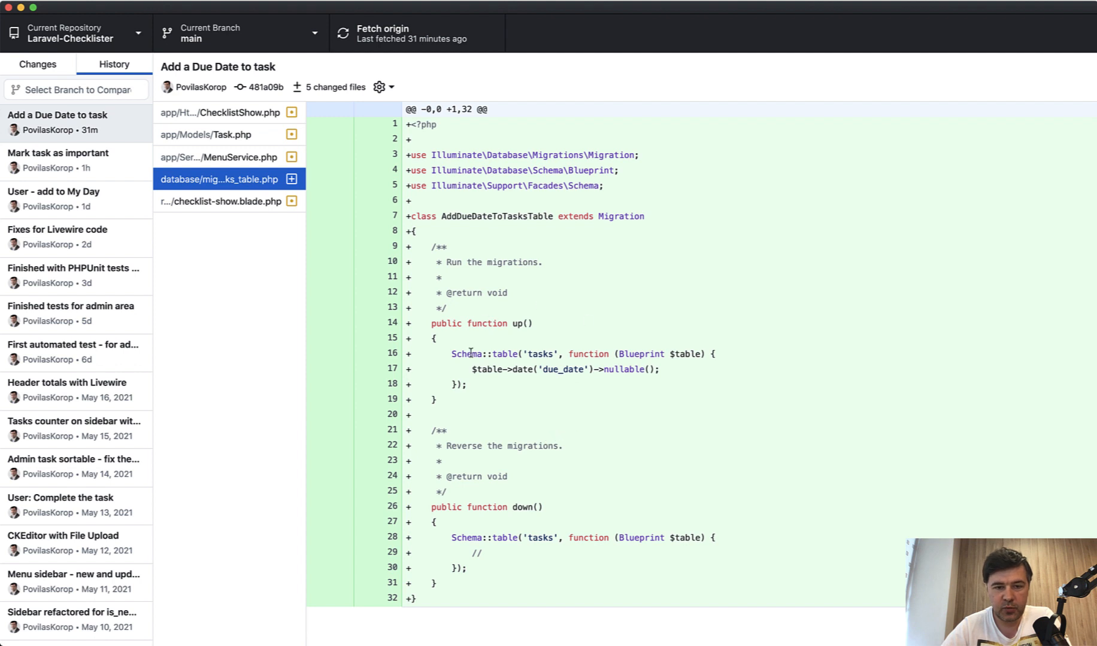
Step: Highlight the nullable due_date column in the migration diff, then view the Task.php changes
double_click(563, 369)
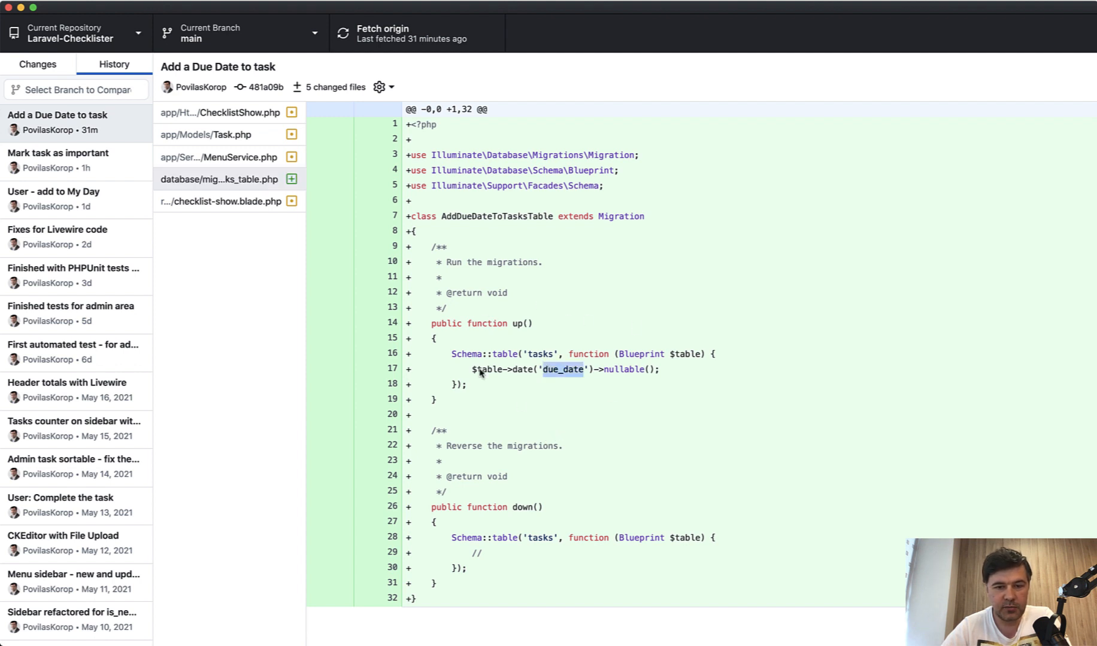
click(204, 134)
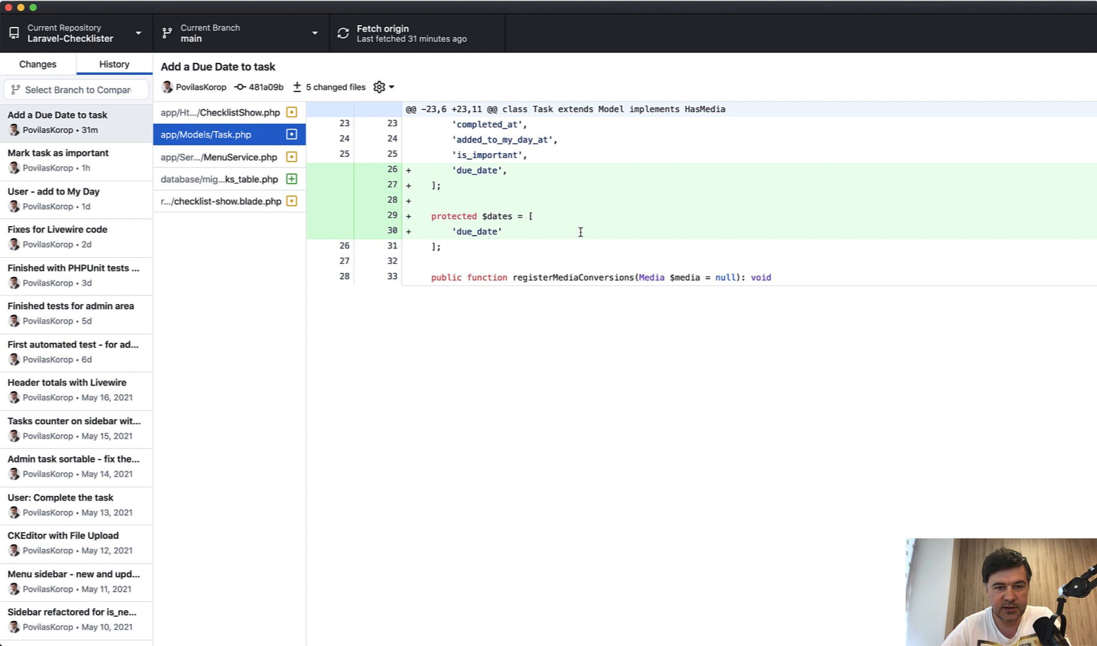
mouse_move(508, 162)
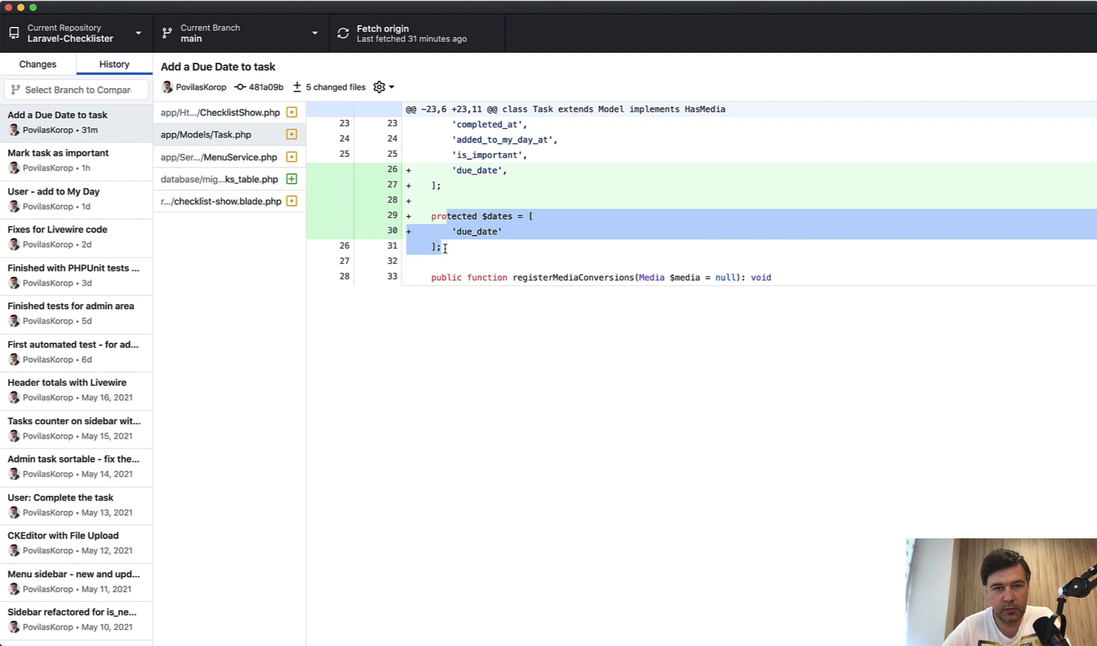
mouse_move(207, 145)
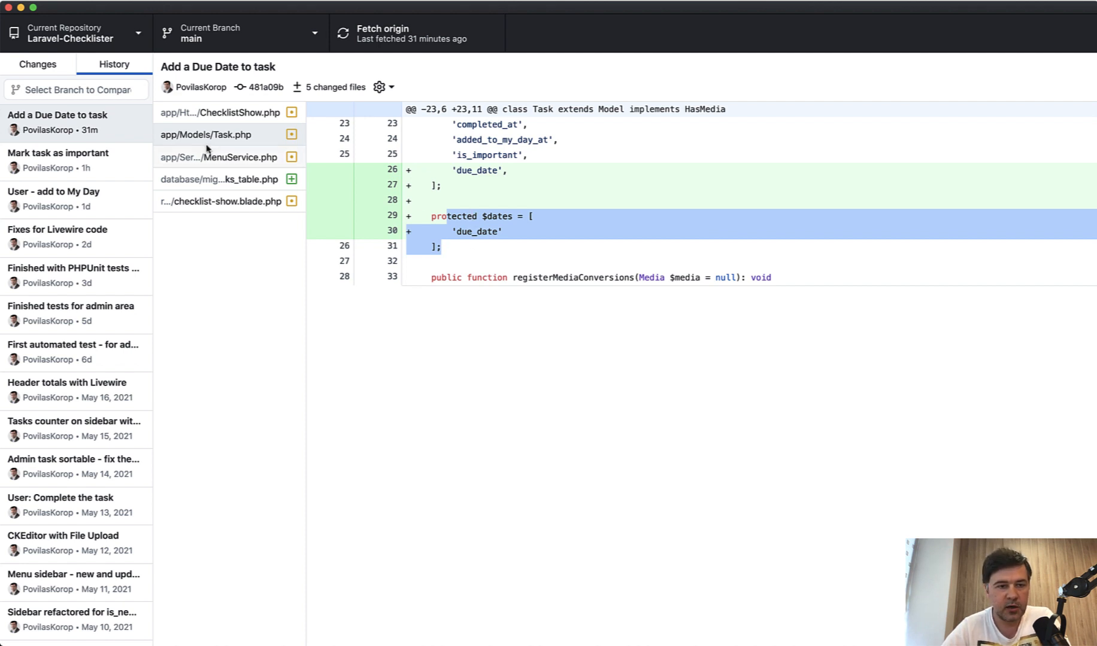
Step: Review the MenuService.php diff counting Planned tasks with due_date, then move to the next changed file
click(217, 156)
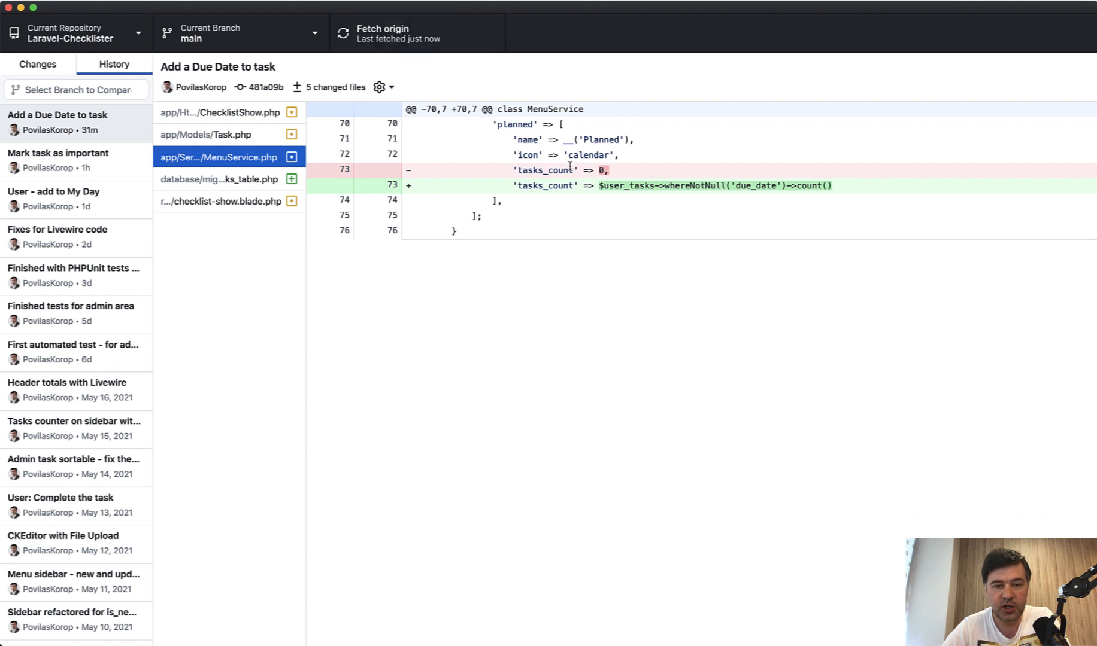
mouse_move(665, 235)
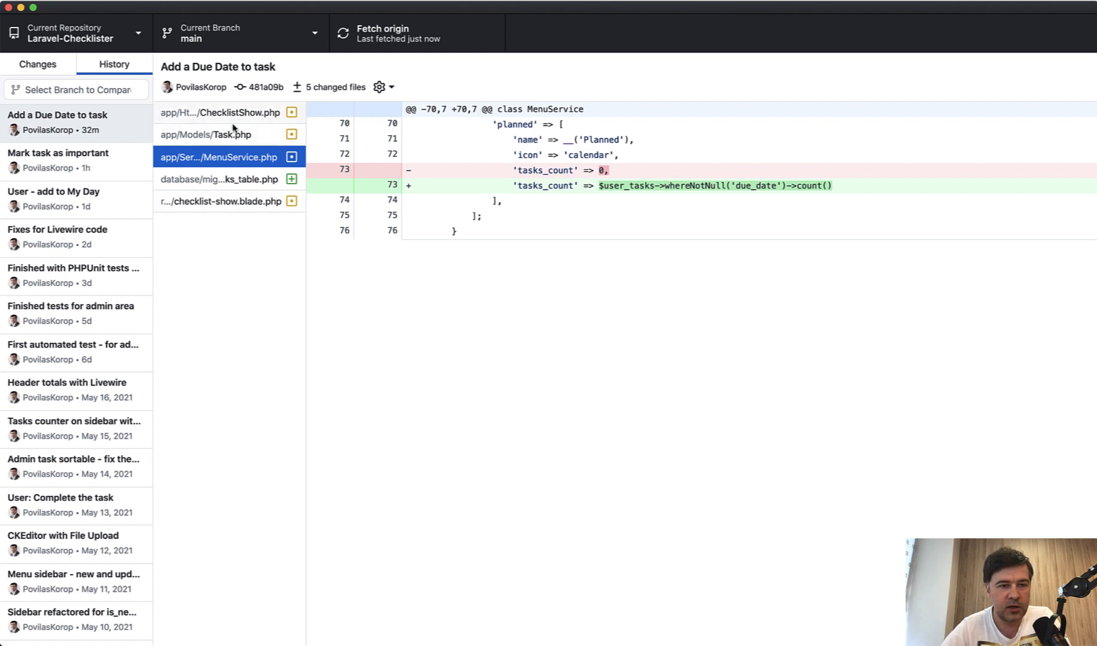
click(221, 201)
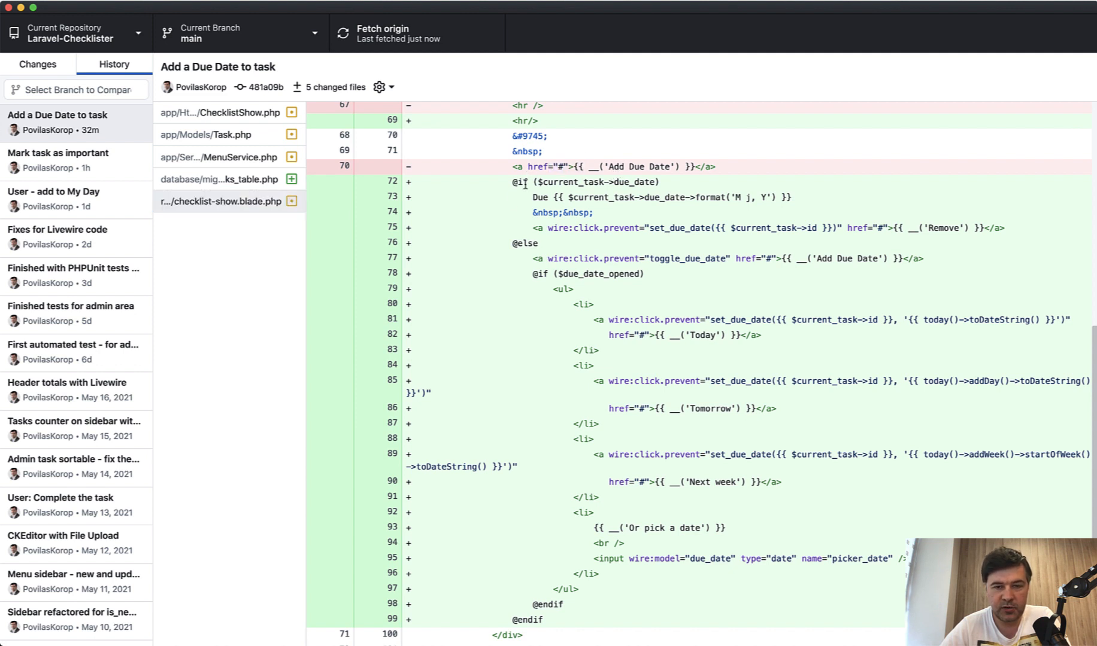
mouse_move(535, 231)
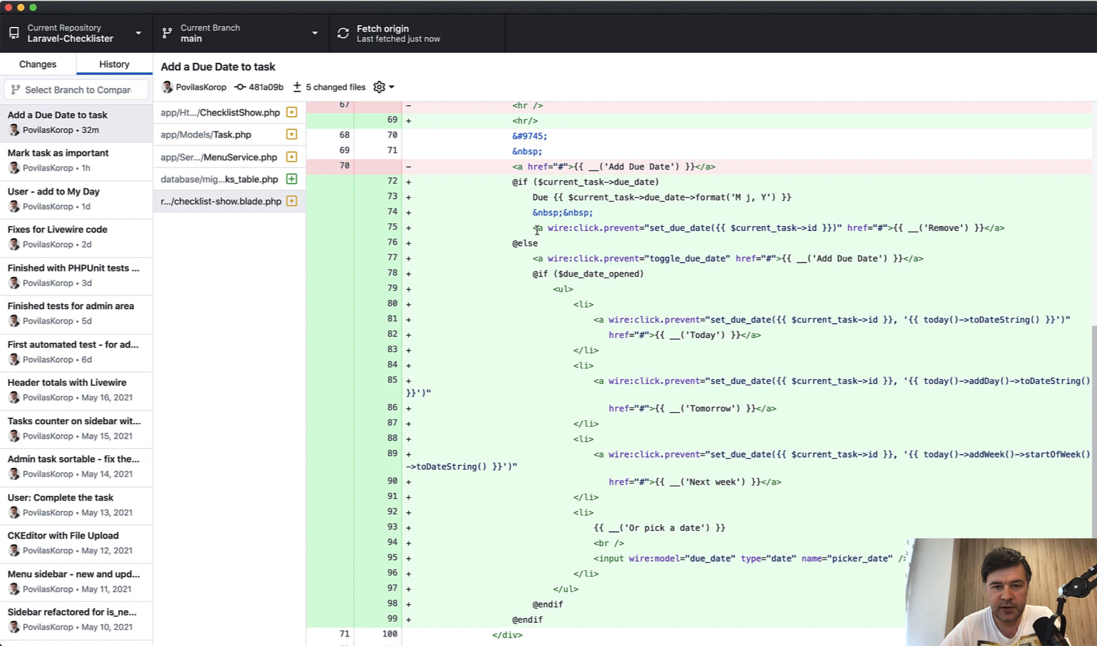
Step: Highlight the due date formatting call, briefly revisit Task.php, then return to checklist-show.blade.php
click(584, 182)
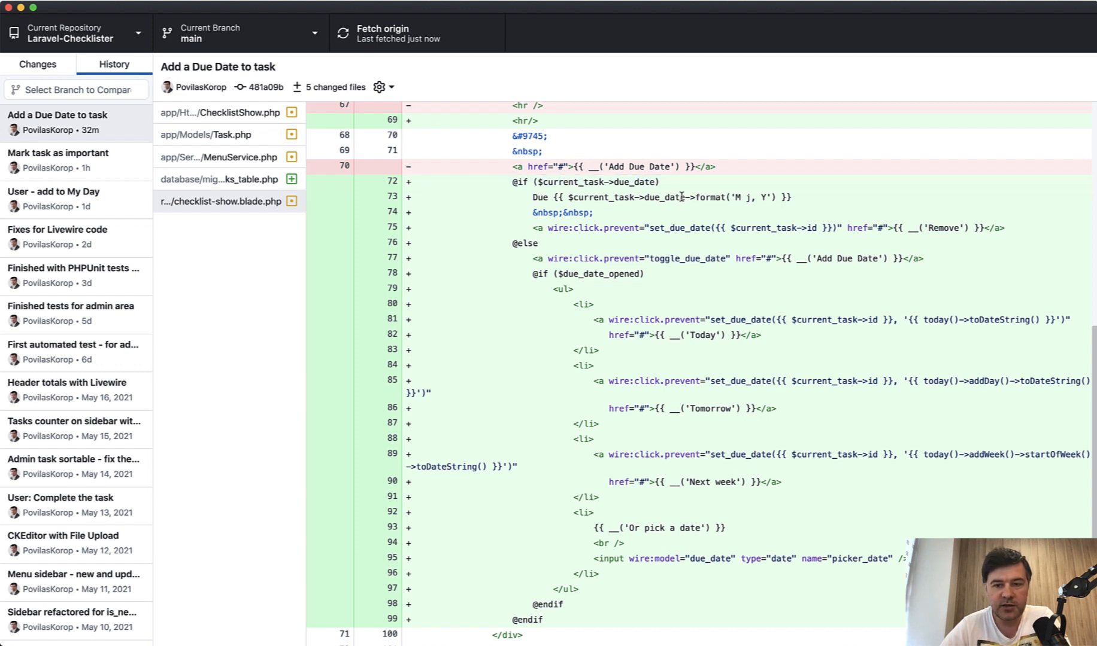
drag(682, 198, 786, 198)
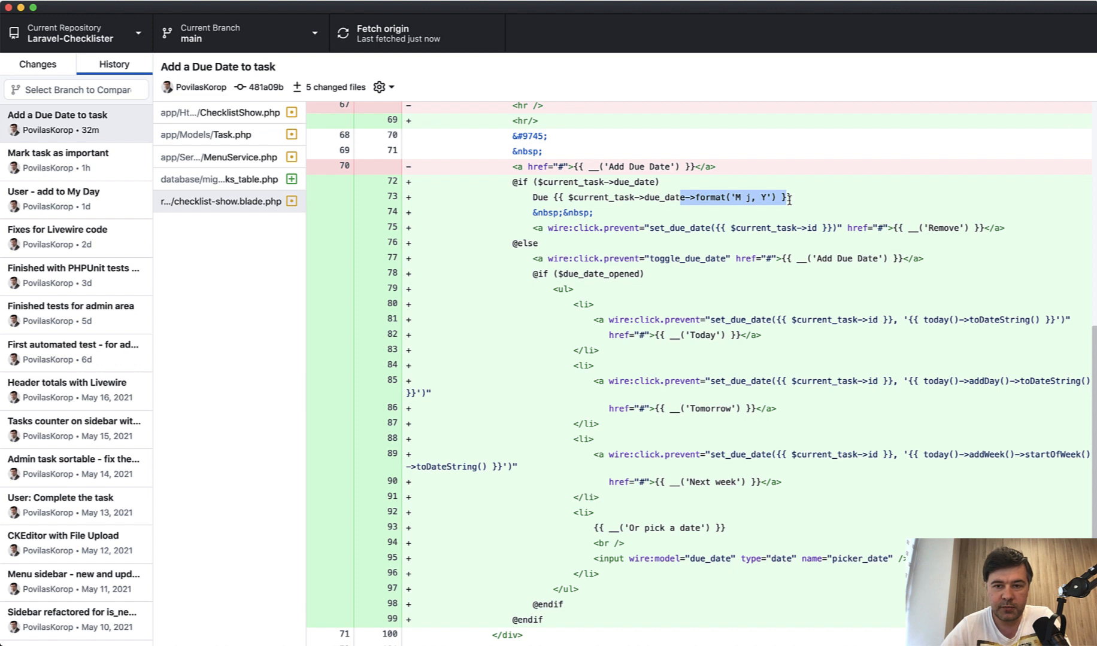
click(207, 134)
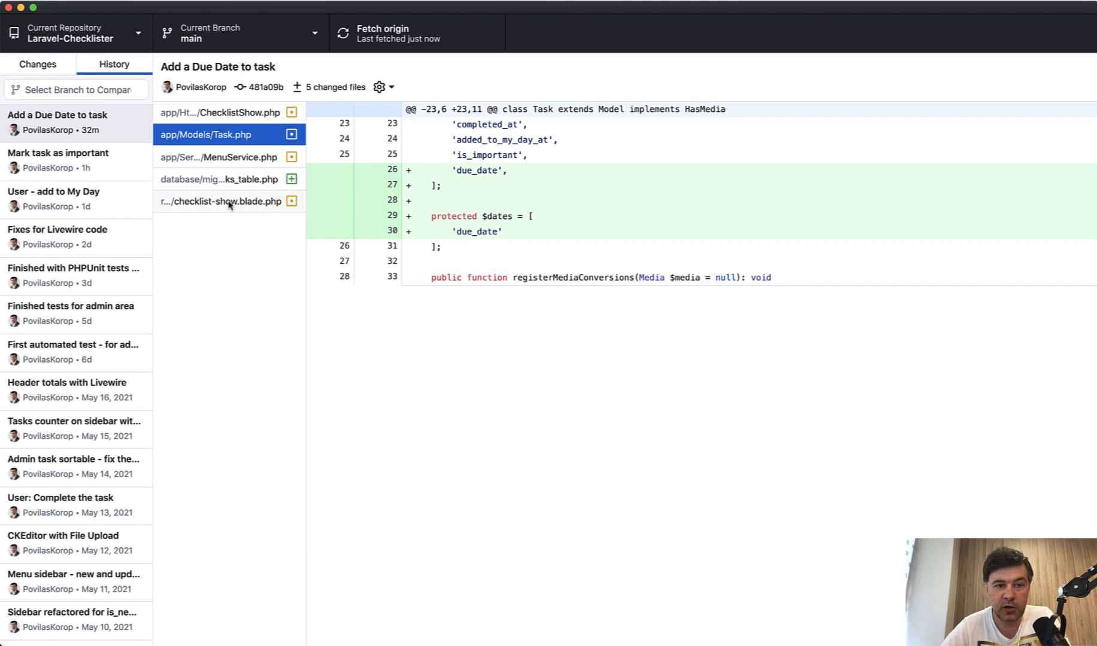
click(221, 202)
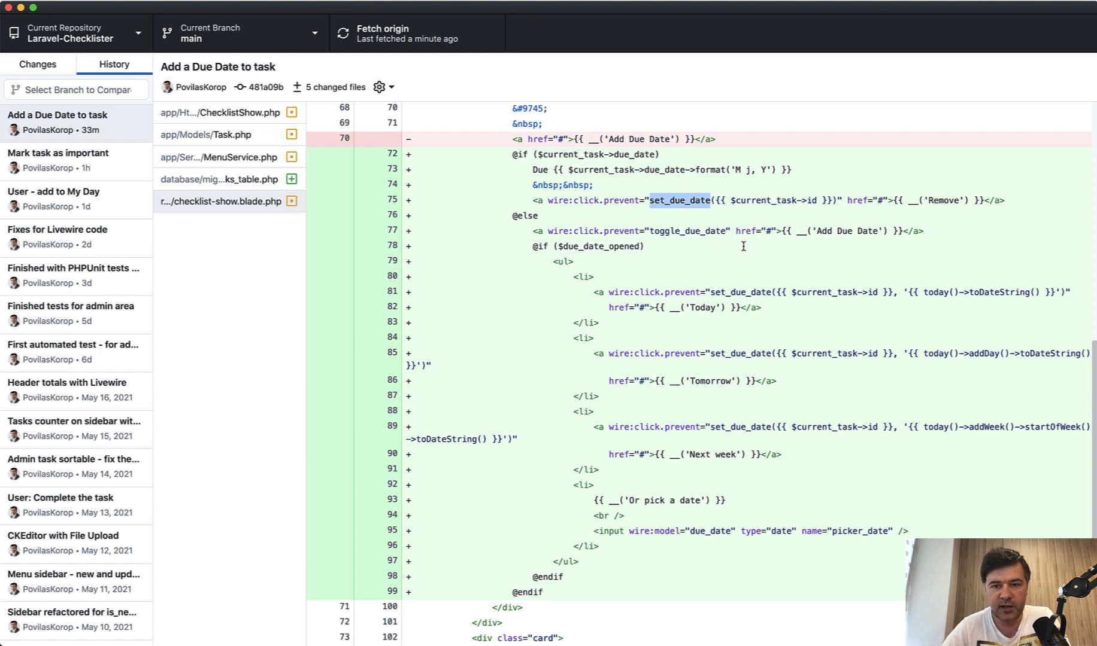
mouse_move(930, 308)
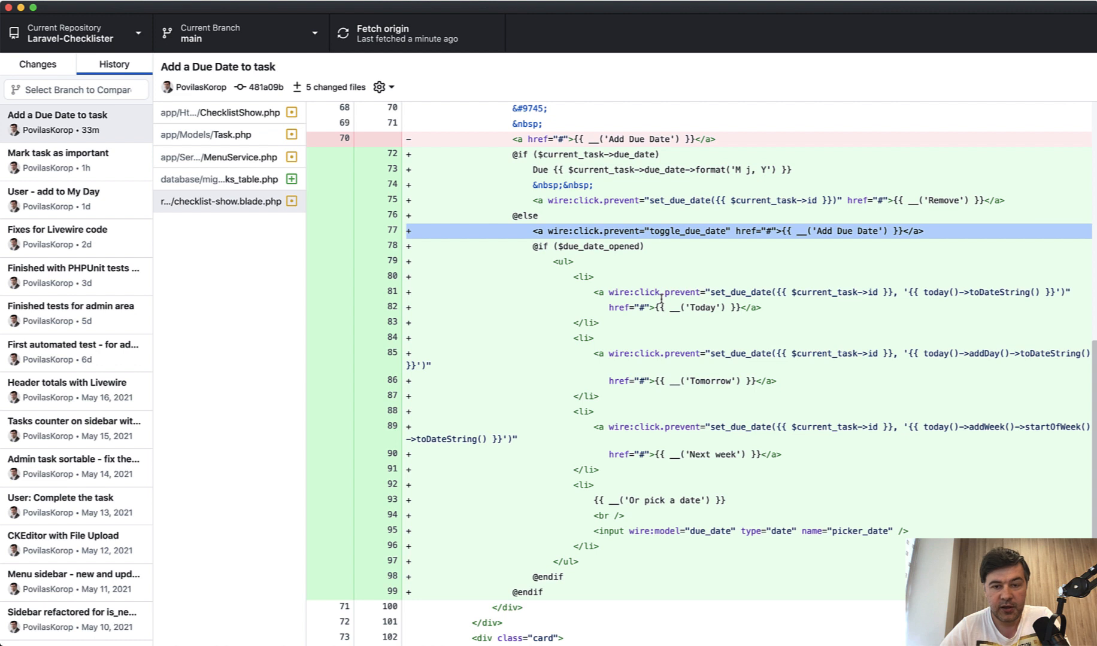
double_click(686, 231)
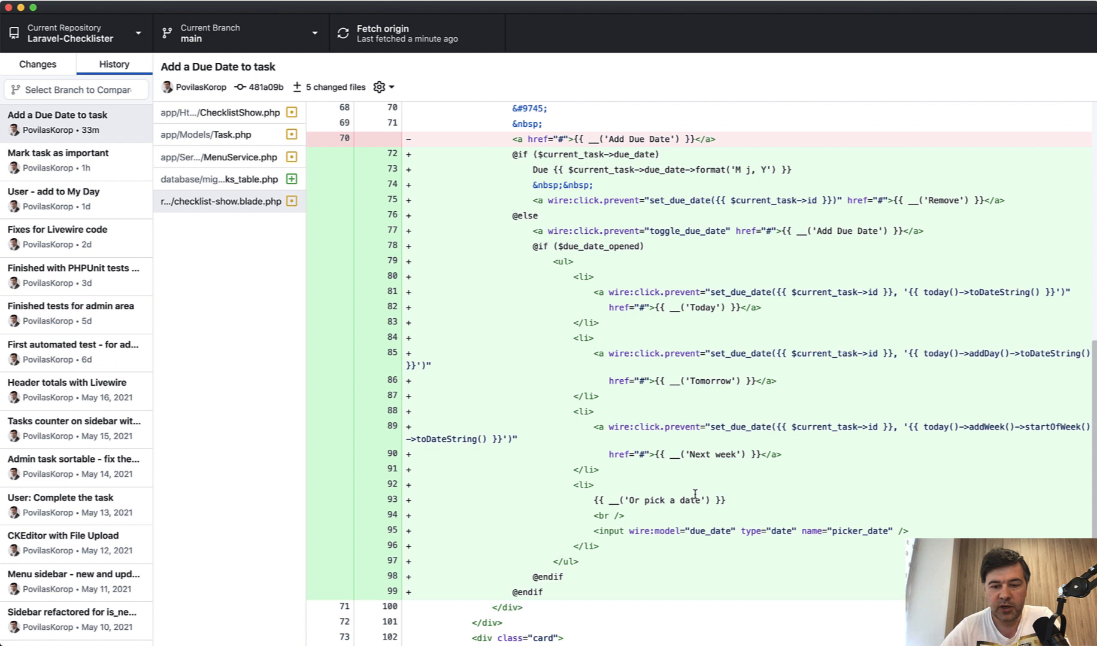
scroll(down, 3)
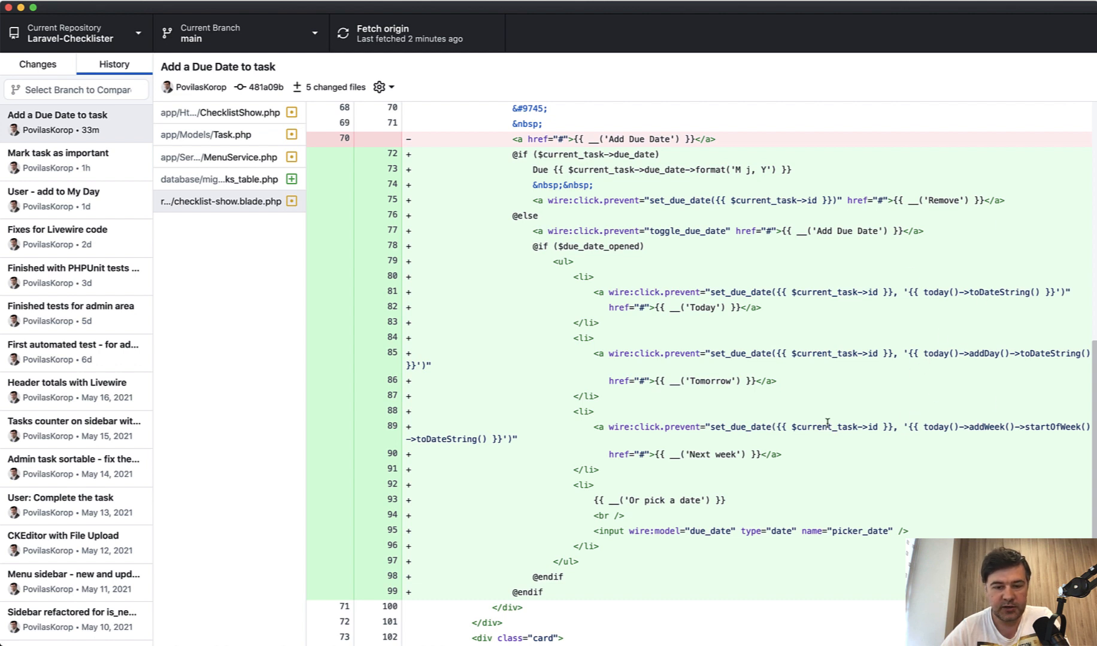
mouse_move(640, 531)
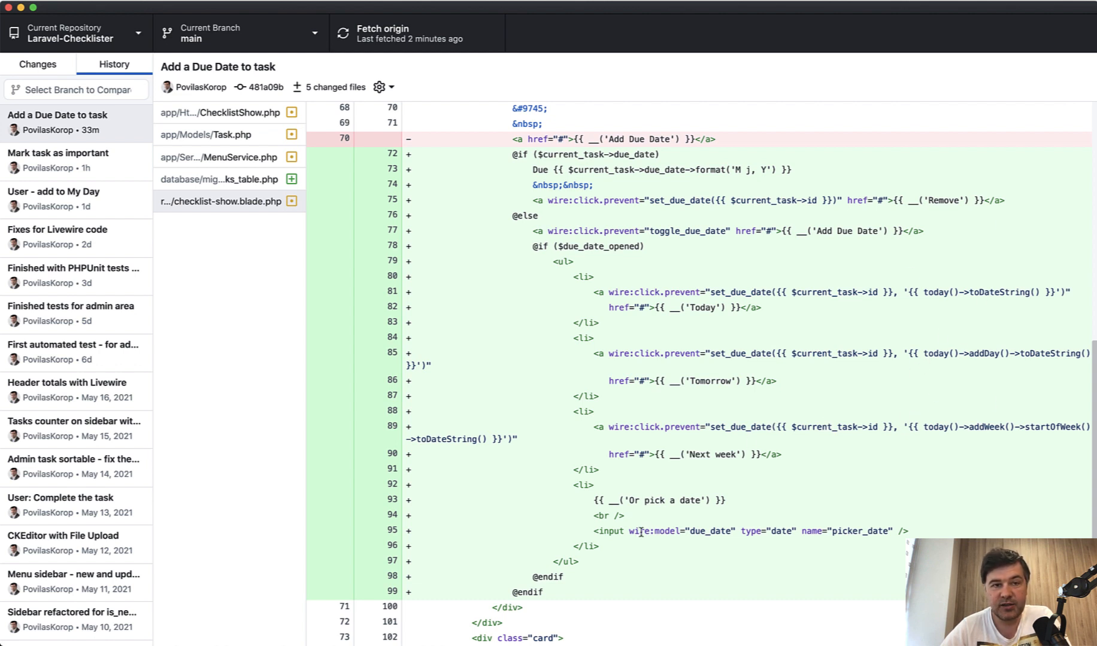
mouse_move(739, 550)
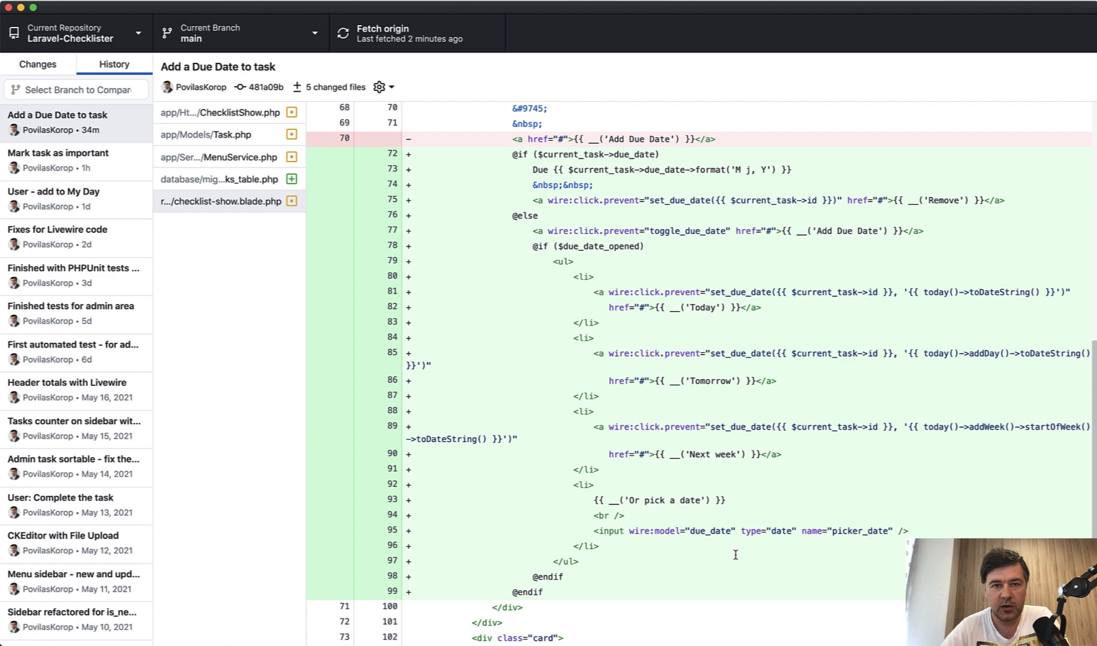
mouse_move(236, 151)
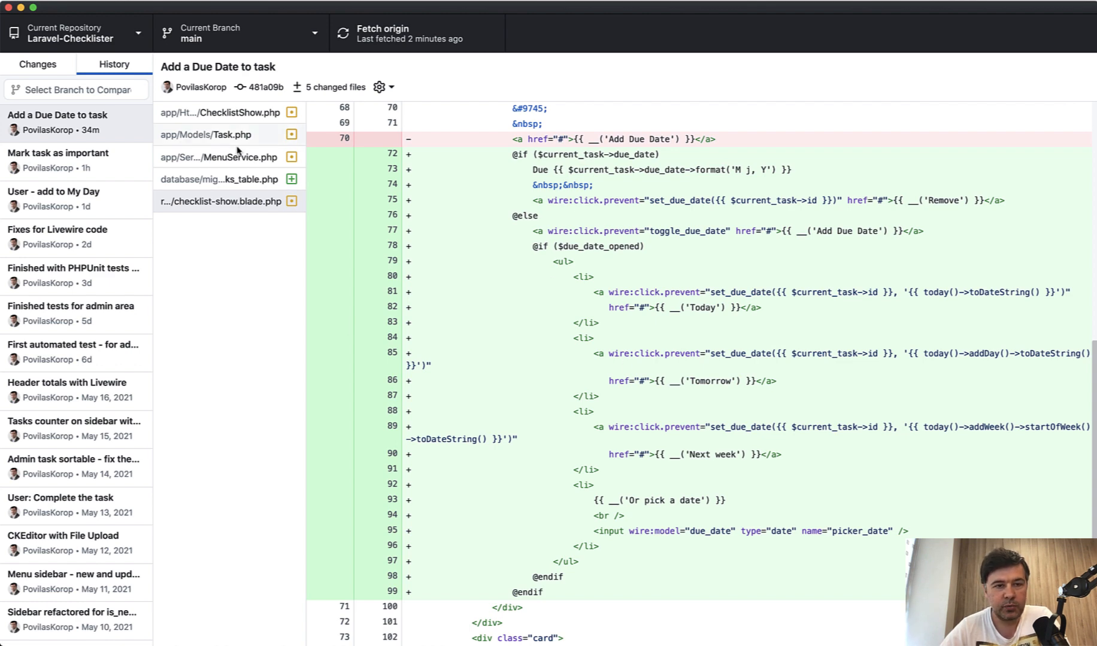
Step: View the ChecklistShow.php diff and select the new $due_date_opened property
click(221, 112)
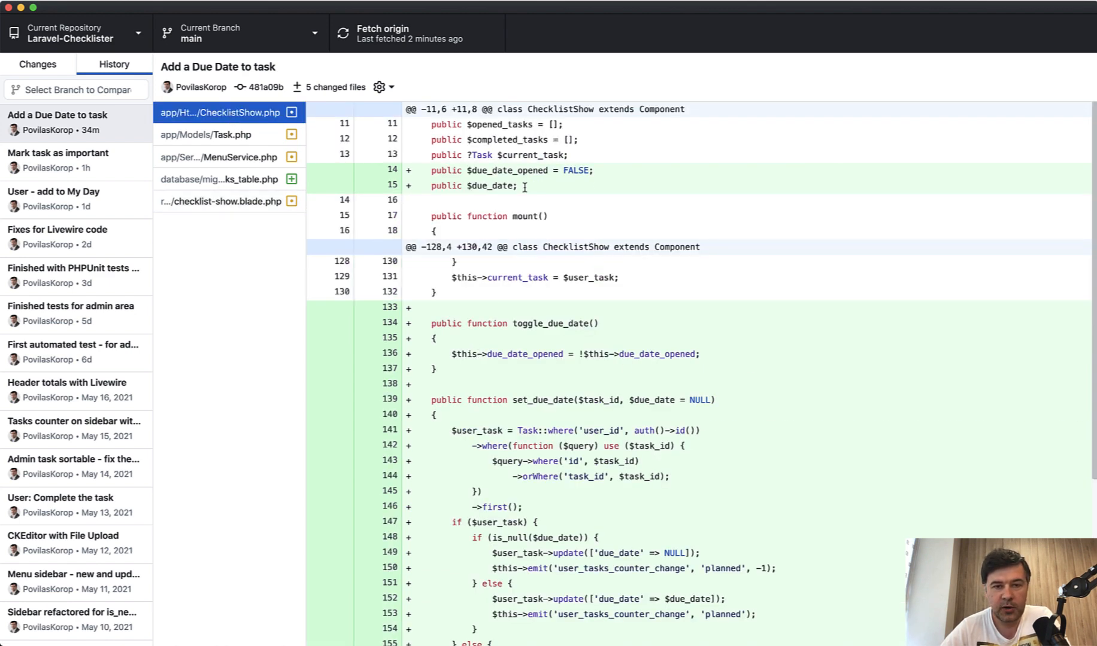
double_click(508, 170)
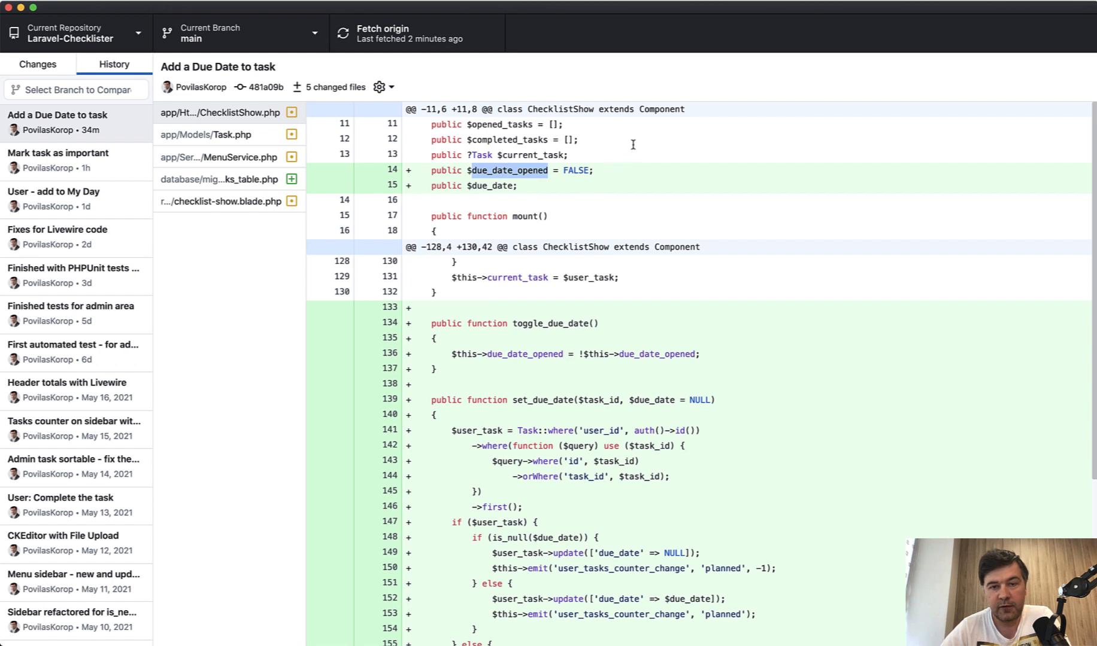
mouse_move(497, 194)
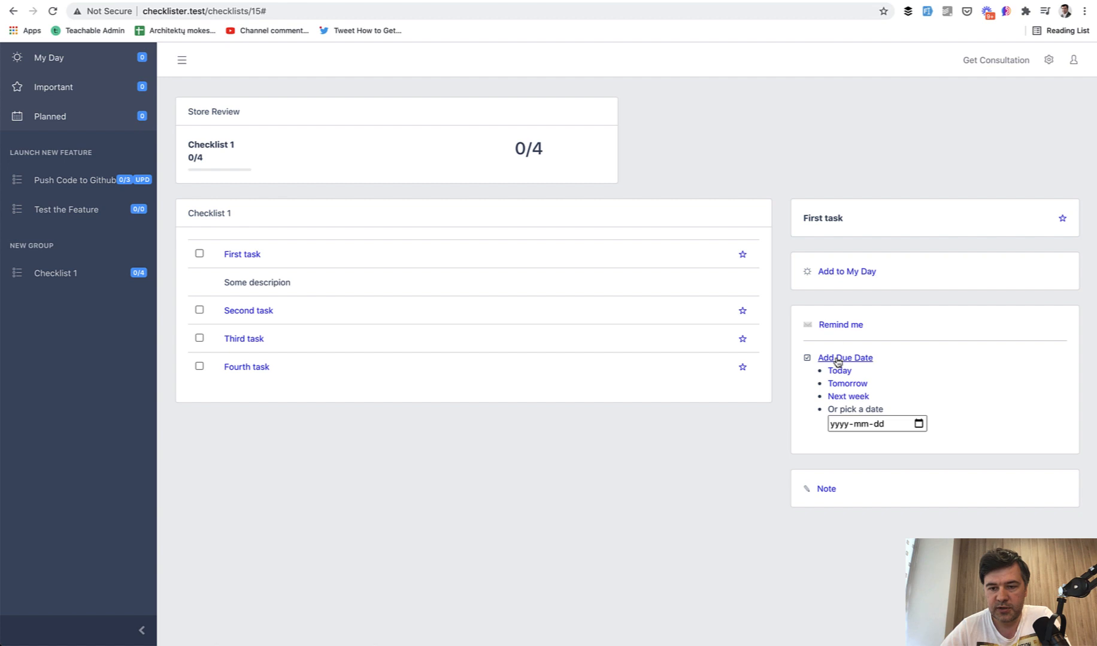
click(844, 357)
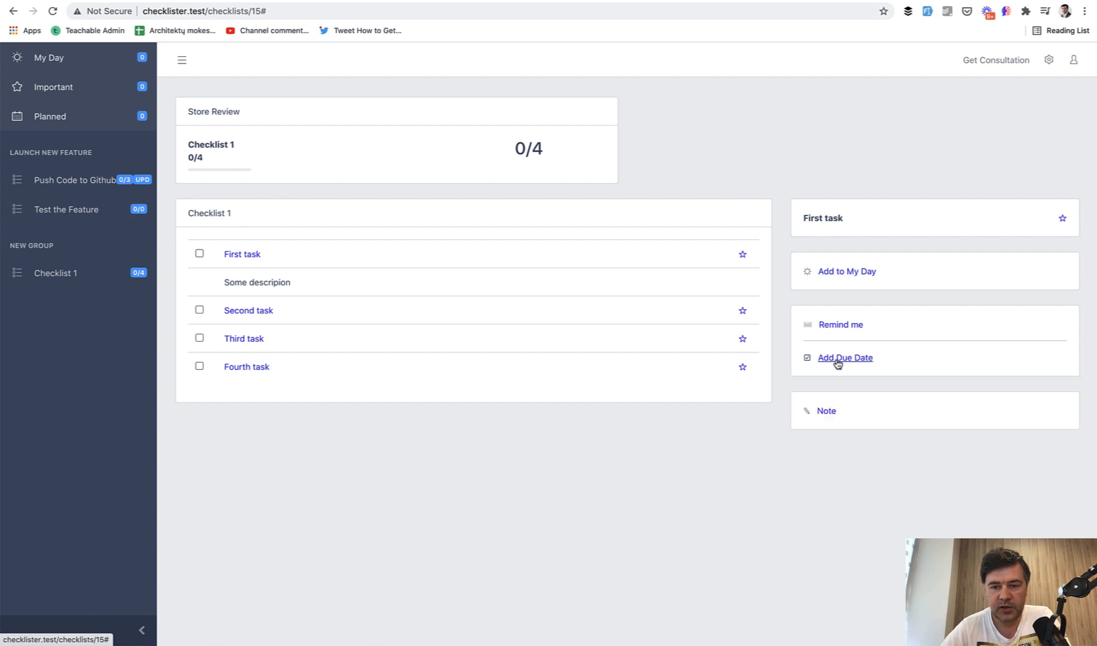
click(844, 357)
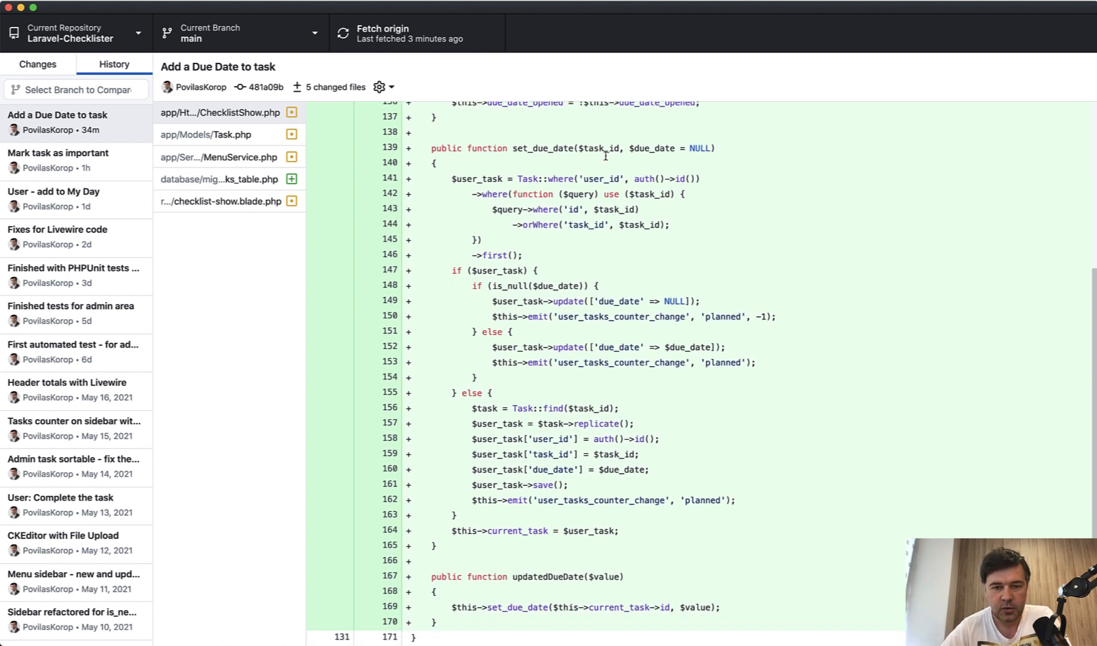
double_click(617, 301)
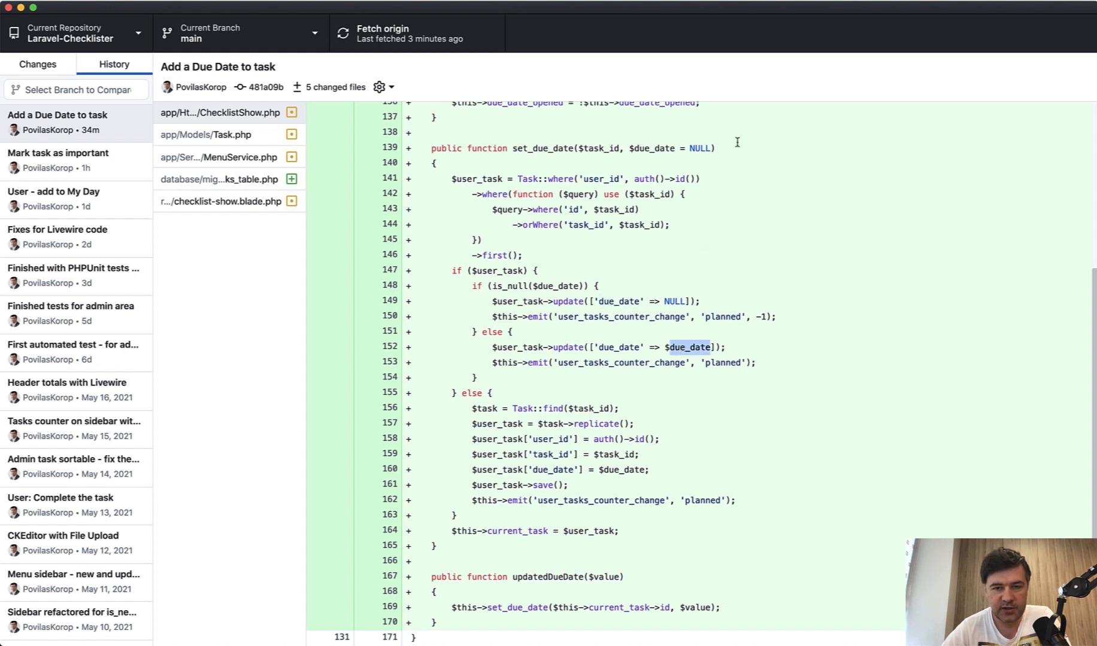
mouse_move(714, 316)
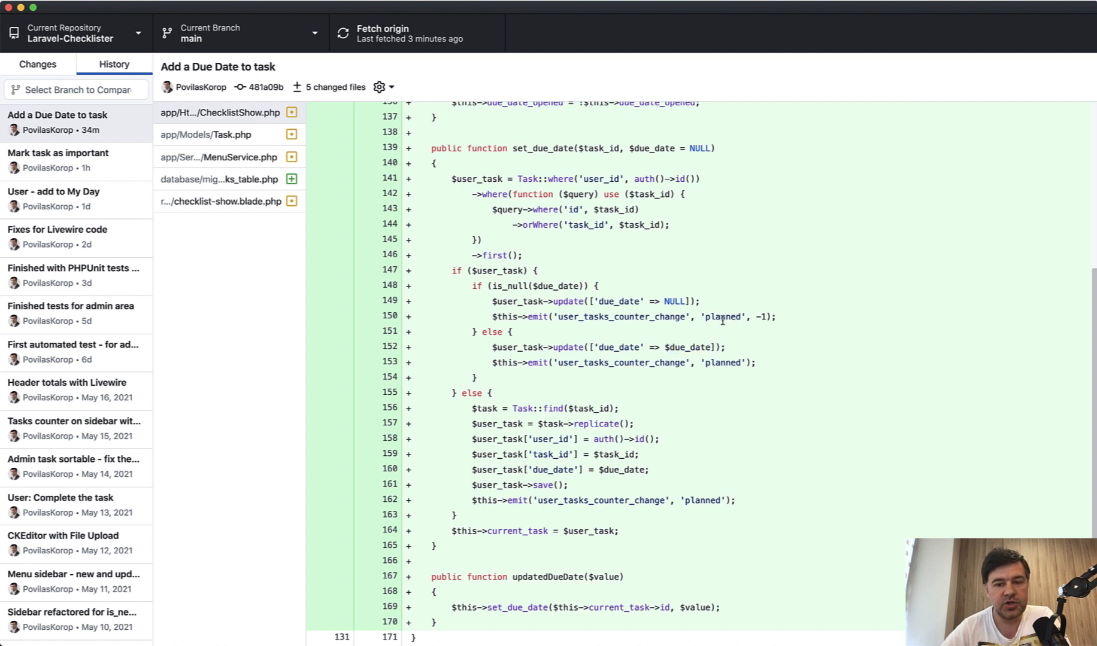
double_click(723, 317)
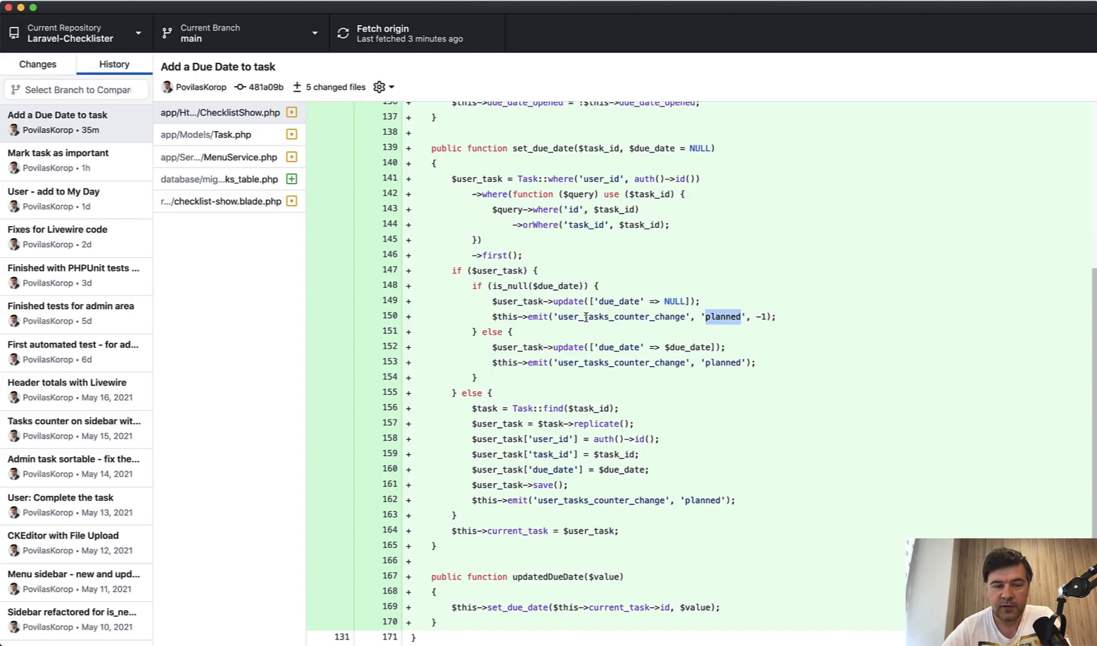
click(223, 202)
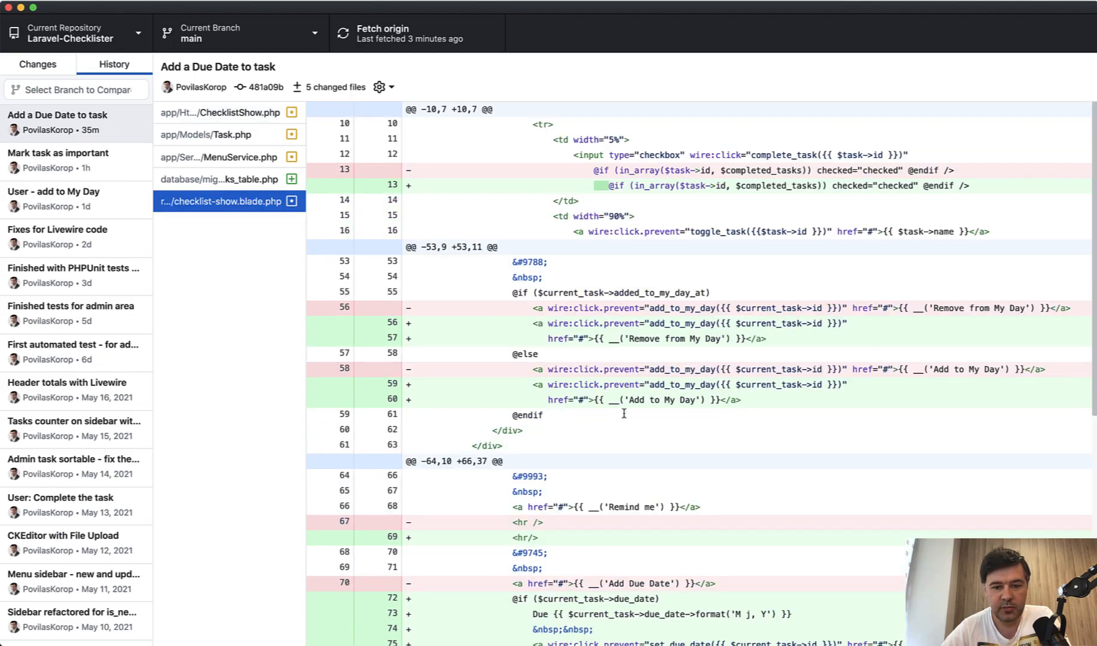
scroll(down, 3)
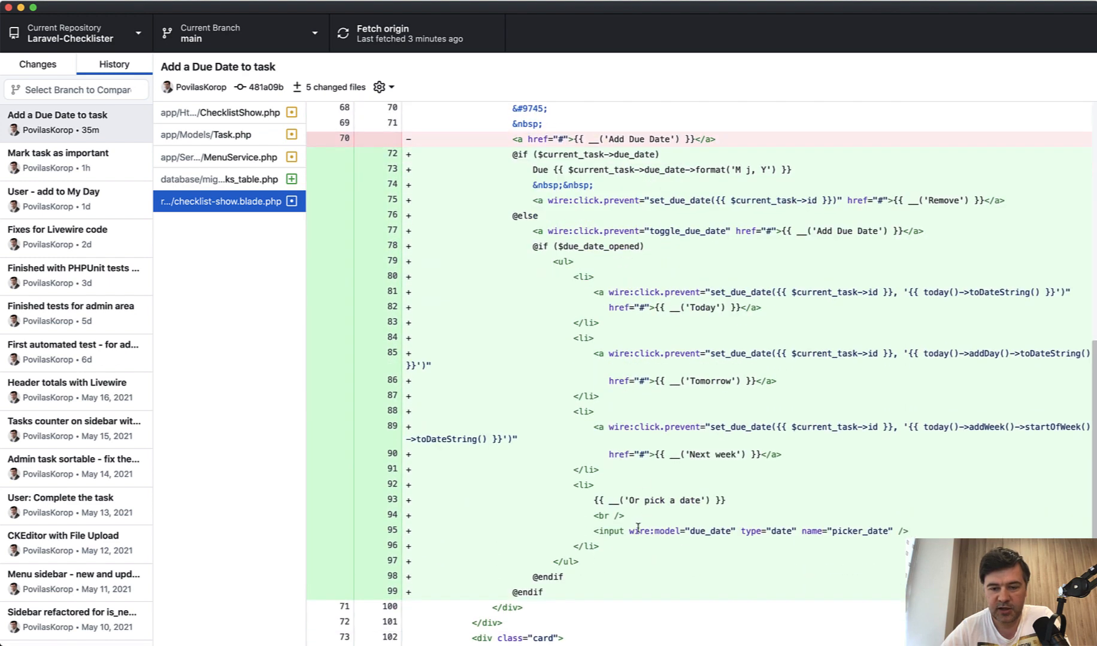
double_click(680, 531)
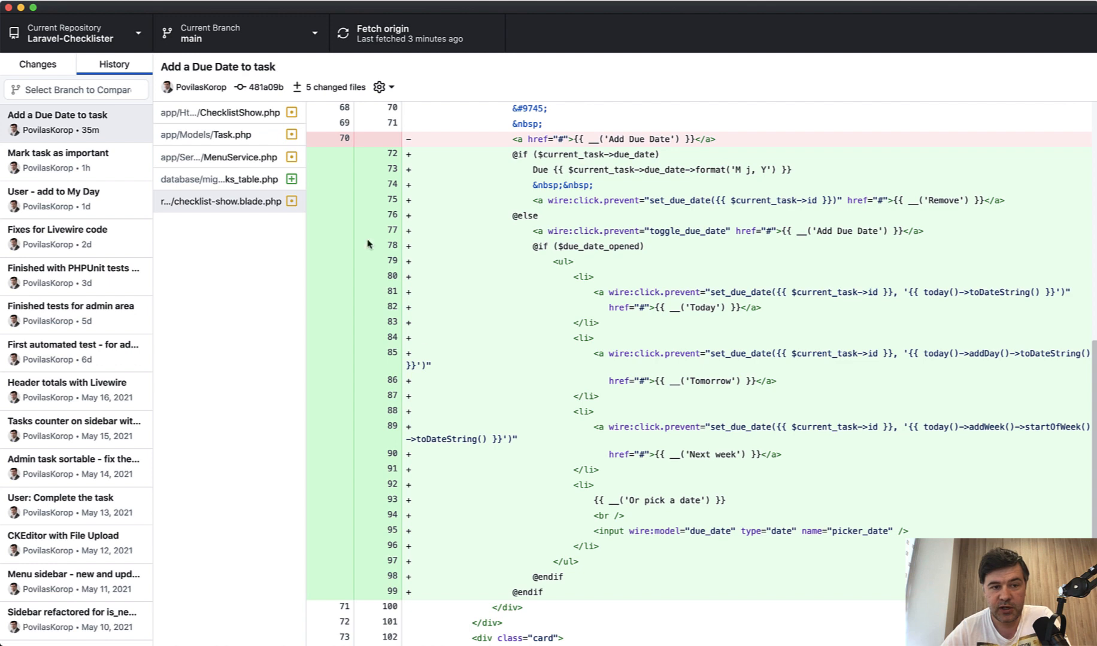
click(220, 112)
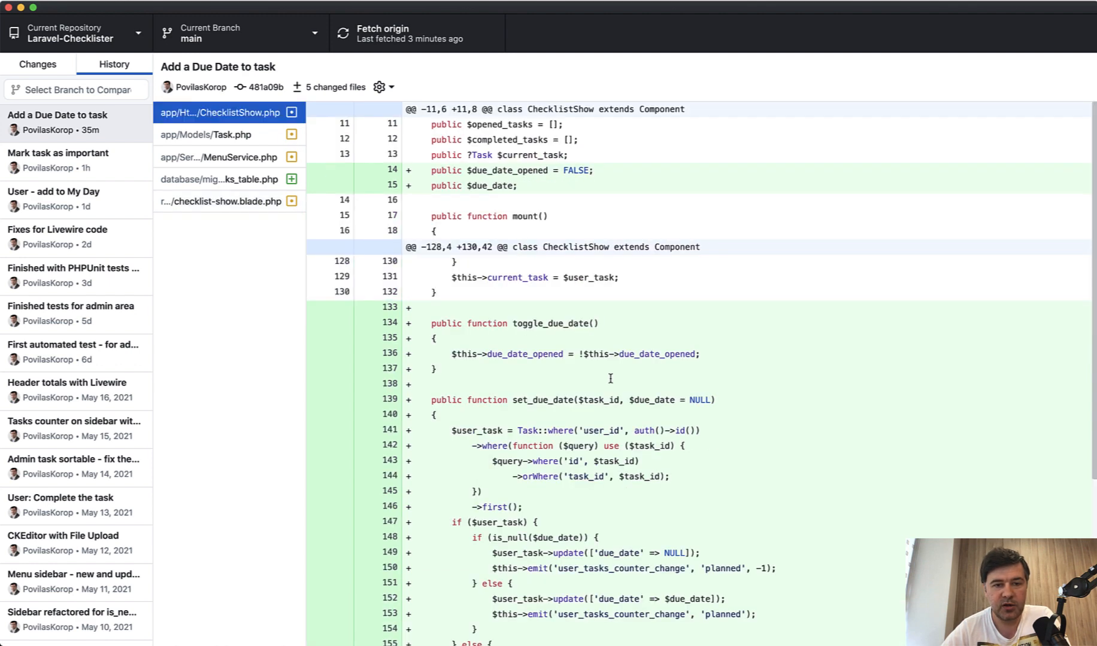
double_click(491, 186)
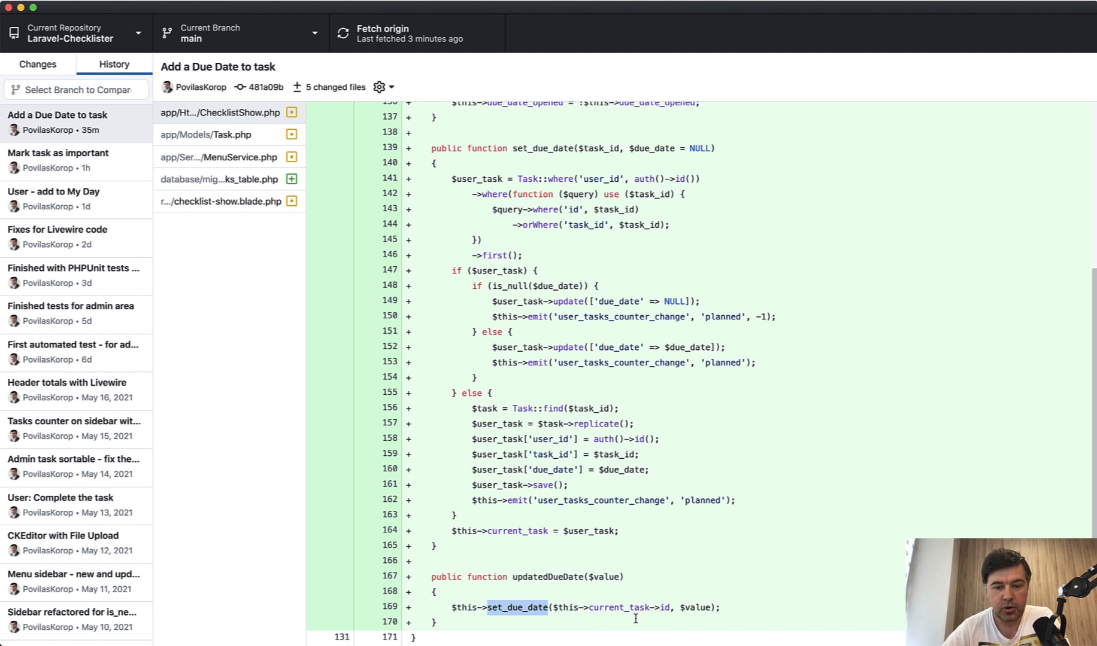
double_click(616, 607)
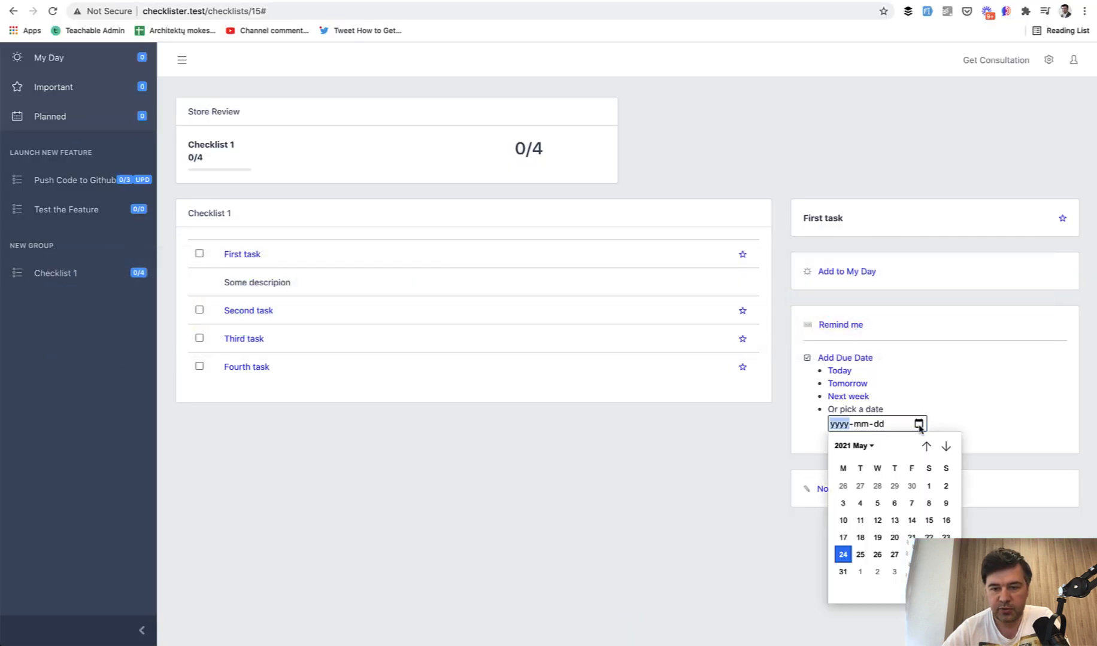
Step: Pick 26 May 2021 in First task's due-date calendar
click(876, 554)
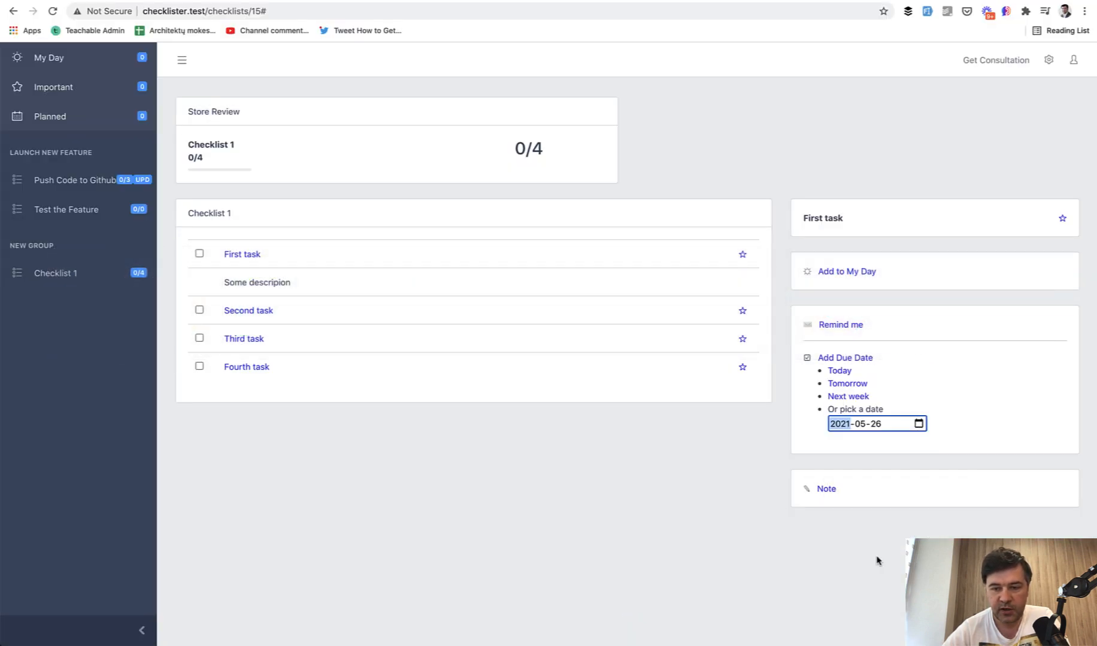